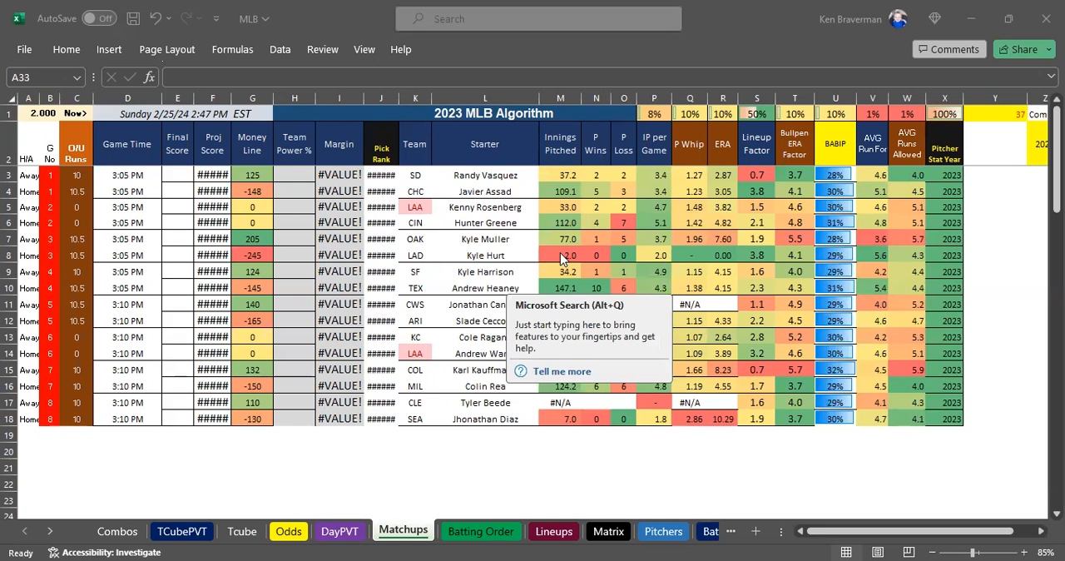
pyautogui.moveTo(312, 348)
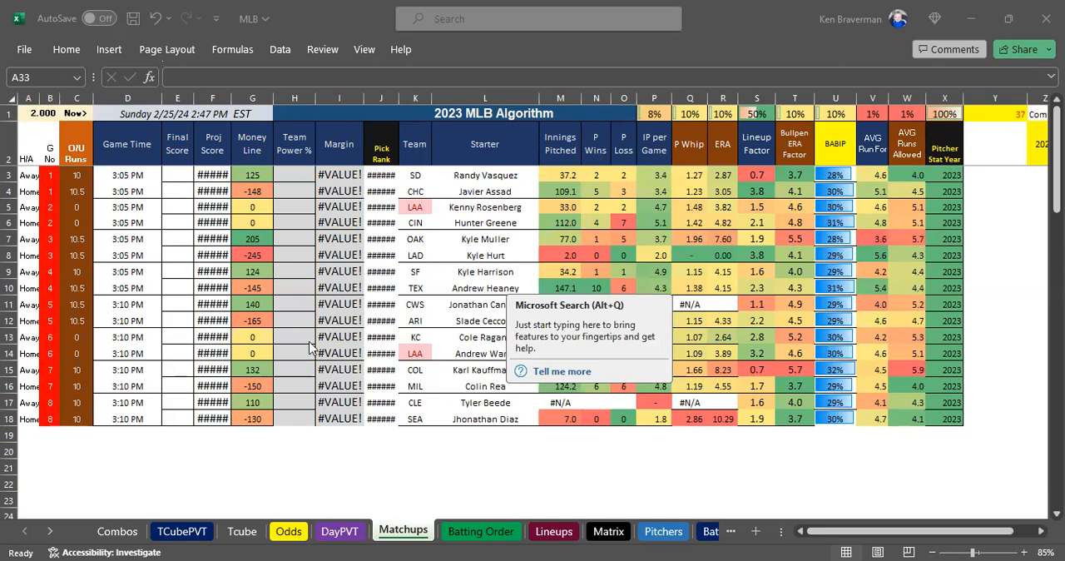
# Dismiss the hint covering the pitcher data on the Matchups sheet
pyautogui.click(487, 466)
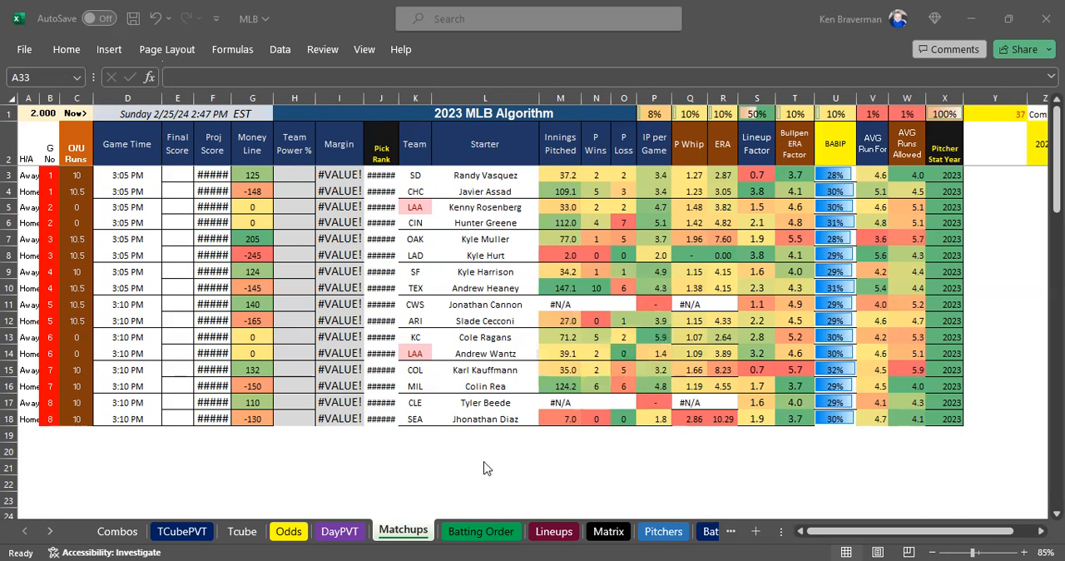
pyautogui.click(485, 321)
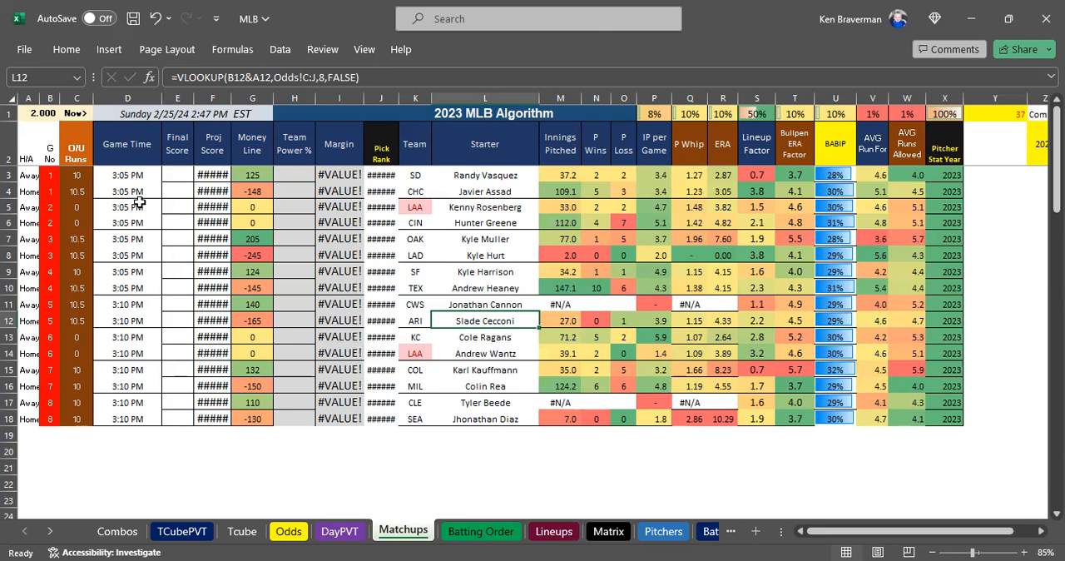
pyautogui.moveTo(144, 174)
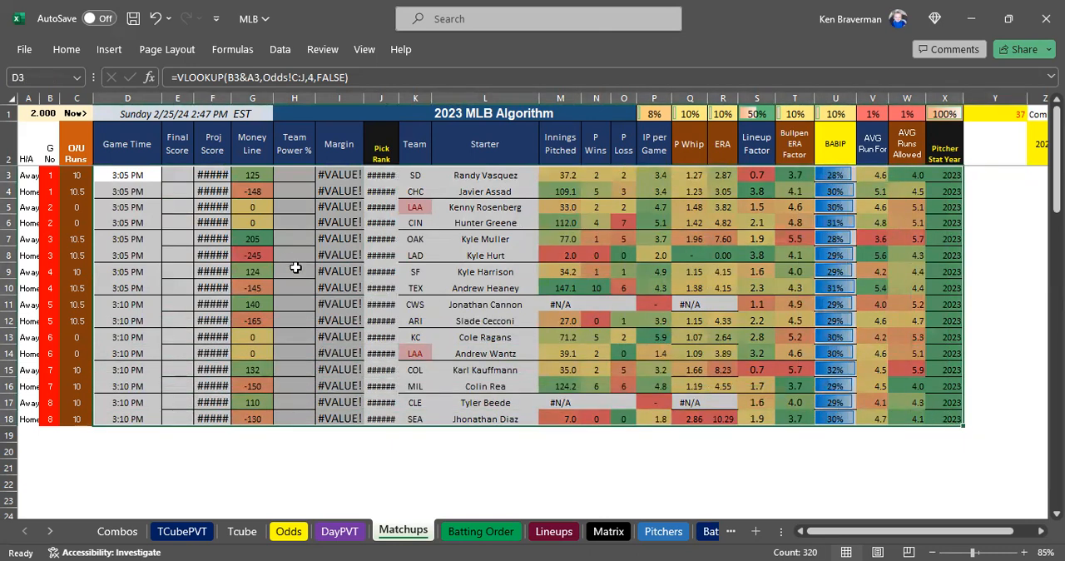
pyautogui.moveTo(316, 286)
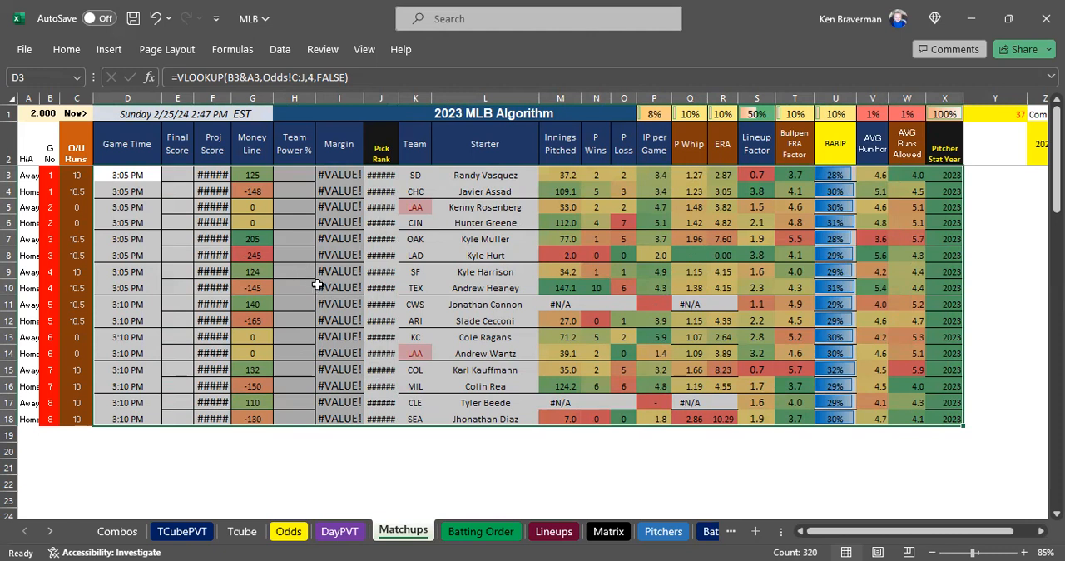
pyautogui.moveTo(337, 287)
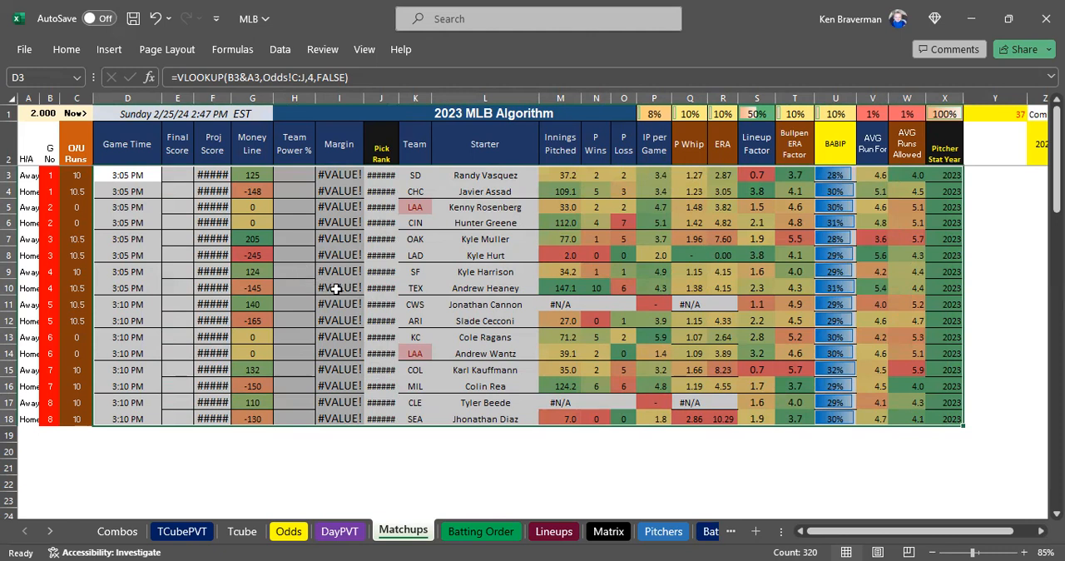
pyautogui.moveTo(349, 302)
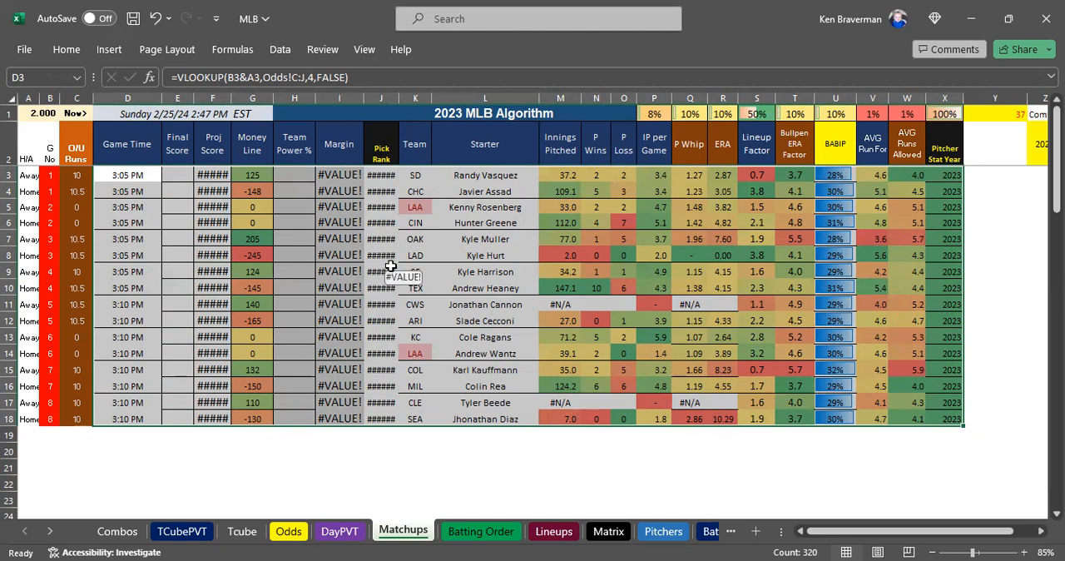
pyautogui.moveTo(489, 280)
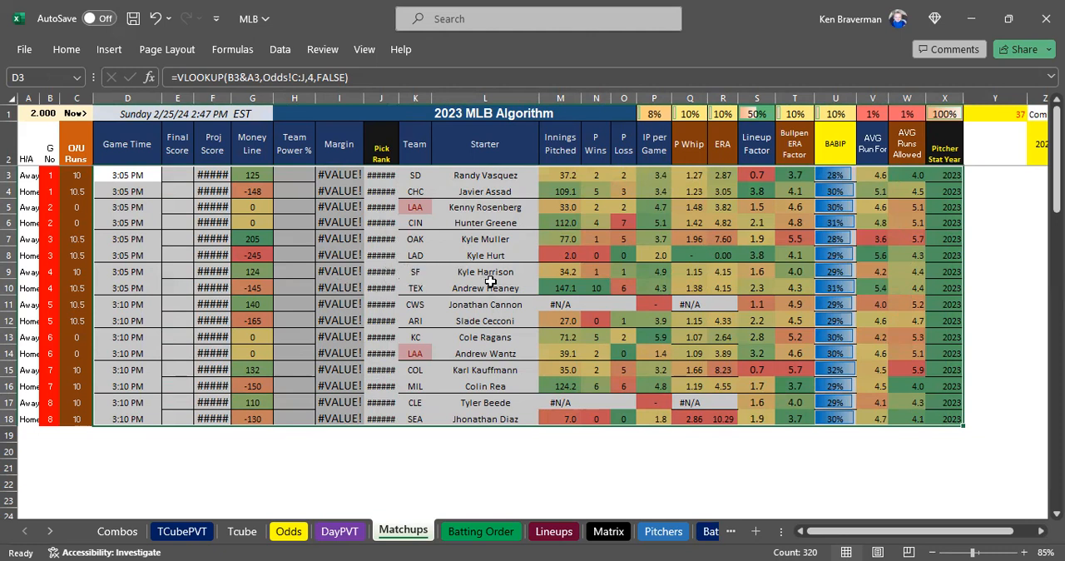
pyautogui.moveTo(471, 312)
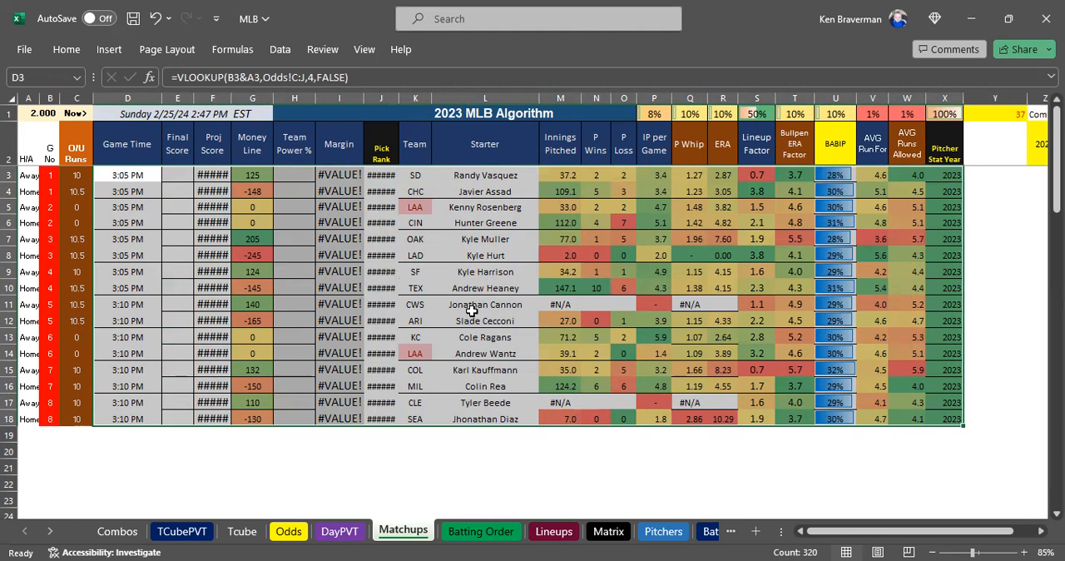
pyautogui.moveTo(480, 312)
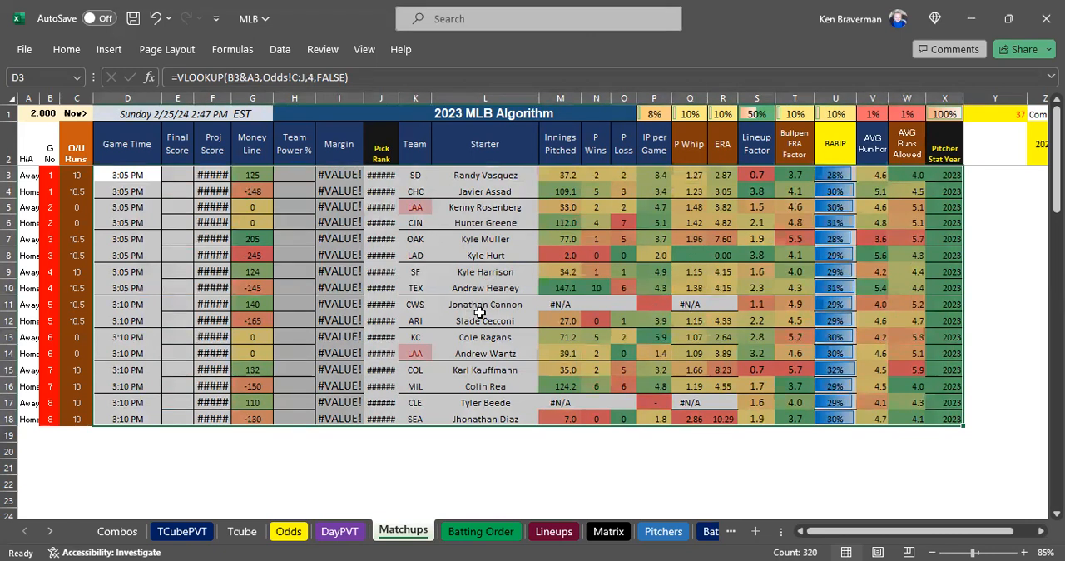
pyautogui.moveTo(473, 272)
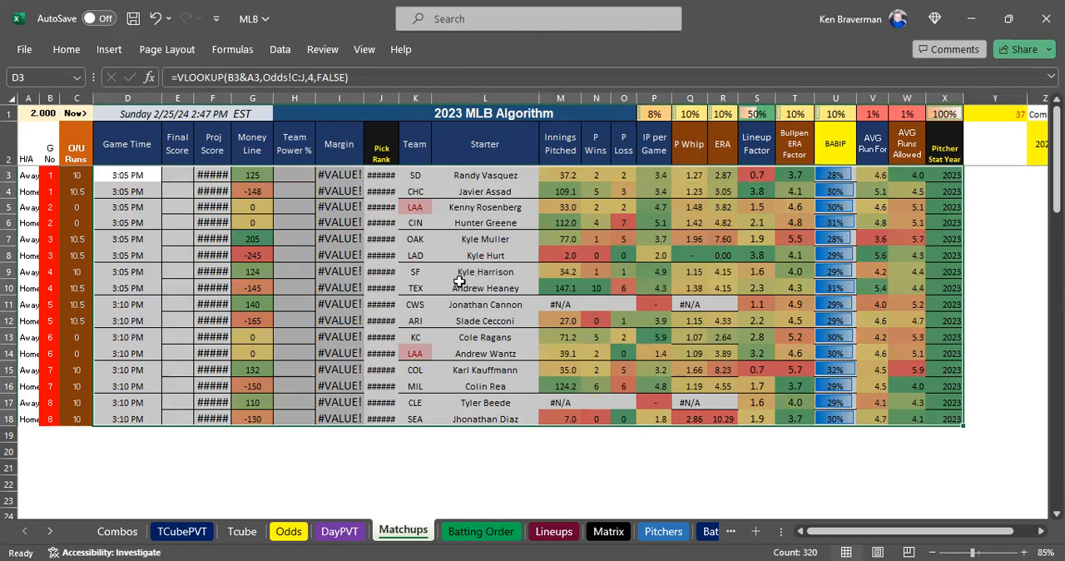
pyautogui.moveTo(449, 256)
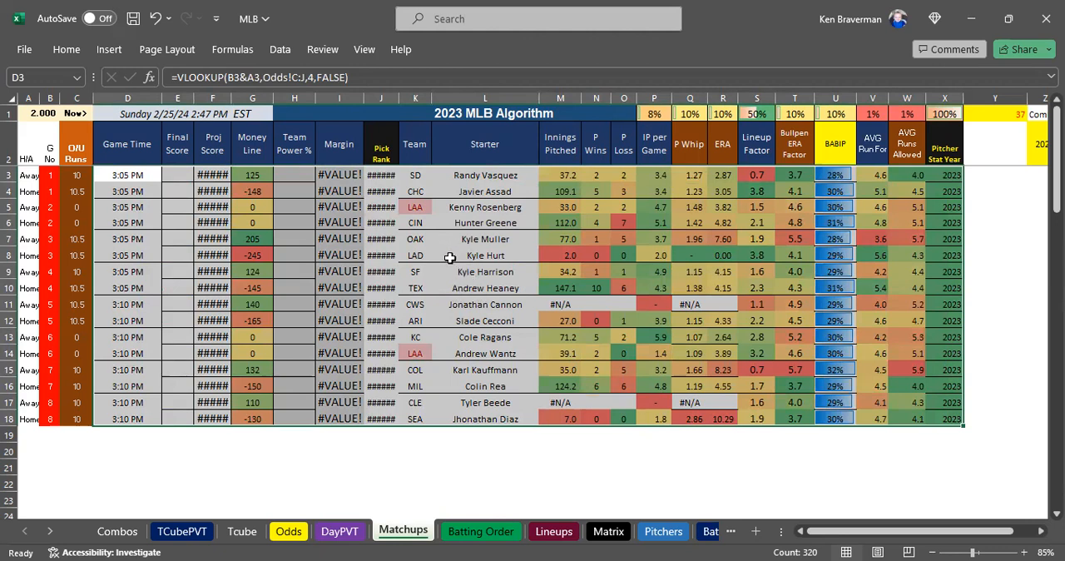
pyautogui.moveTo(569, 281)
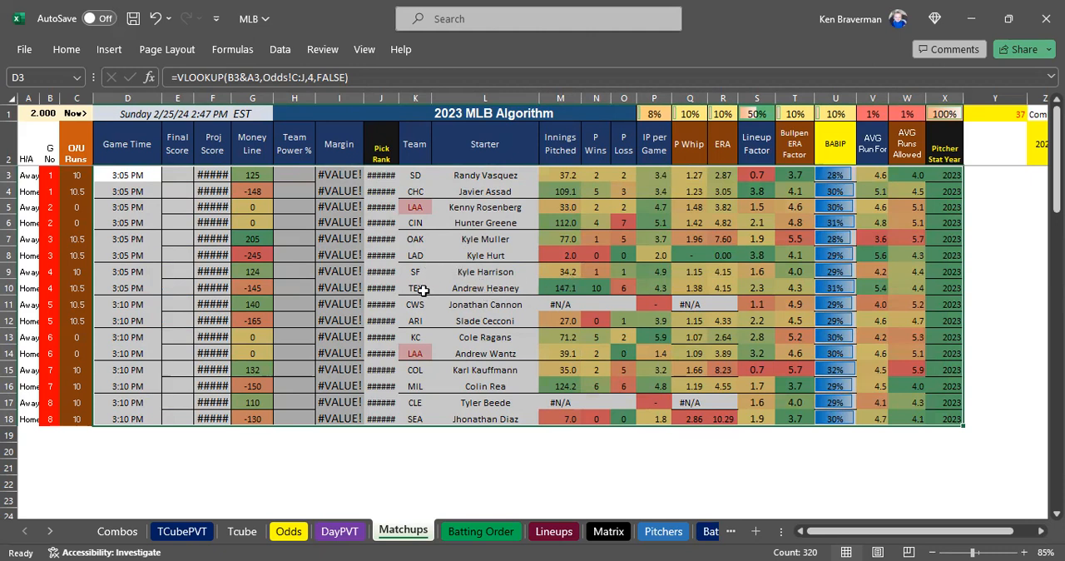
pyautogui.moveTo(461, 275)
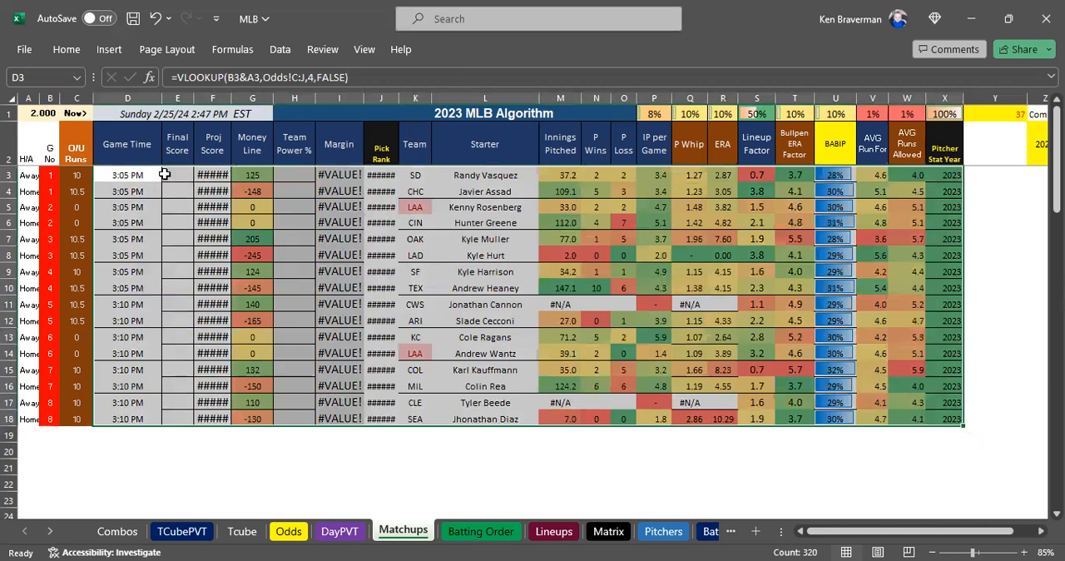
pyautogui.moveTo(200, 192)
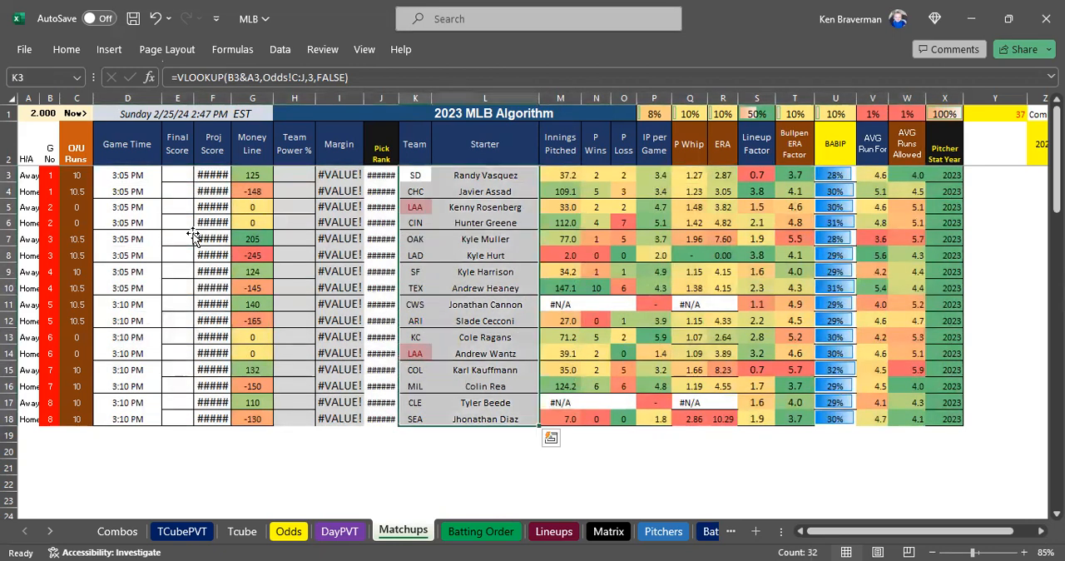
pyautogui.click(177, 239)
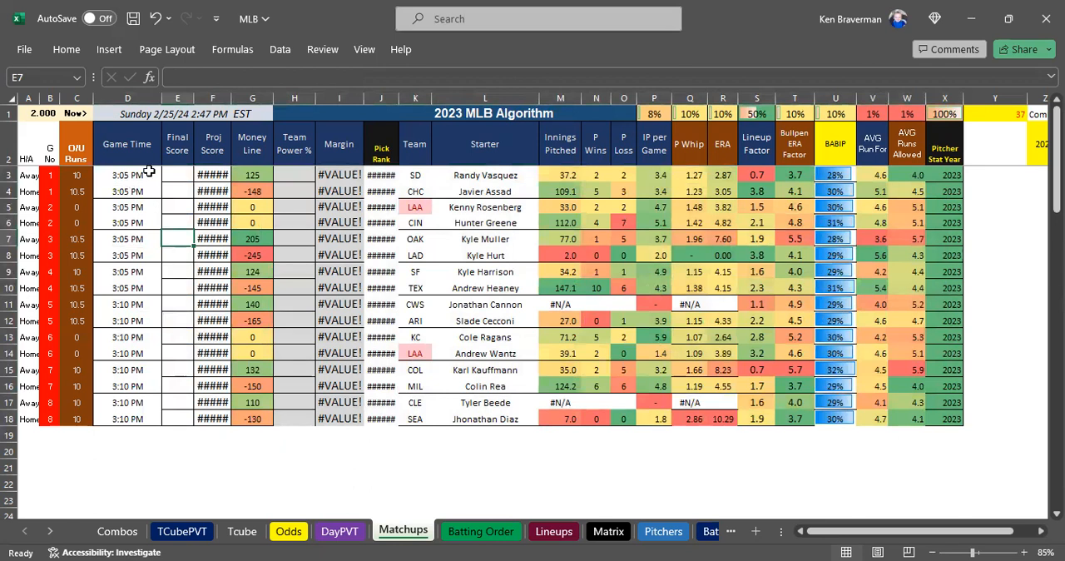
pyautogui.click(212, 174)
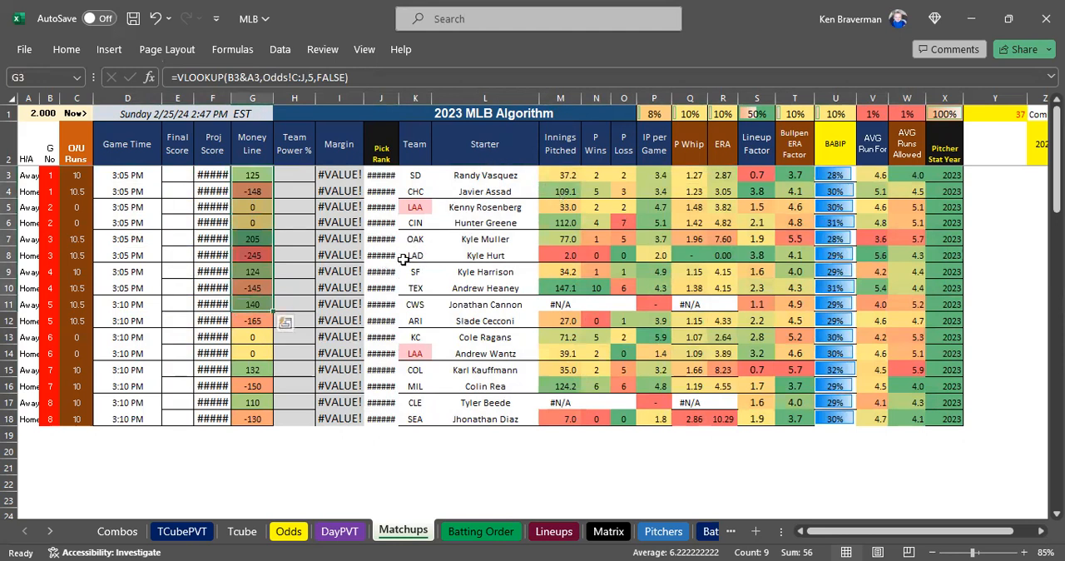
pyautogui.moveTo(372, 201)
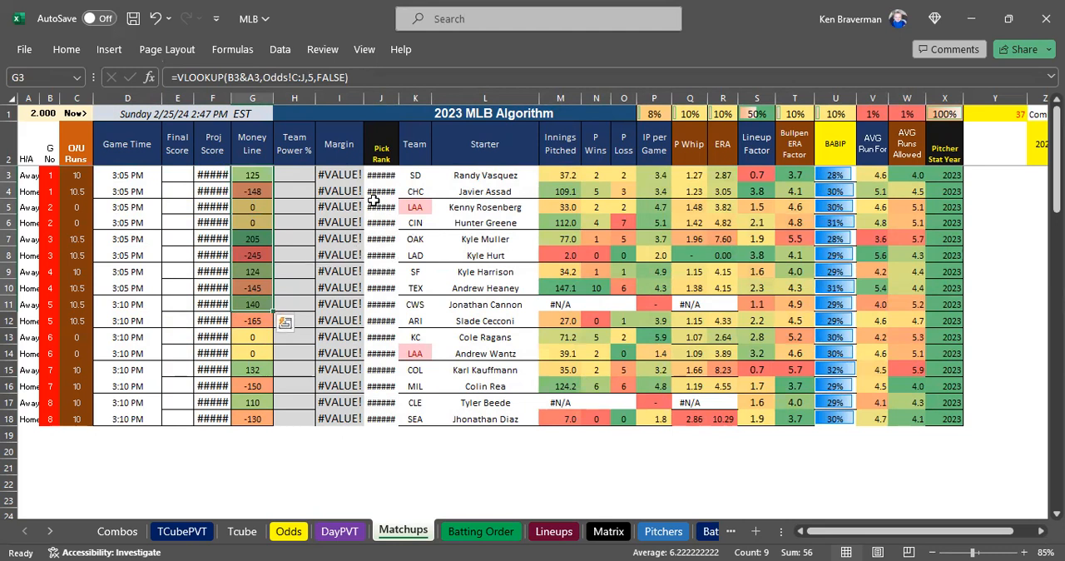
# Review the Margin, Innings Pitched, Pitcher Stat Year and Lineup Factor columns
pyautogui.click(338, 143)
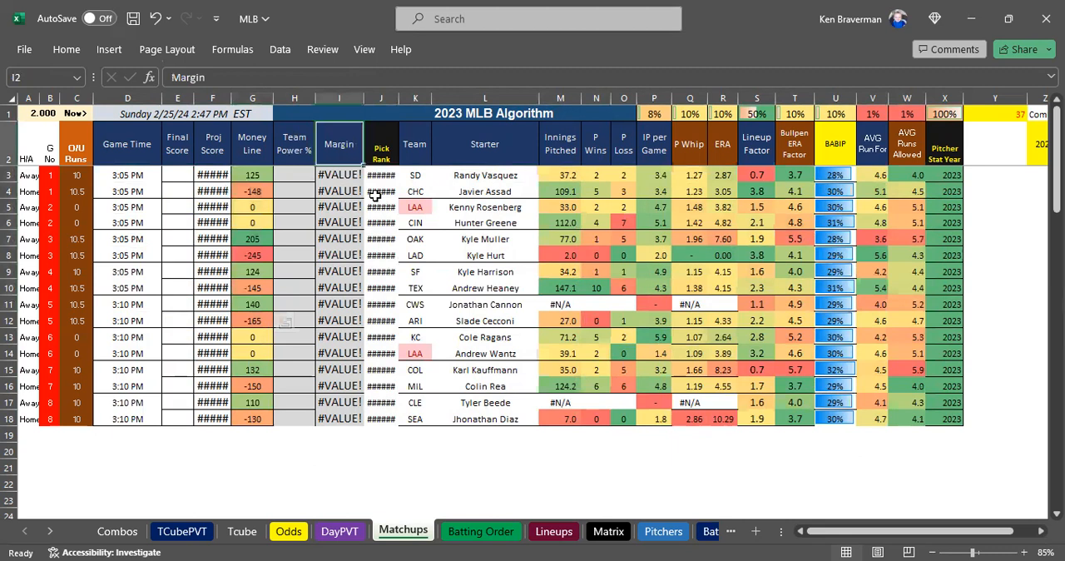
pyautogui.moveTo(493, 256)
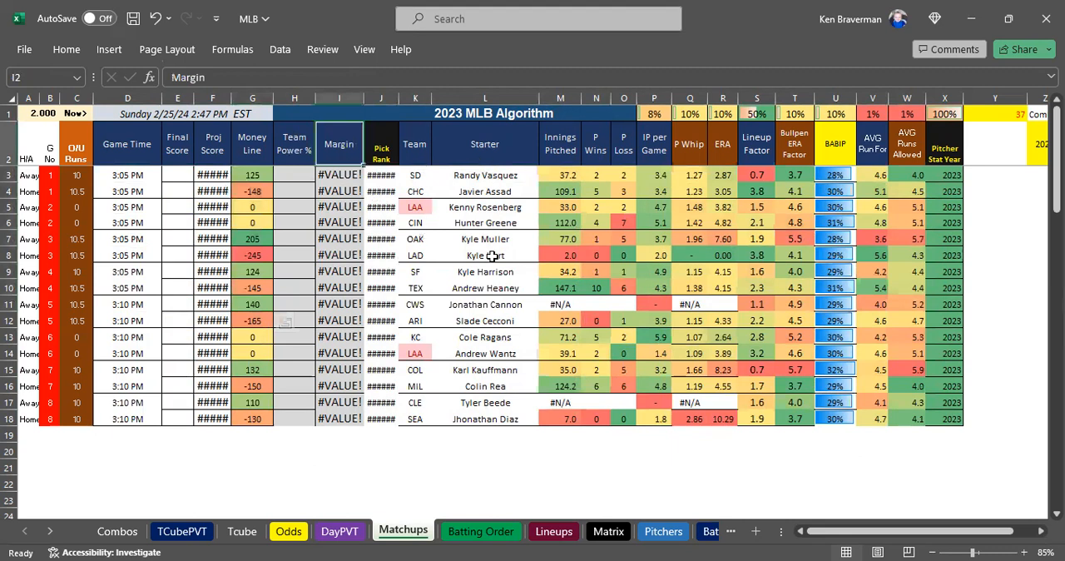
pyautogui.click(560, 143)
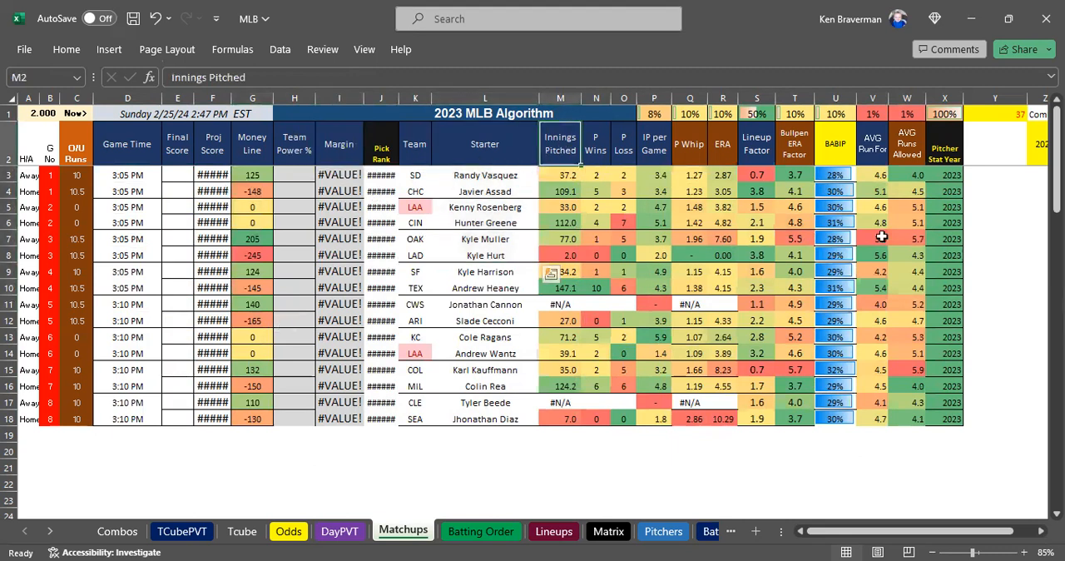
pyautogui.click(944, 142)
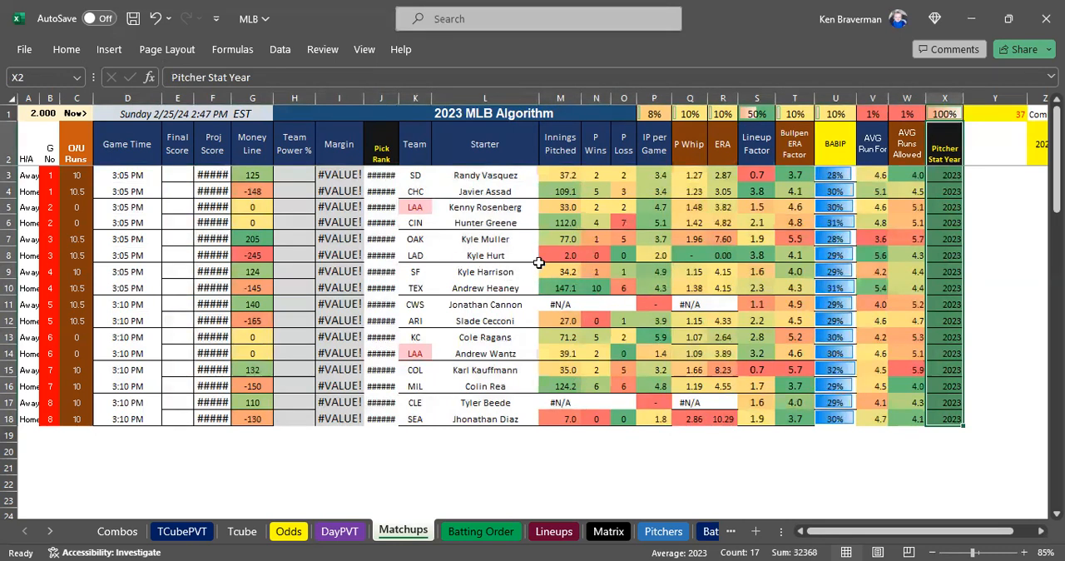
pyautogui.click(414, 175)
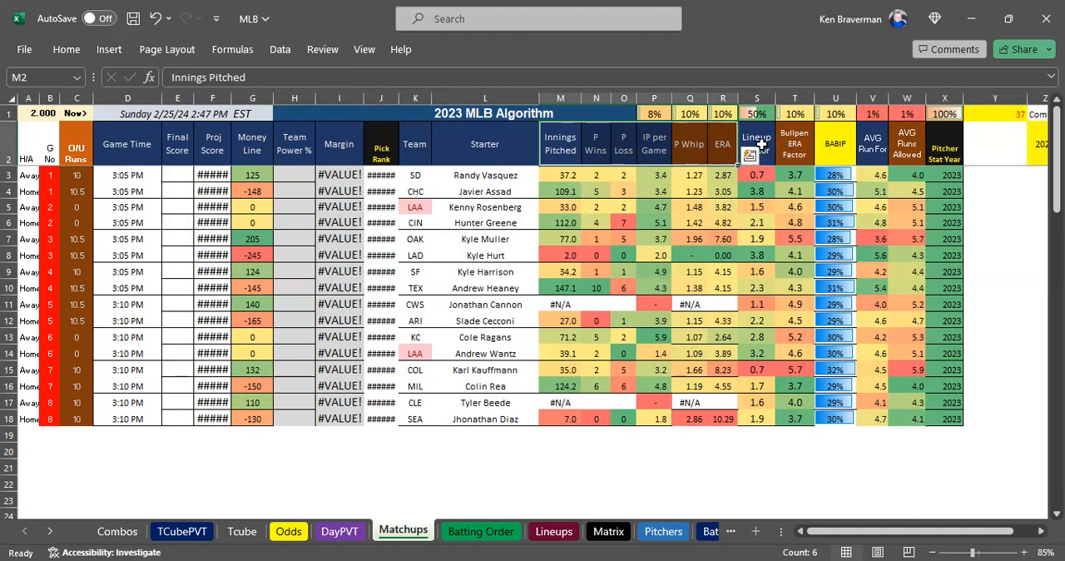
pyautogui.click(756, 144)
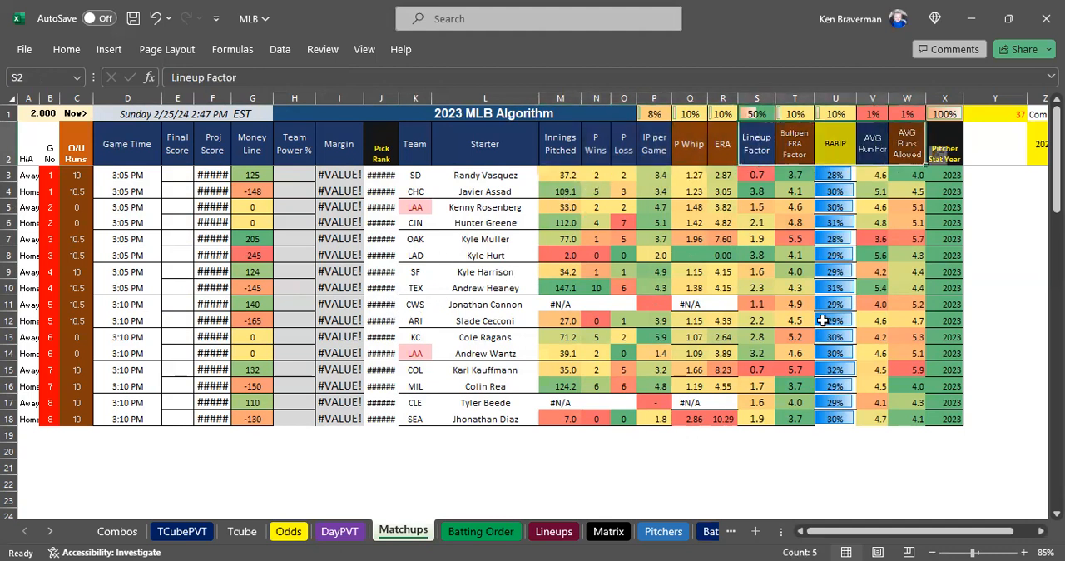
pyautogui.moveTo(806, 182)
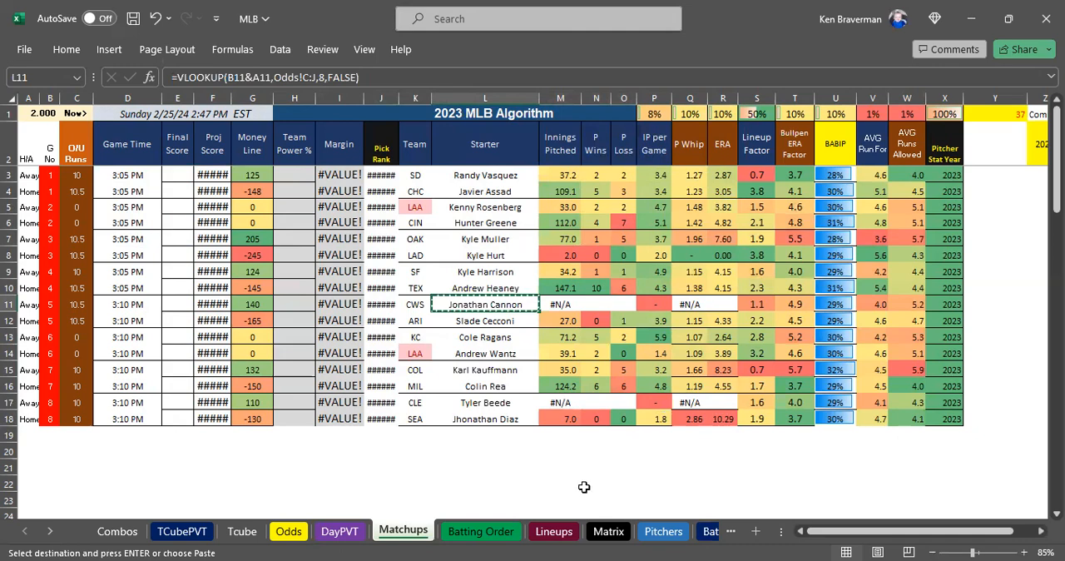
# Paste Jonathan Cannon into the Pitchers sheet list with team CWS
pyautogui.click(663, 531)
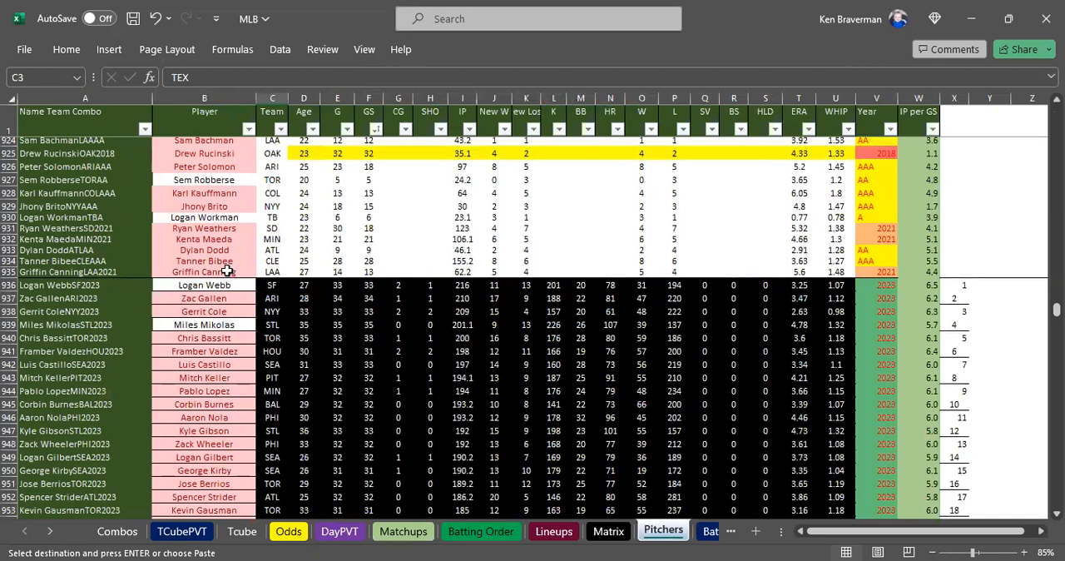
pyautogui.rightClick(204, 272)
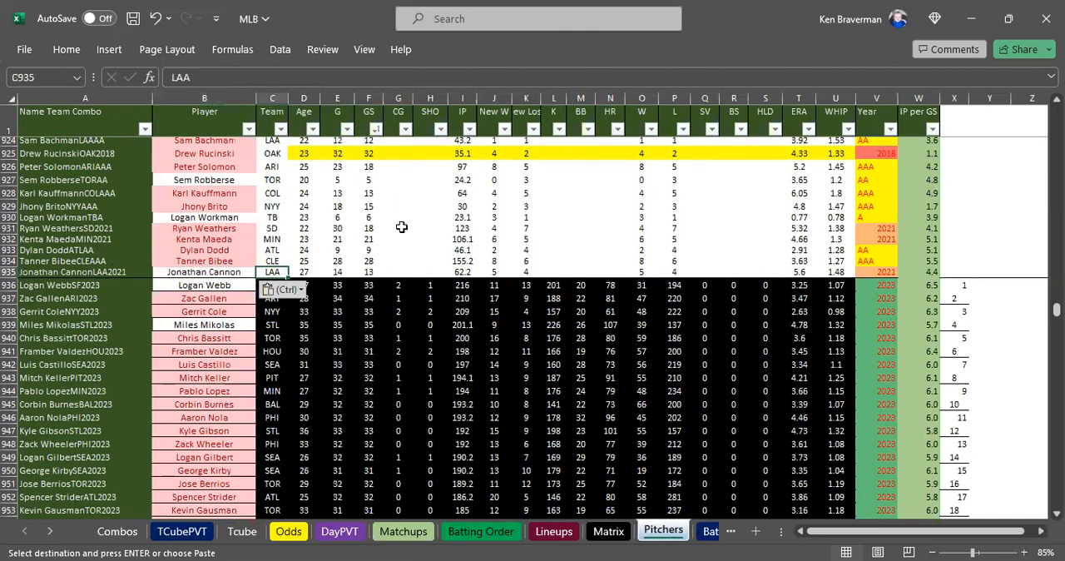
pyautogui.write('CWS')
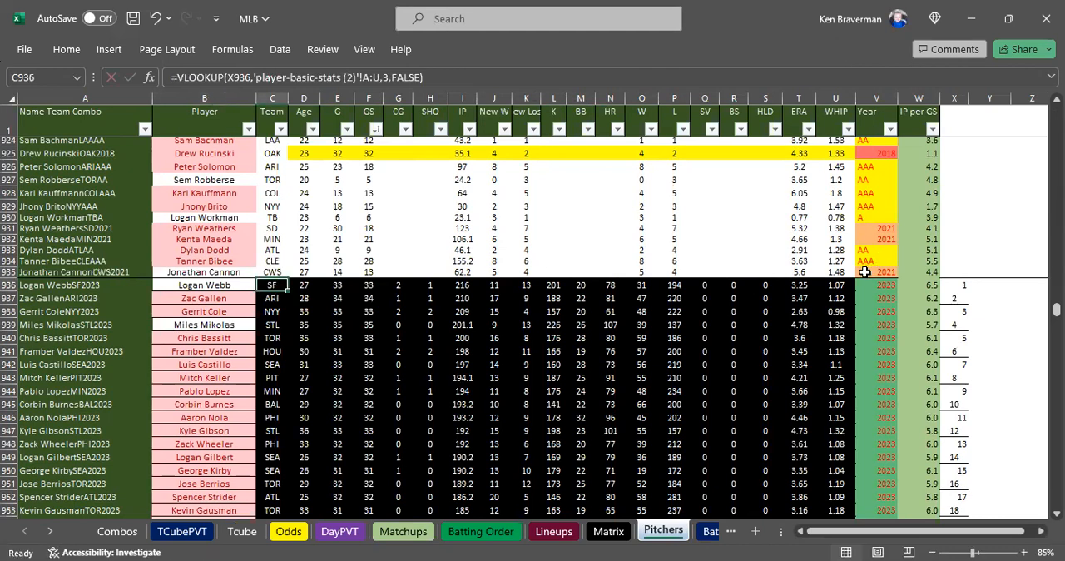
pyautogui.click(876, 272)
pyautogui.write('Sample')
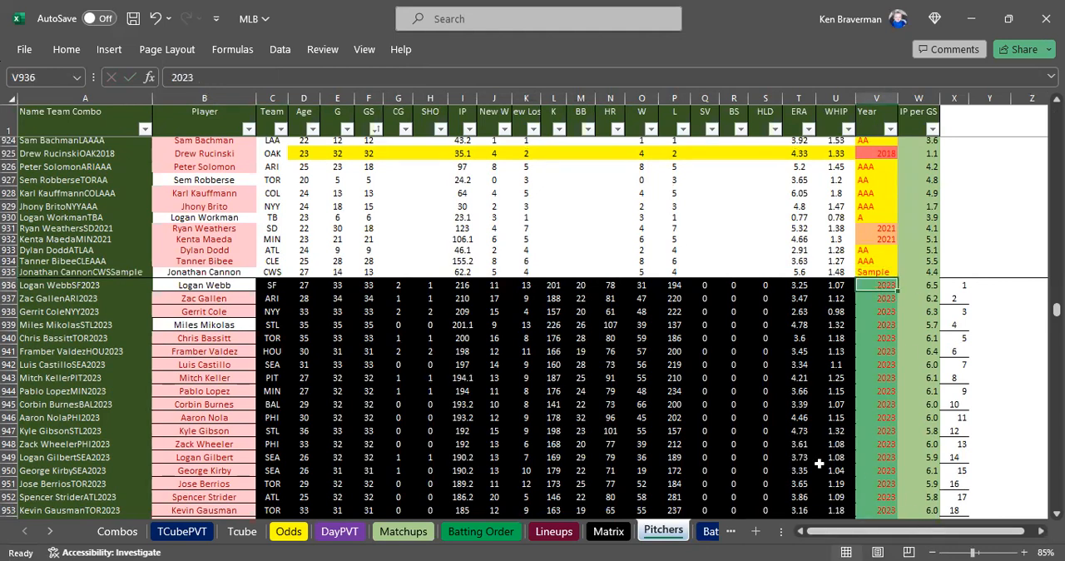
pyautogui.moveTo(456, 431)
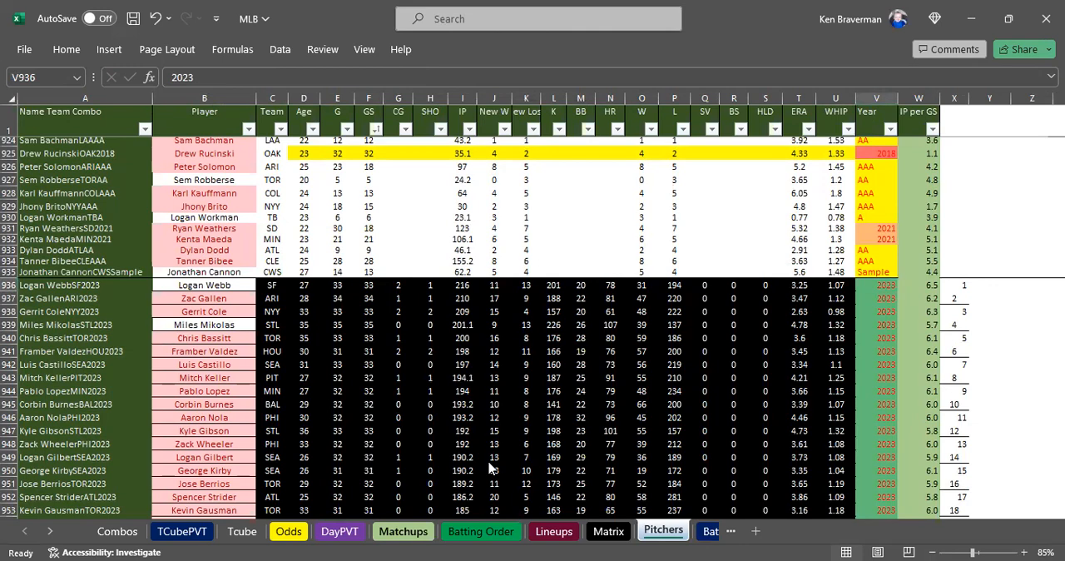
# On Matchups, set Jonathan Cannon's pitcher stat year to Sample
pyautogui.click(403, 531)
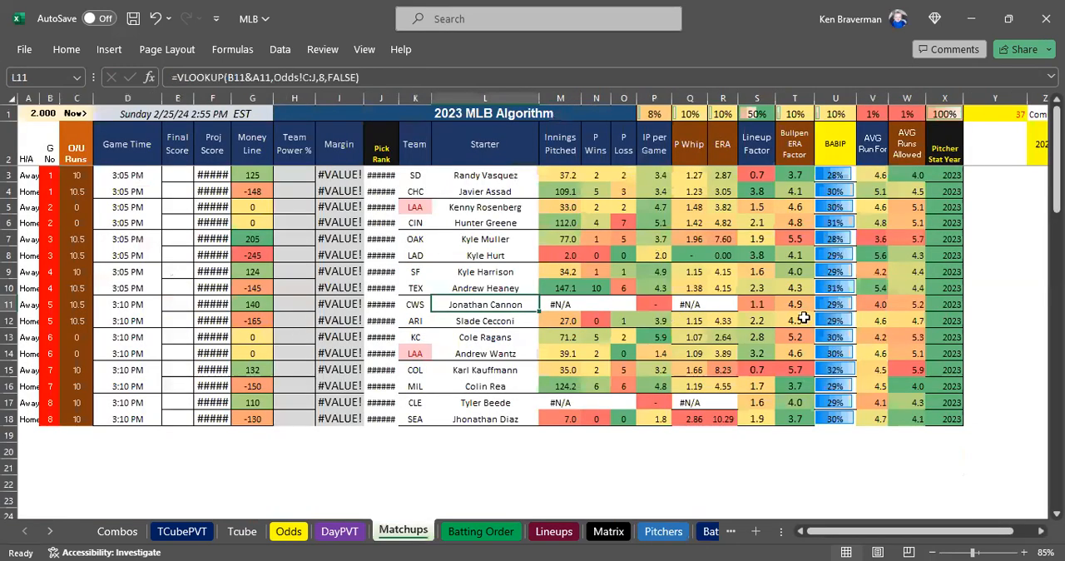
pyautogui.click(944, 304)
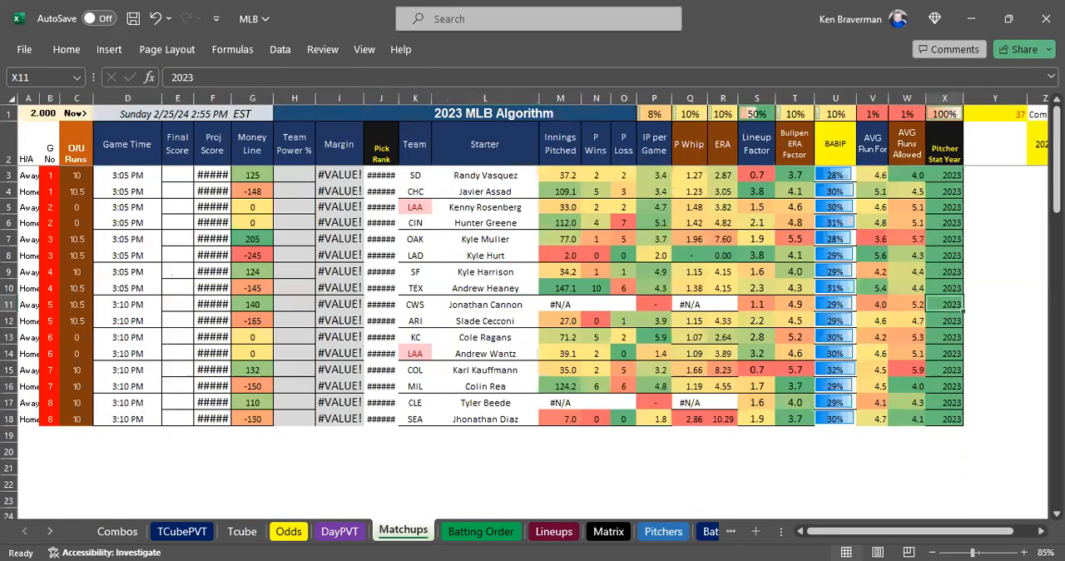
pyautogui.write('Sample')
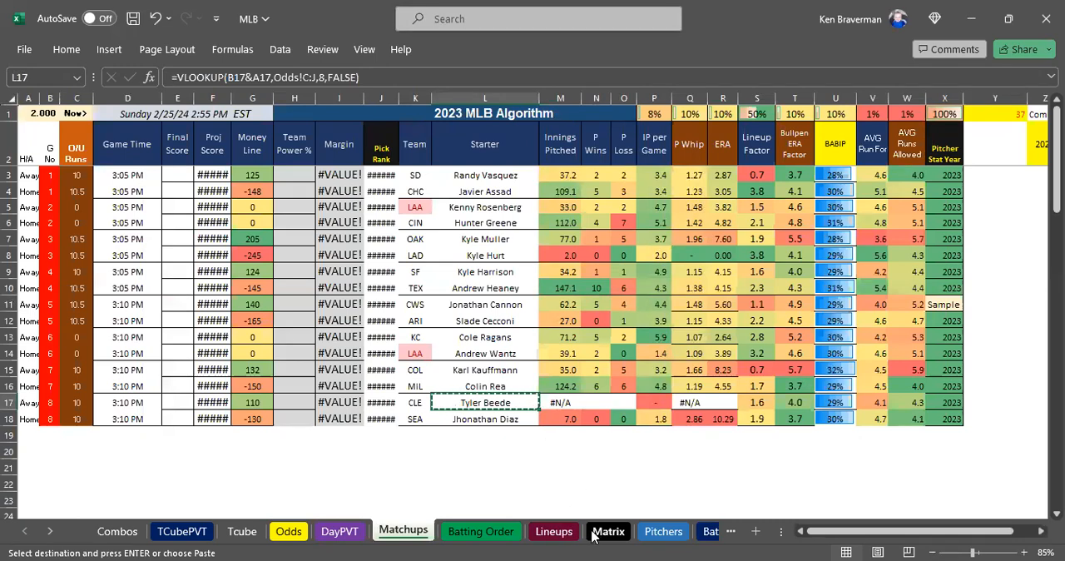
# Replace Tanner Bibee with Tyler Beede on the Pitchers sheet, then return to Matchups
pyautogui.click(663, 531)
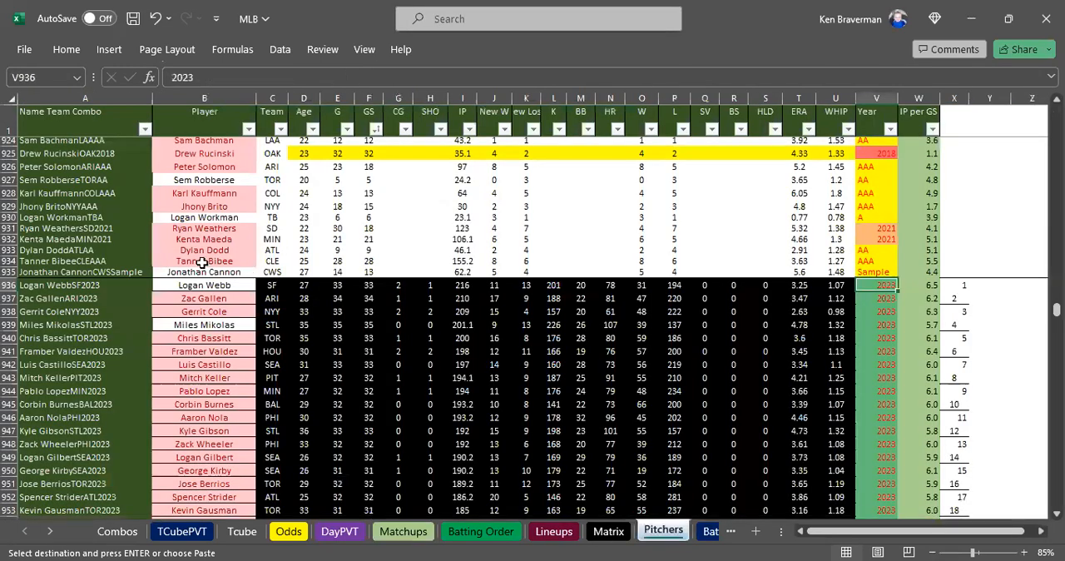
pyautogui.click(203, 260)
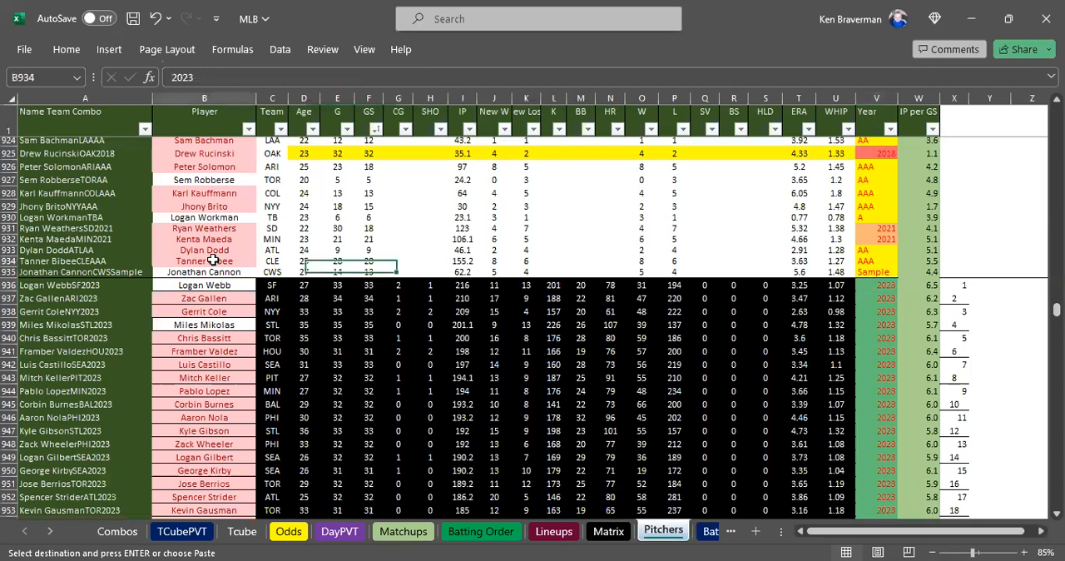
pyautogui.rightClick(204, 260)
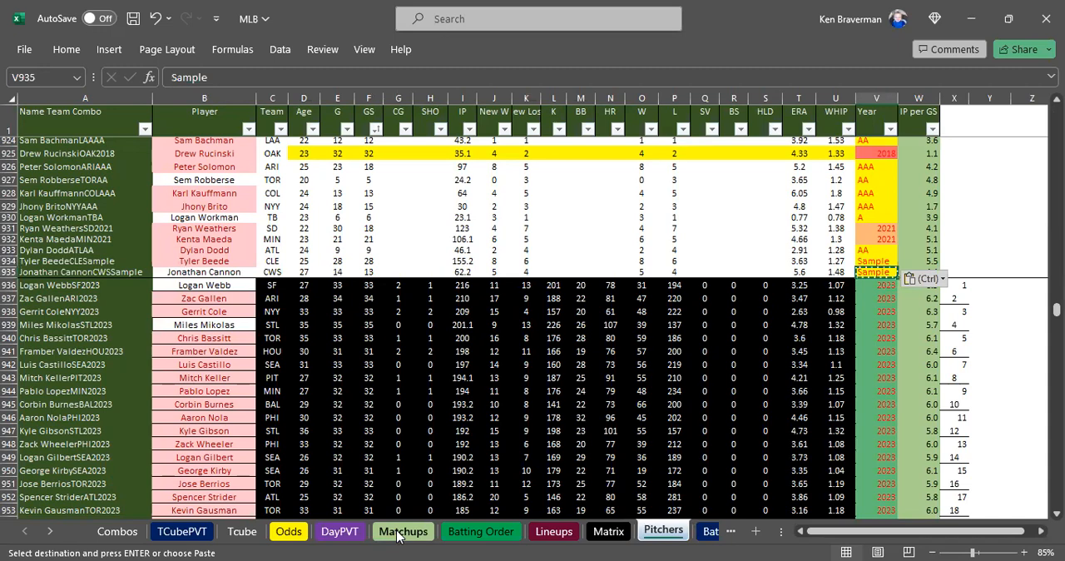
pyautogui.click(403, 531)
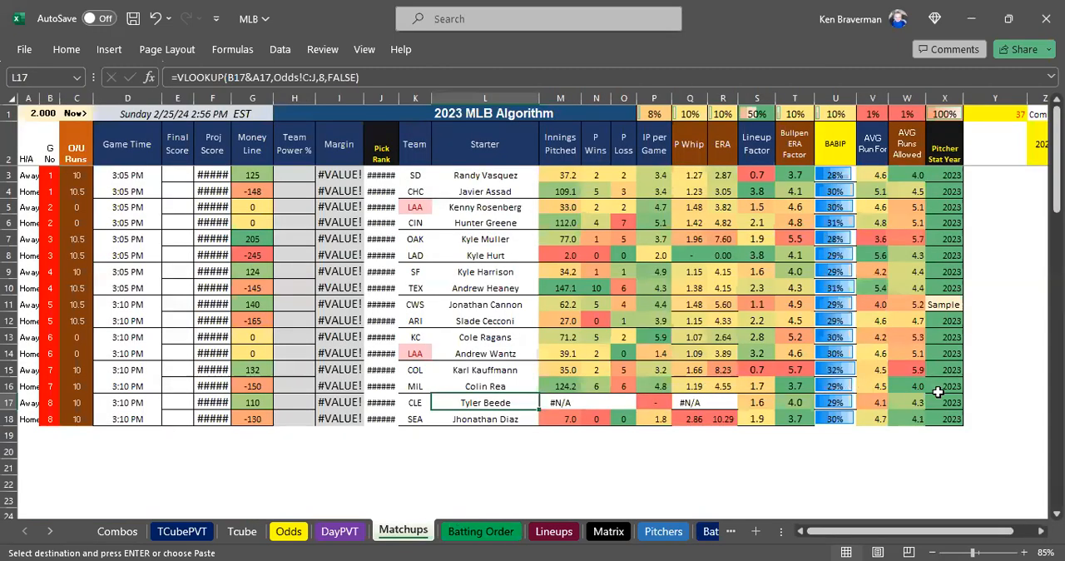
# Set Tyler Beede's stat year to Sample, compare margins and total the projected runs
pyautogui.click(943, 304)
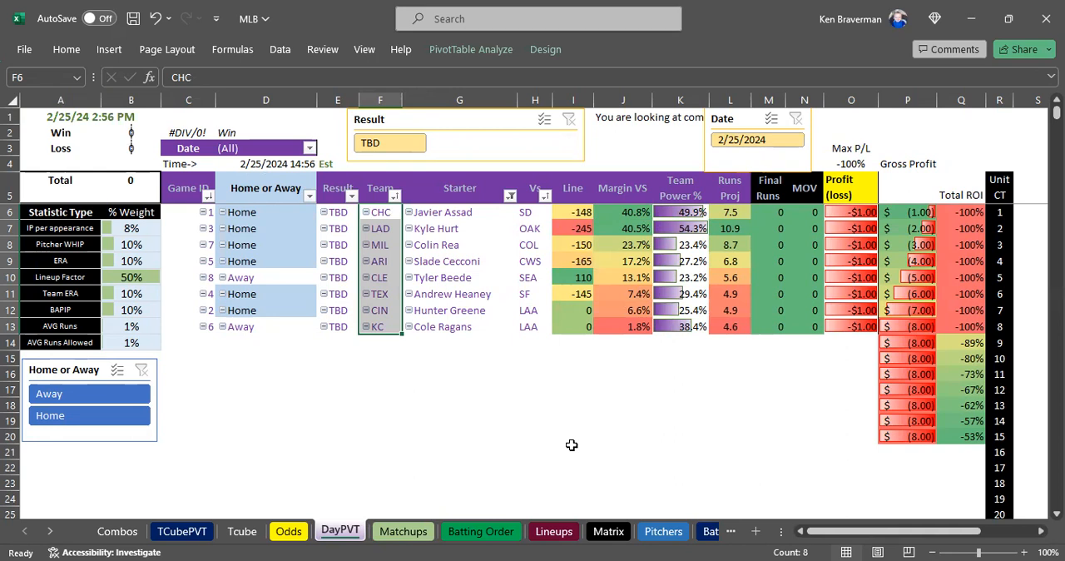
pyautogui.moveTo(514, 305)
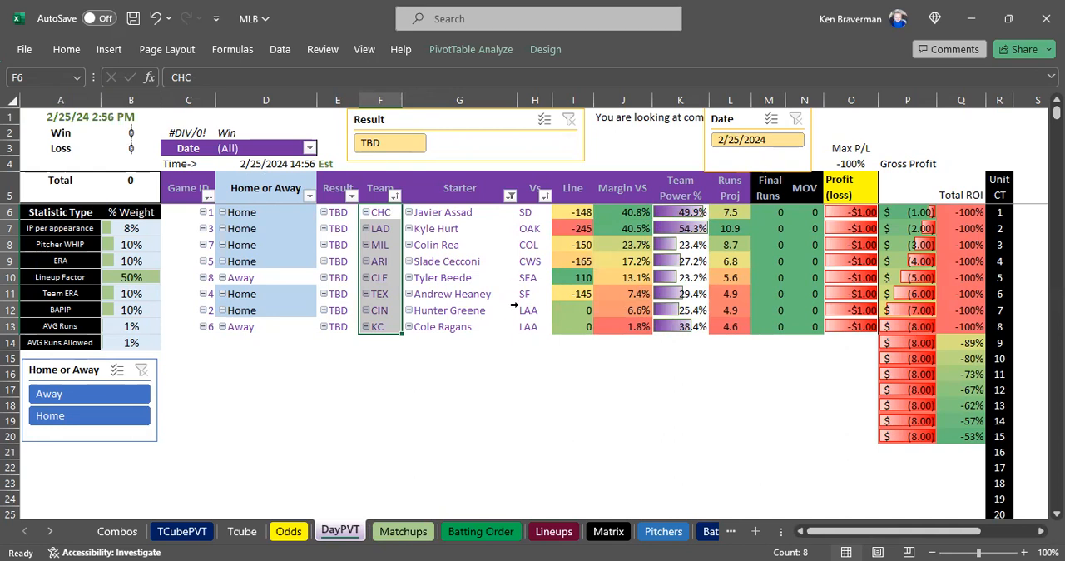
pyautogui.moveTo(553, 217)
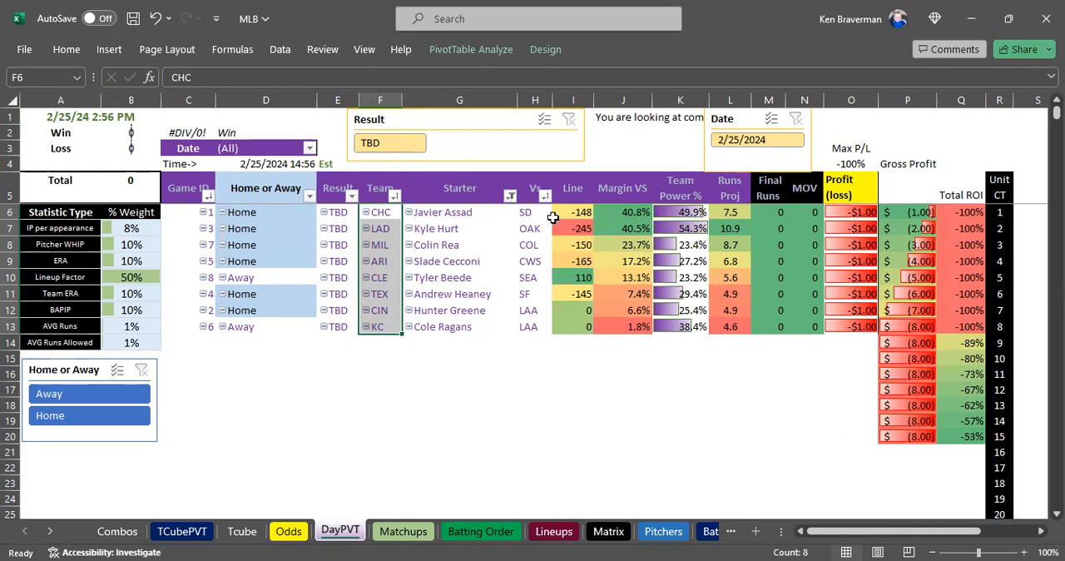
pyautogui.moveTo(595, 379)
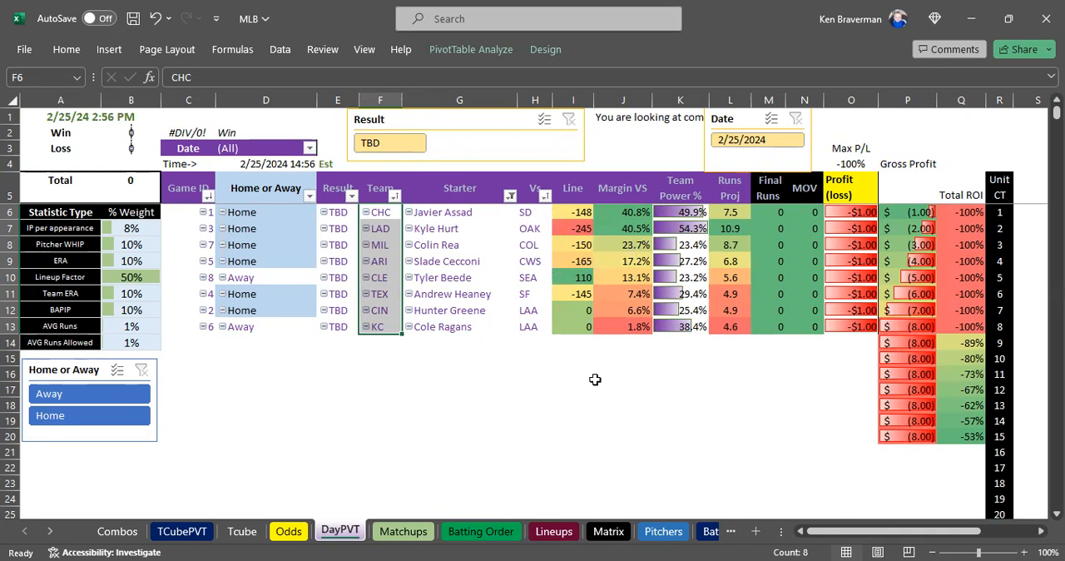
pyautogui.click(573, 357)
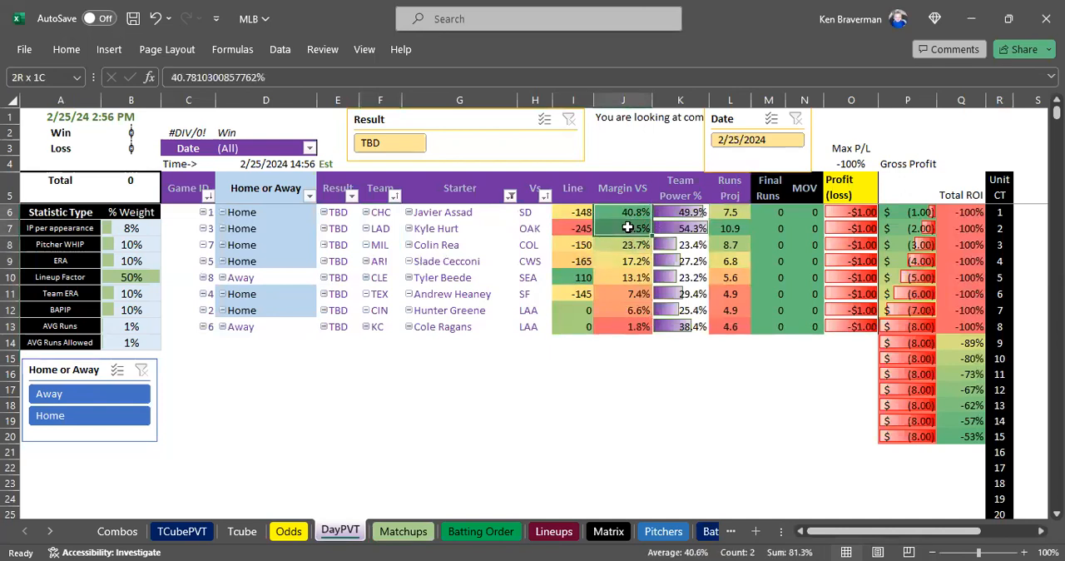
pyautogui.click(622, 245)
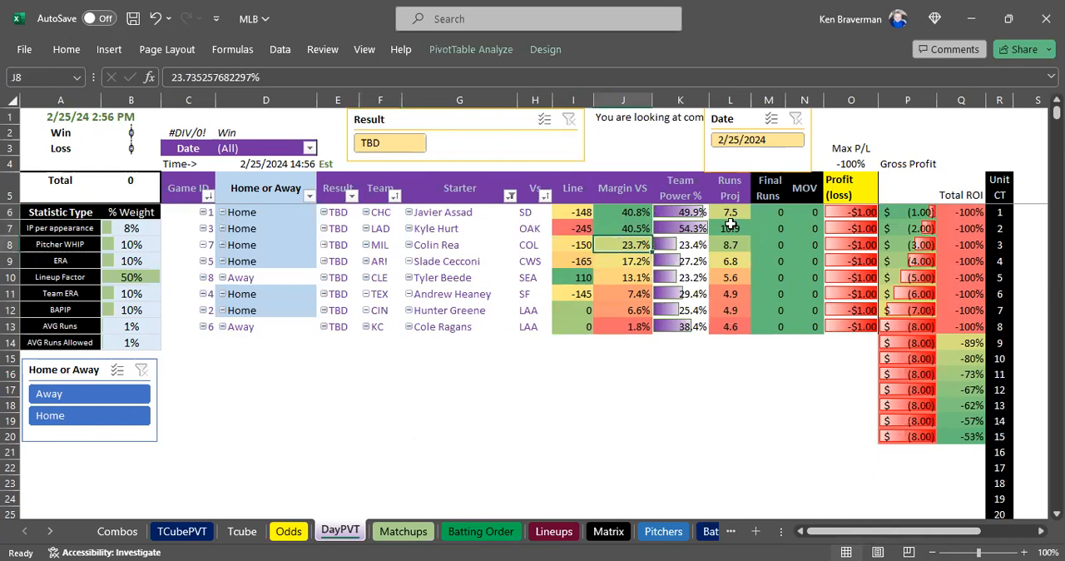
pyautogui.moveTo(730, 212); pyautogui.dragTo(730, 341)
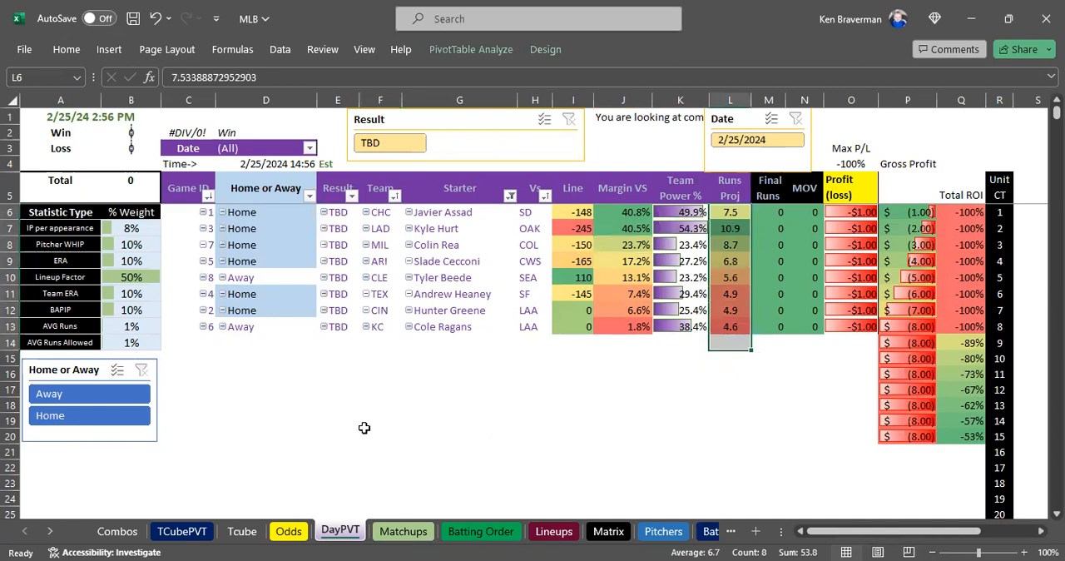
# Check the Pitchers sheet and a team abbreviation on the Matrix name-matching sheet
pyautogui.click(402, 531)
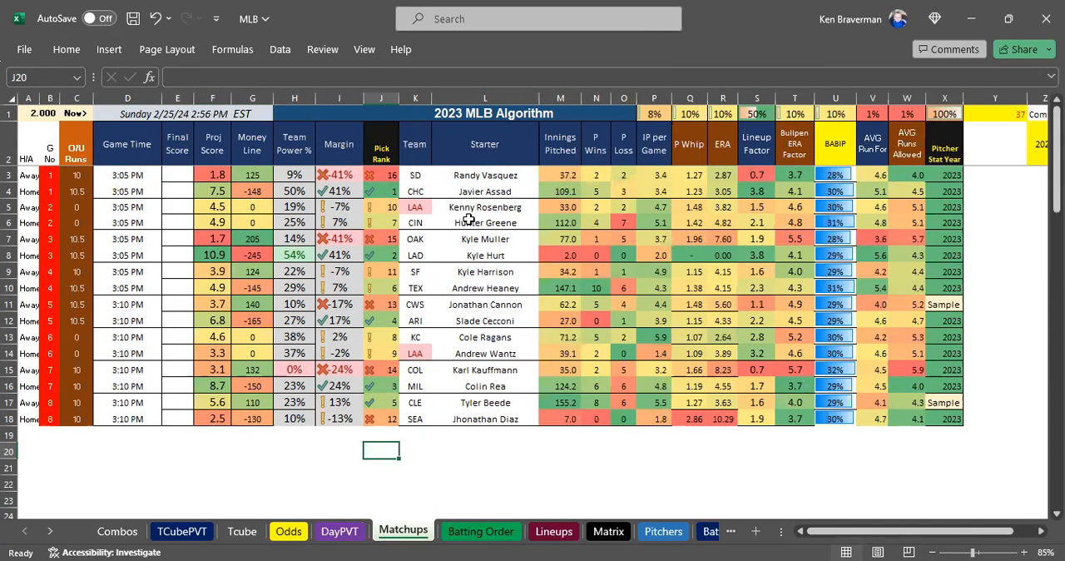
pyautogui.moveTo(464, 266)
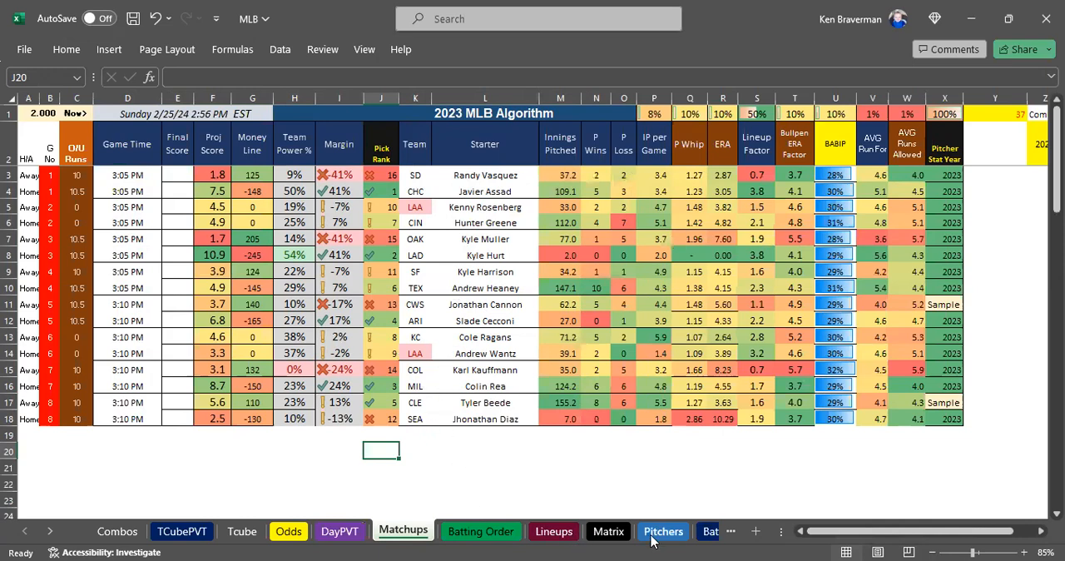
pyautogui.click(663, 531)
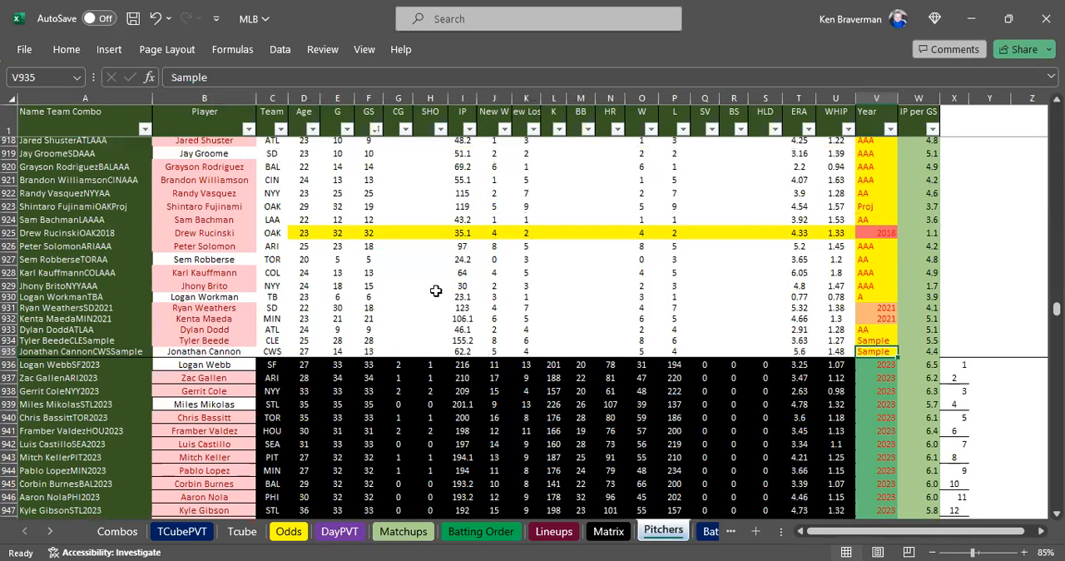
pyautogui.scroll(-3)
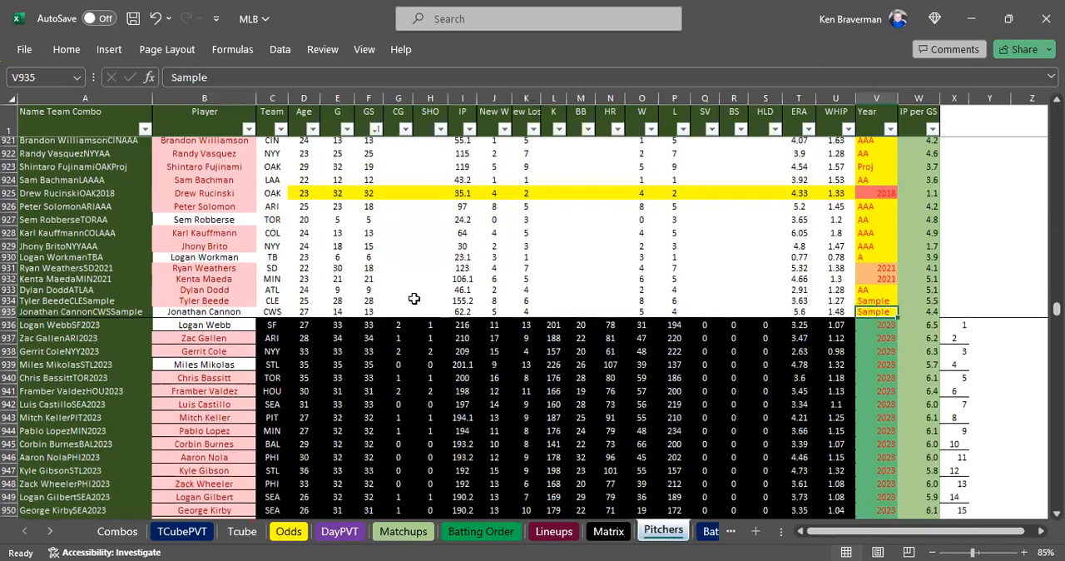
pyautogui.moveTo(449, 404)
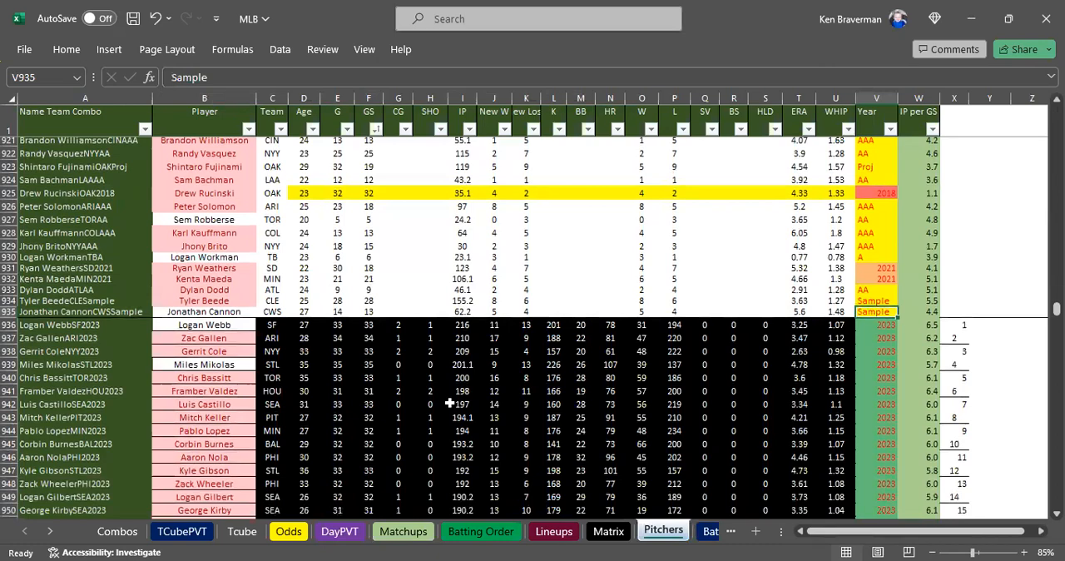
pyautogui.click(607, 531)
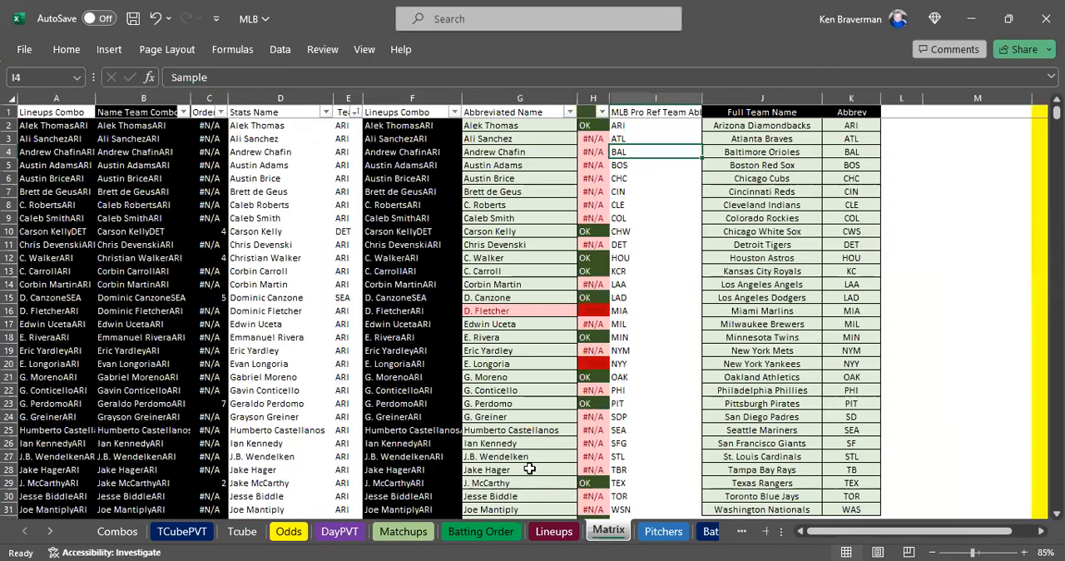
pyautogui.click(348, 257)
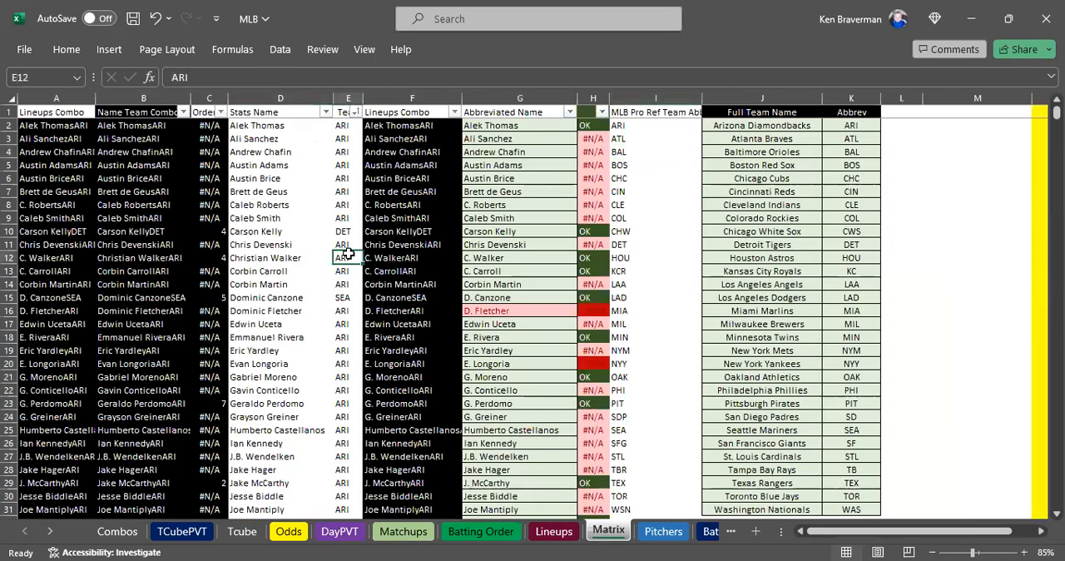
# Scroll through the pasted February 25, 2024 RotoWire lineups on the Lineups sheet
pyautogui.scroll(-3)
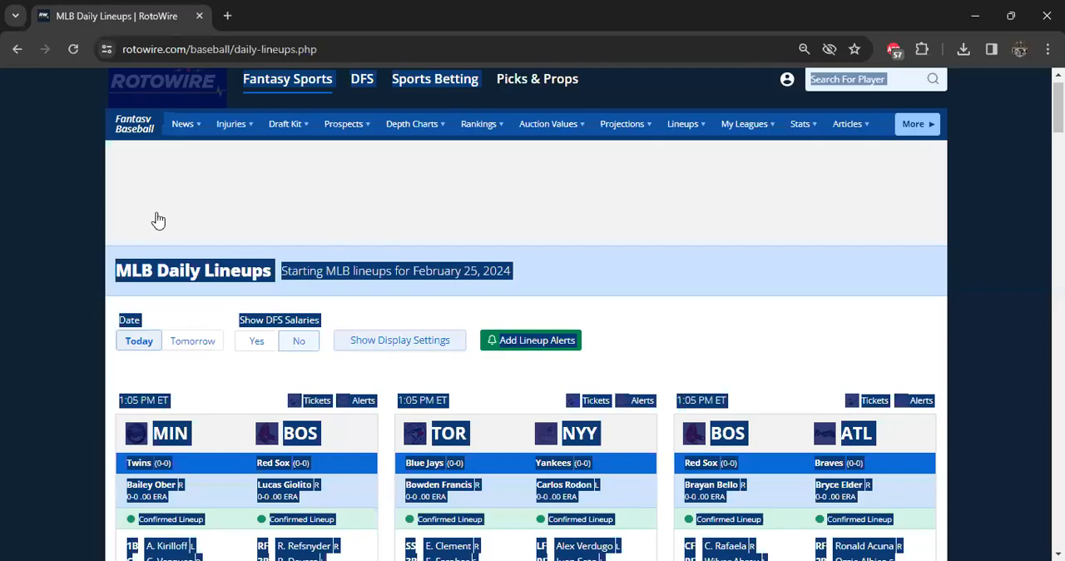
pyautogui.scroll(-3)
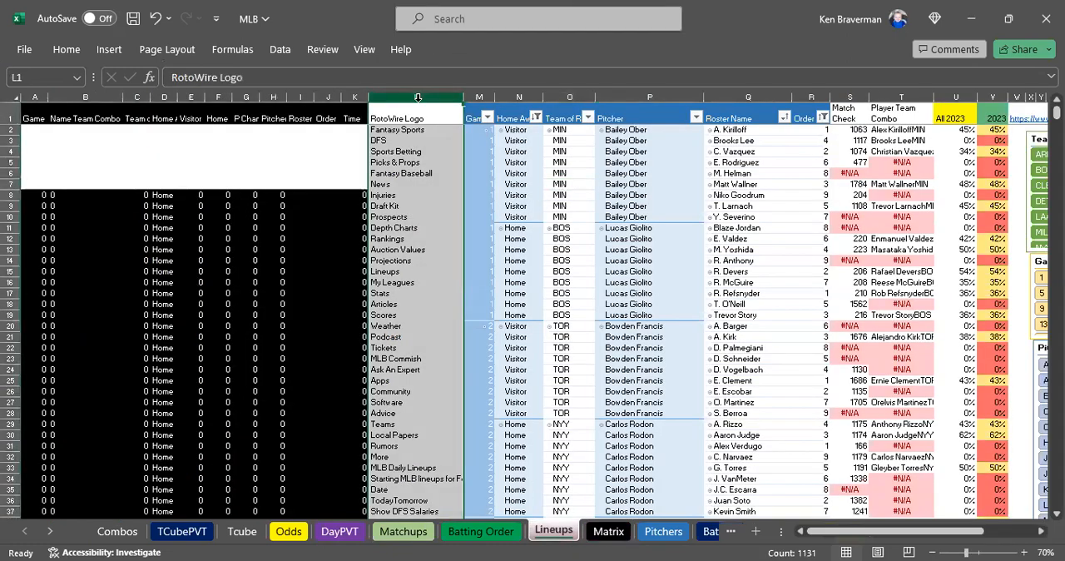
# Add unmatched M. Helman to Matrix row 1816 with team MIL and recheck Lineups
pyautogui.click(649, 184)
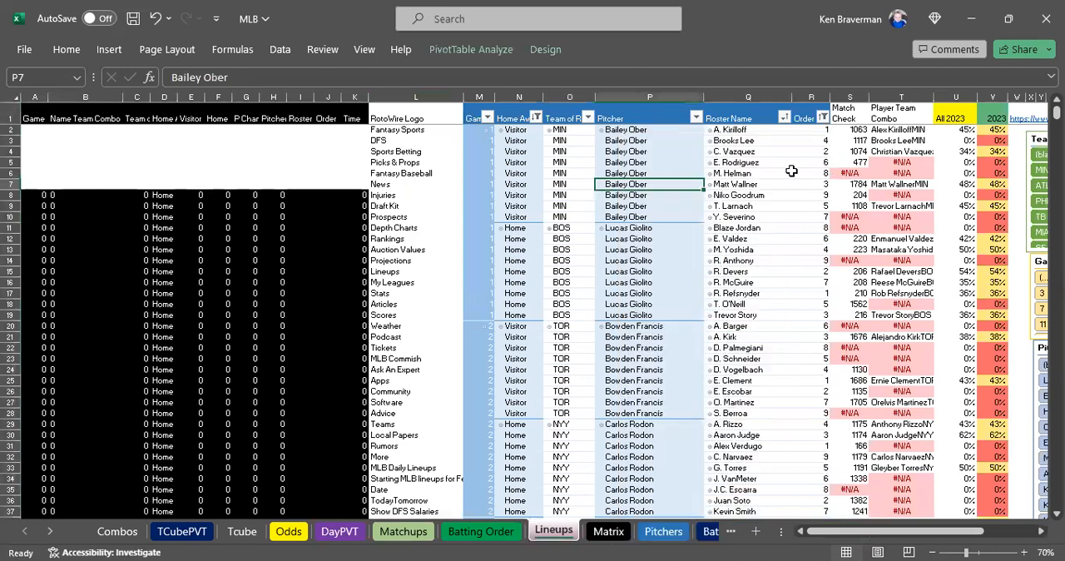
pyautogui.moveTo(850, 225)
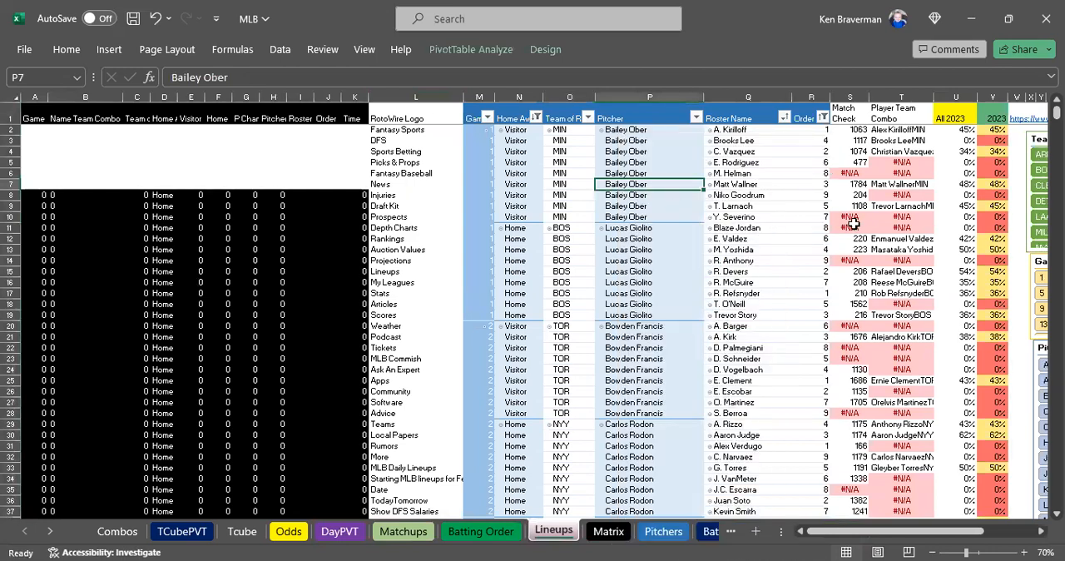
pyautogui.moveTo(684, 239)
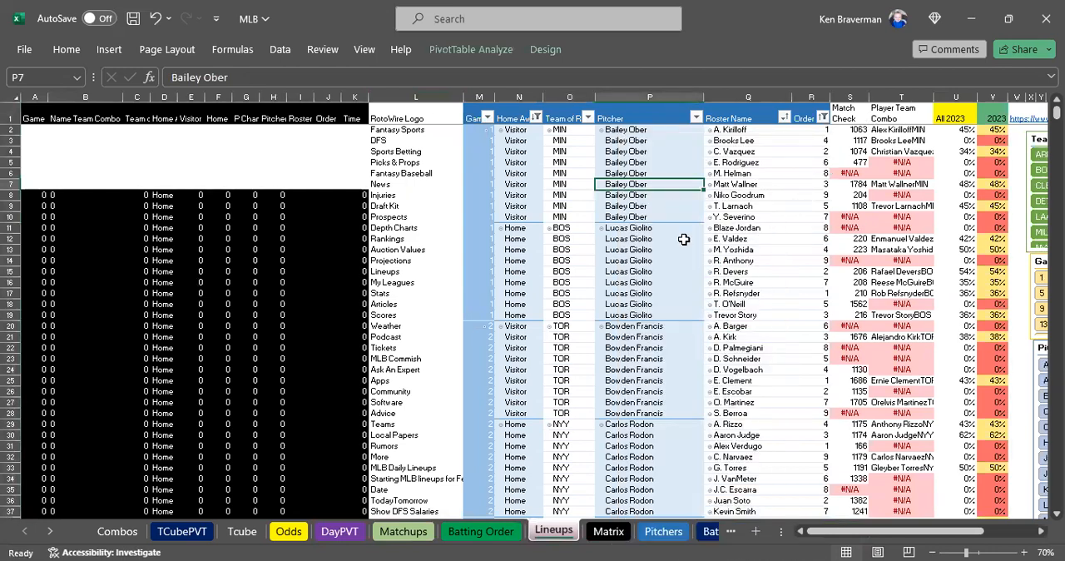
pyautogui.click(901, 162)
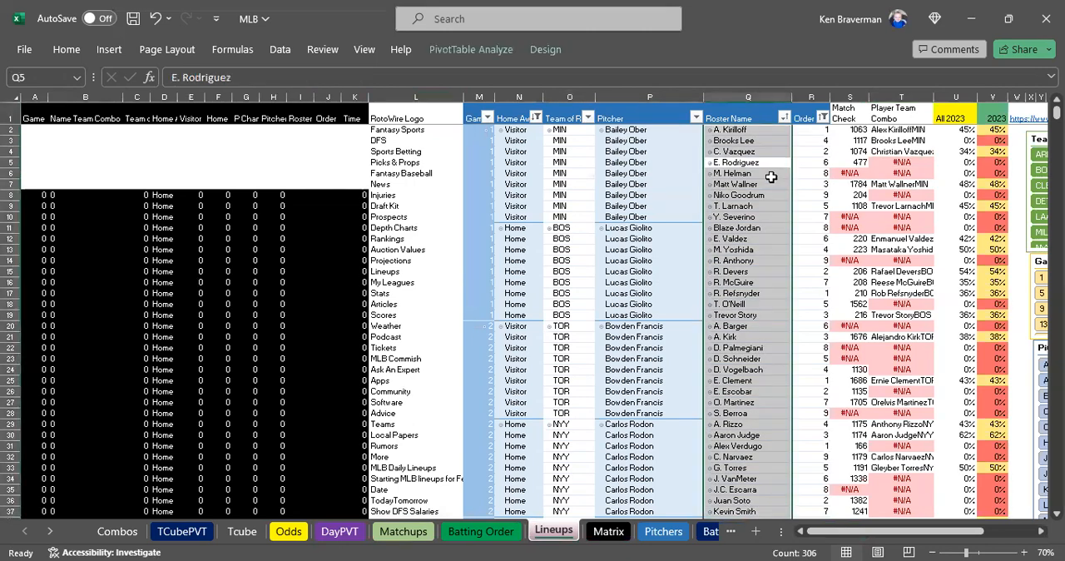
pyautogui.click(747, 174)
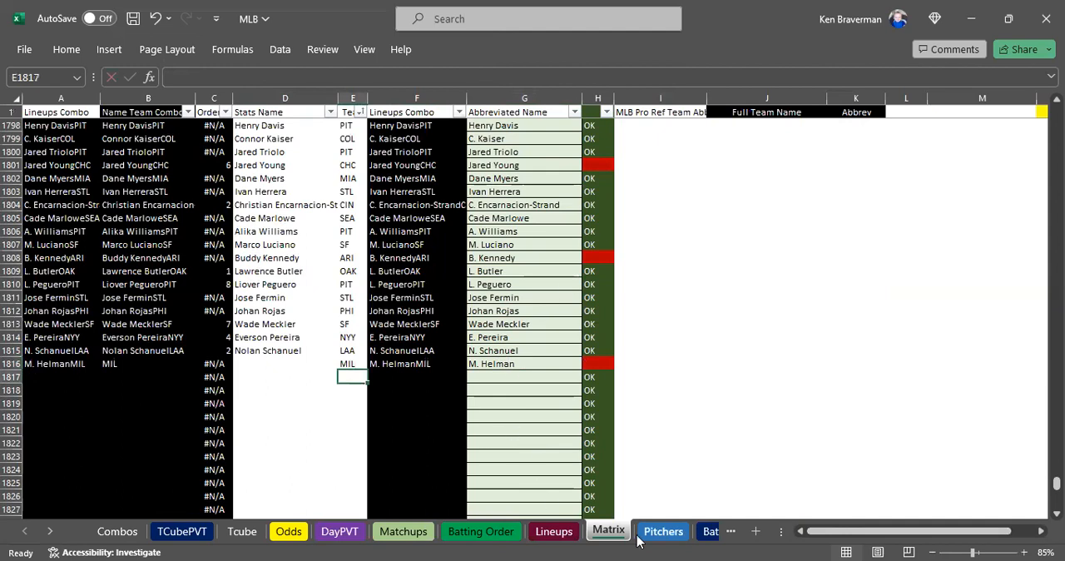
pyautogui.click(553, 531)
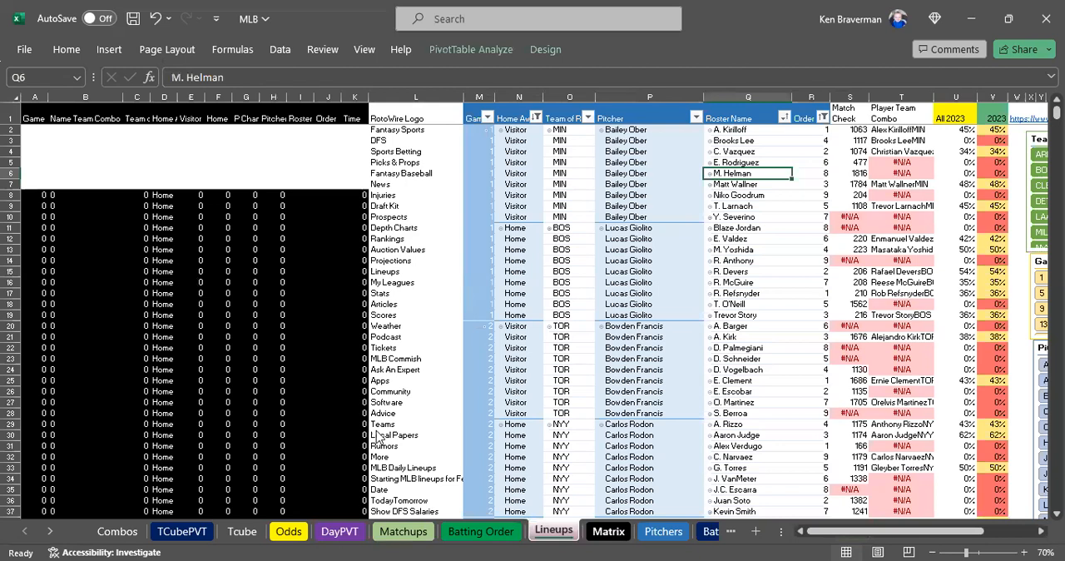
pyautogui.click(607, 531)
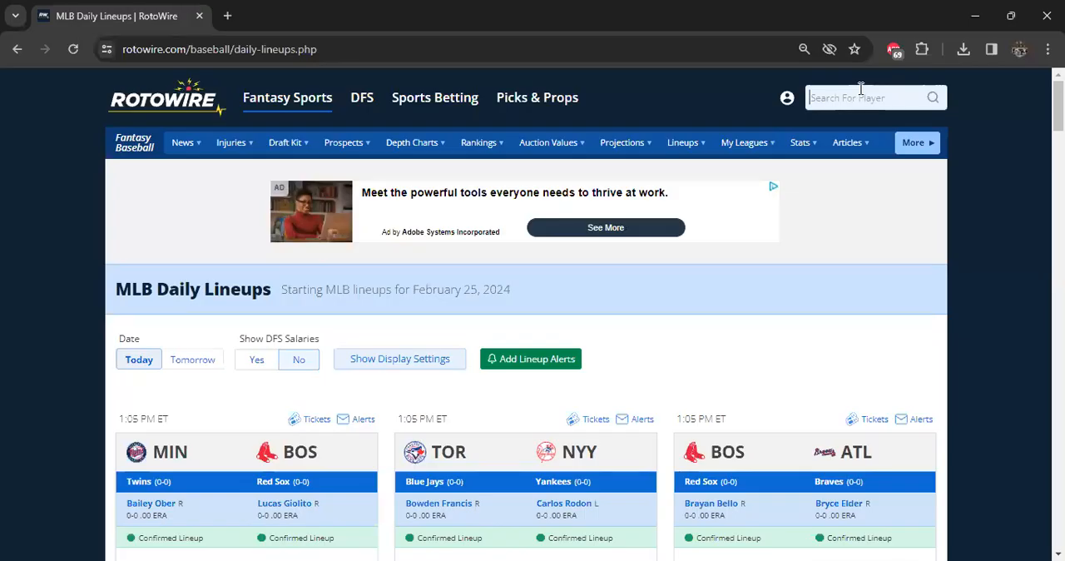
# Search RotoWire for Helman and copy Michael Helman's name from his player page
pyautogui.write('Helman')
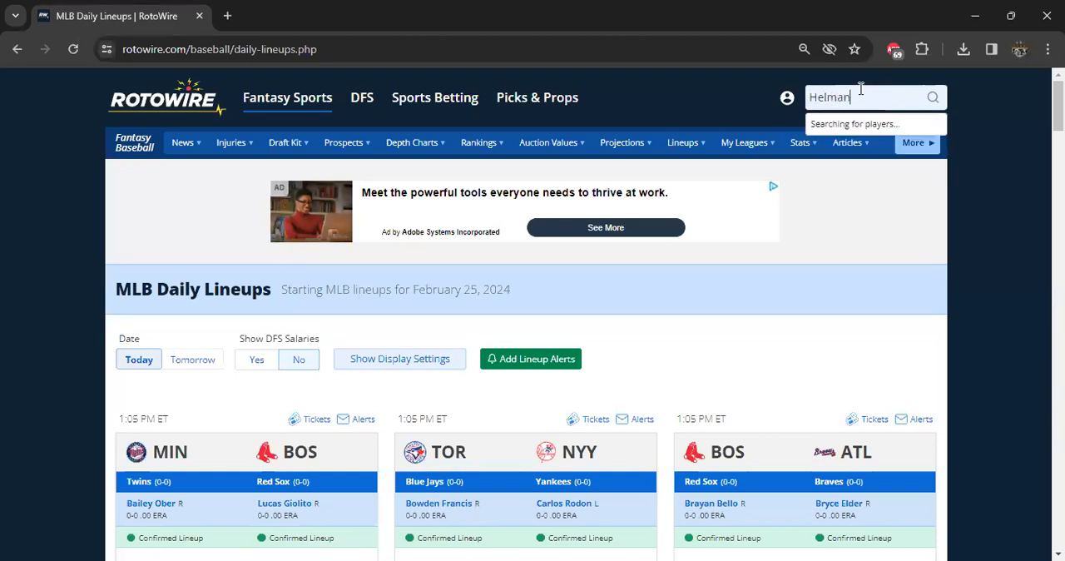
pyautogui.click(869, 129)
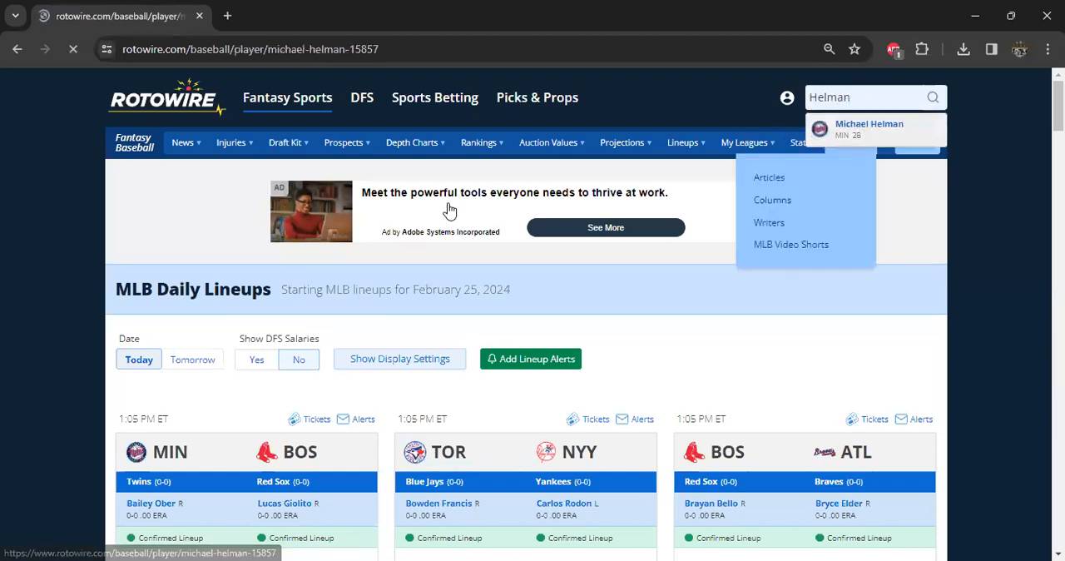
pyautogui.click(868, 129)
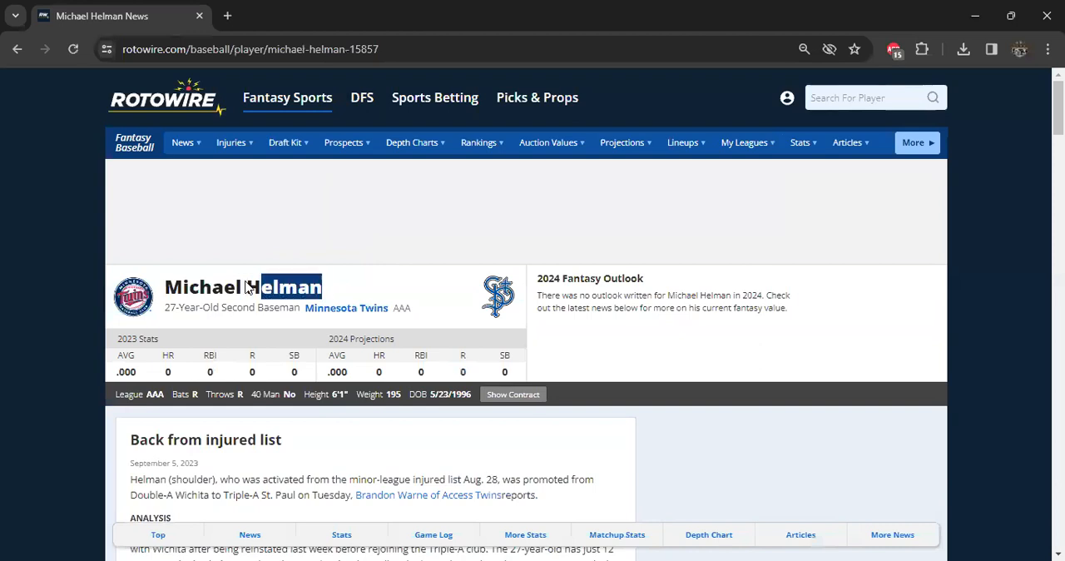
pyautogui.rightClick(241, 286)
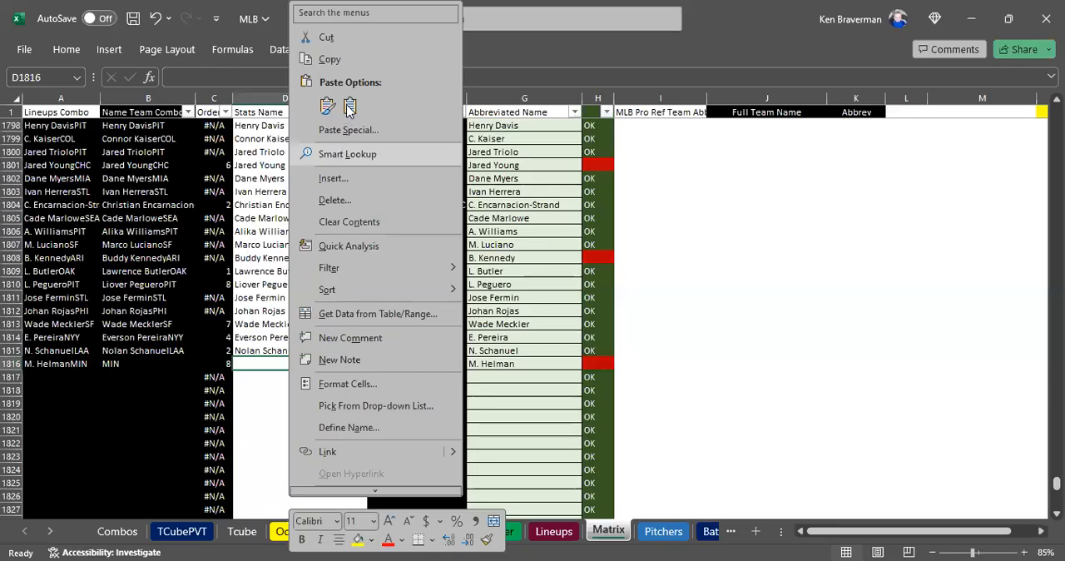
# Paste Michael Helman into Matrix, then select Jared Young's unmatched STL lineup entry
pyautogui.click(328, 106)
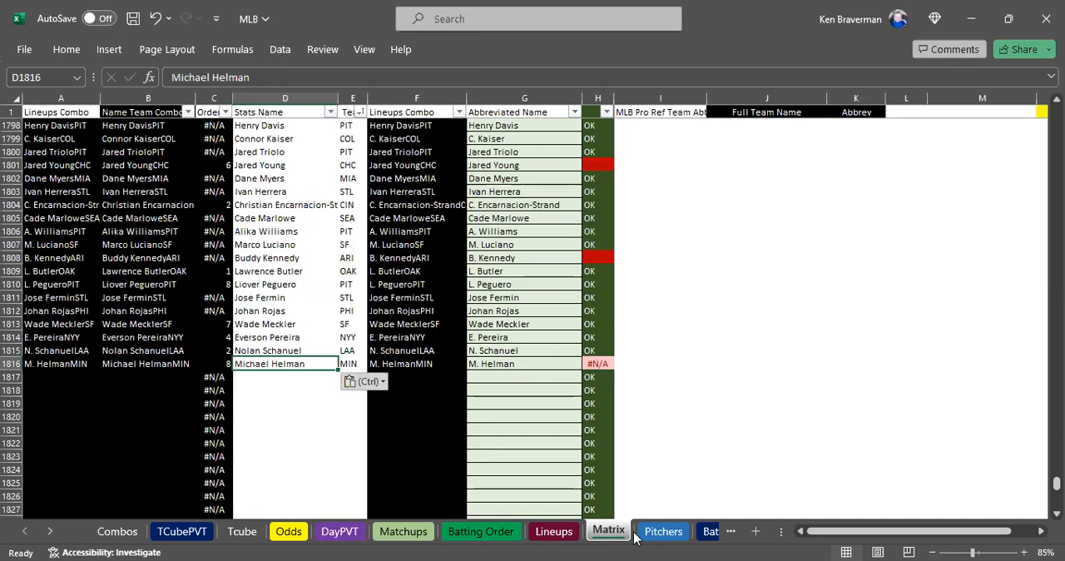
pyautogui.click(553, 531)
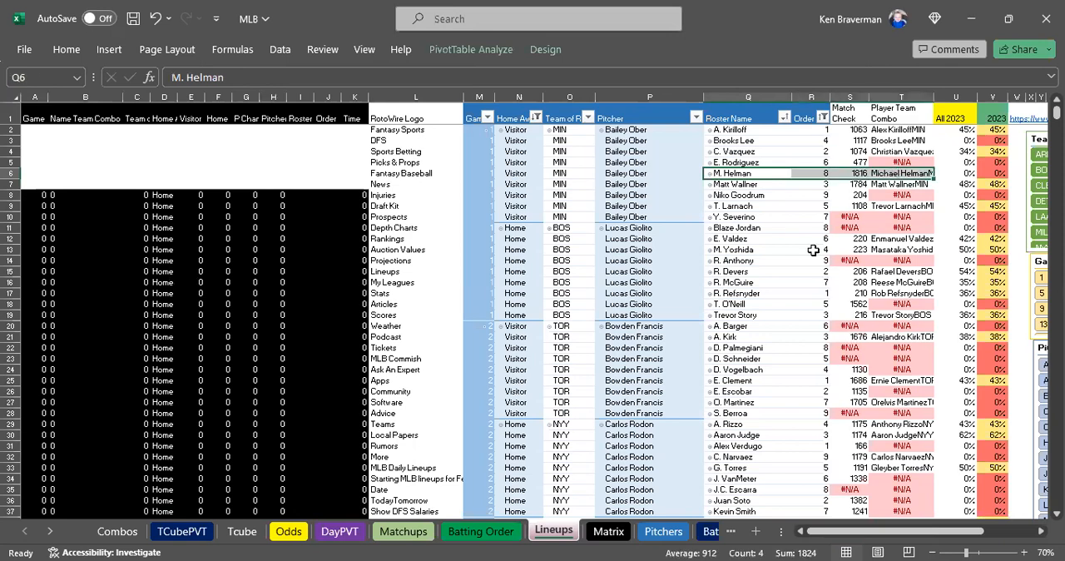
pyautogui.moveTo(850, 280)
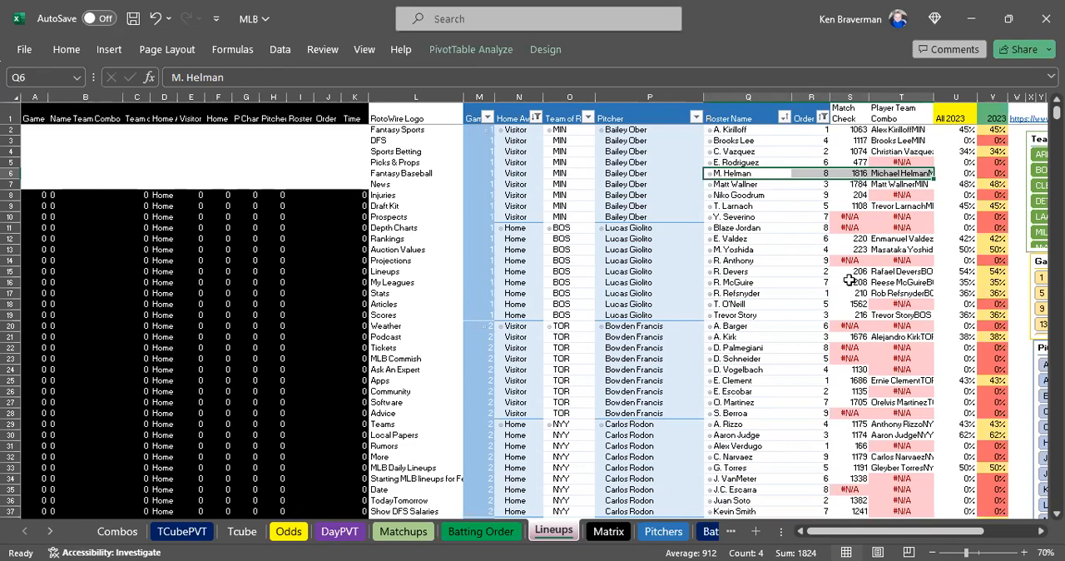
pyautogui.scroll(-3)
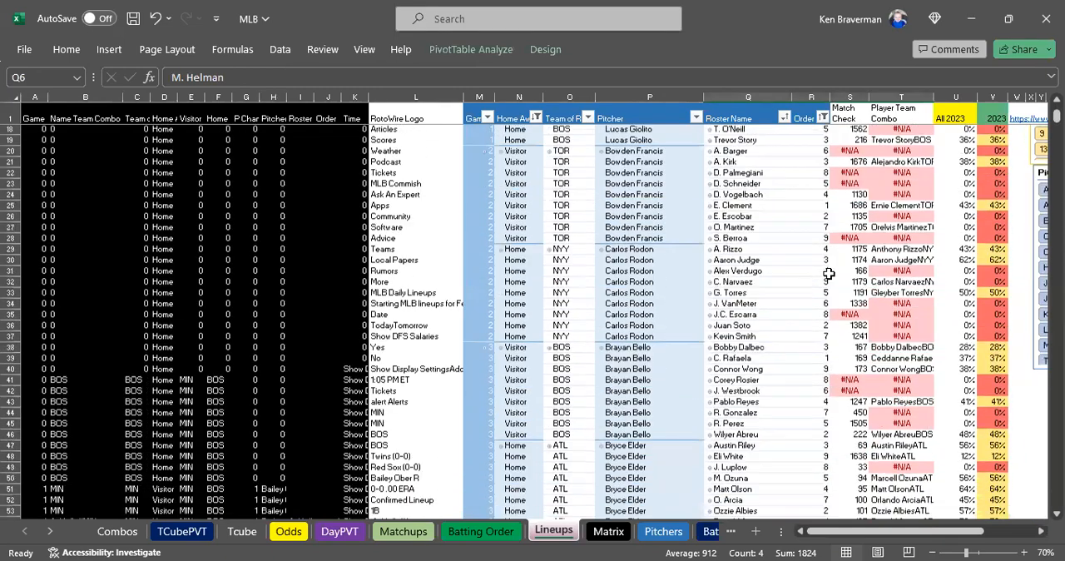
pyautogui.scroll(-3)
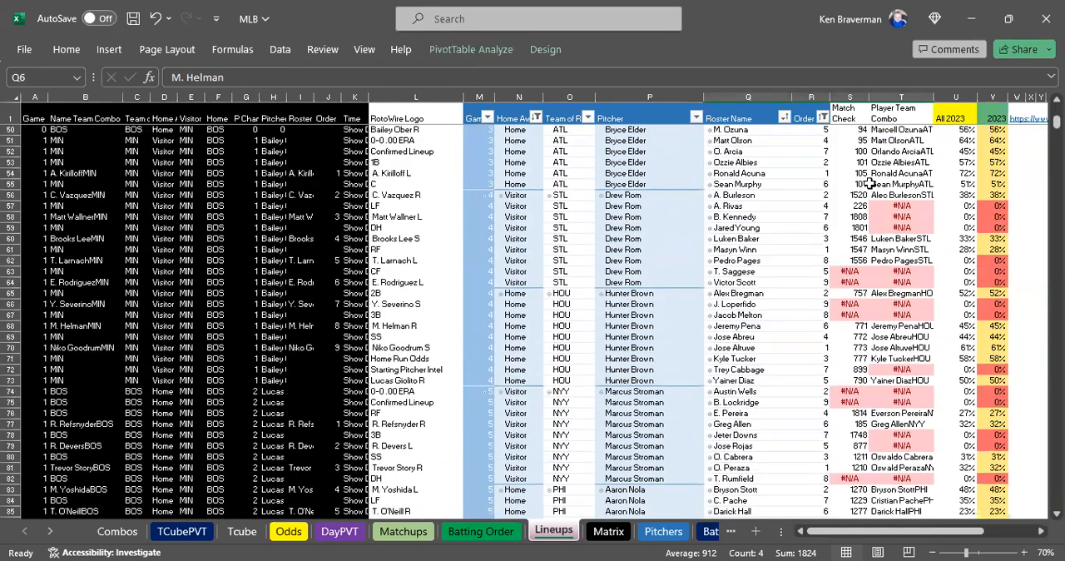
pyautogui.click(900, 216)
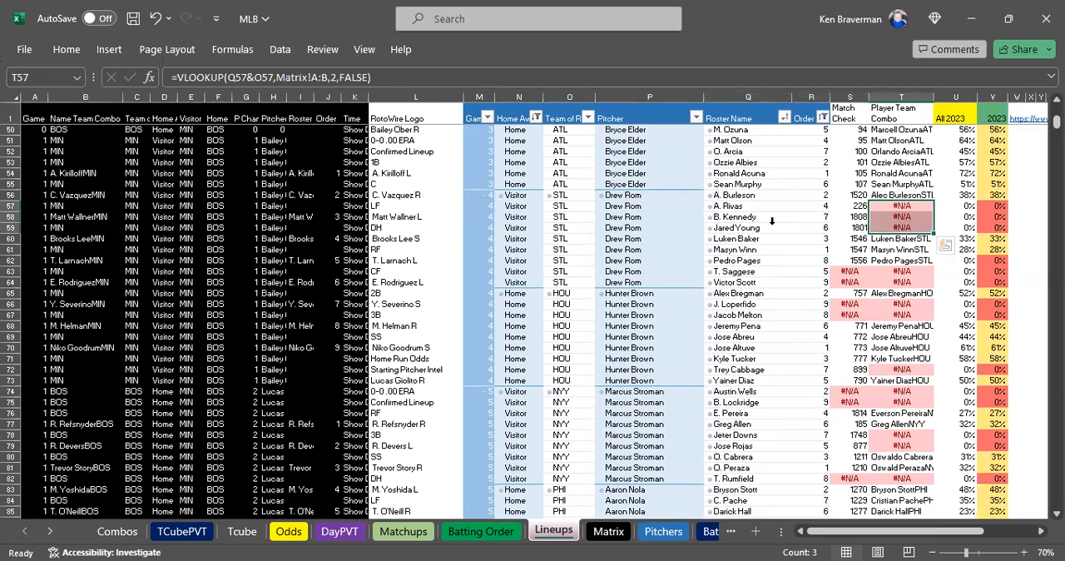
pyautogui.click(747, 227)
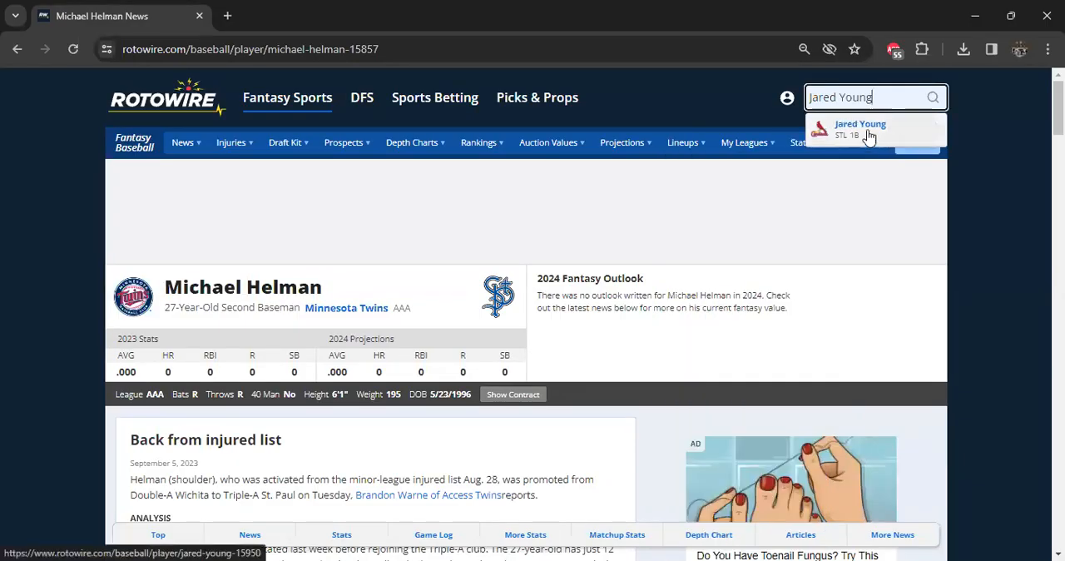
pyautogui.moveTo(772, 348)
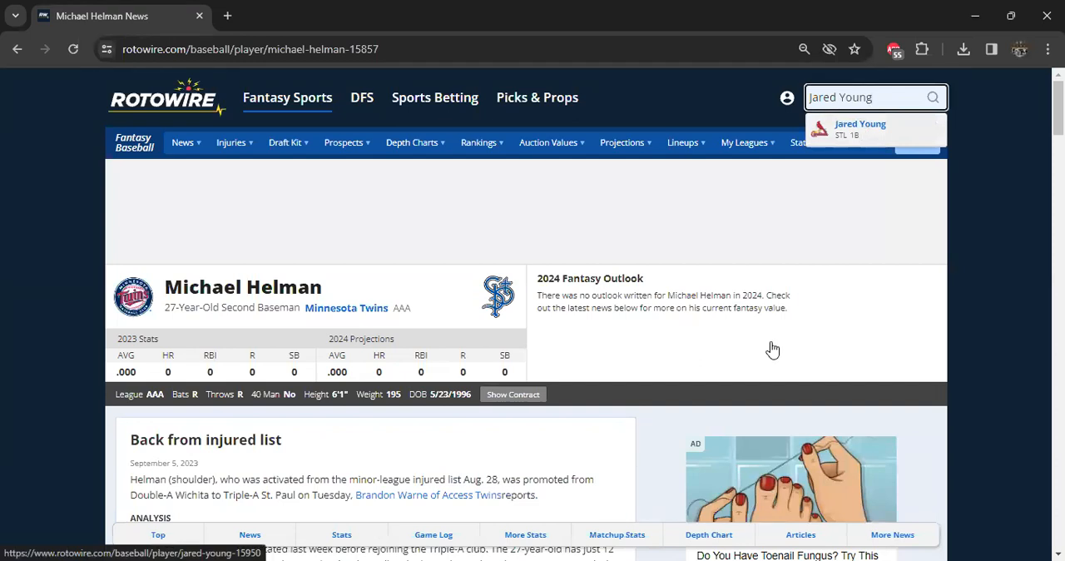
# Open Jared Young's St. Louis Cardinals player page from the RotoWire suggestions
pyautogui.click(859, 128)
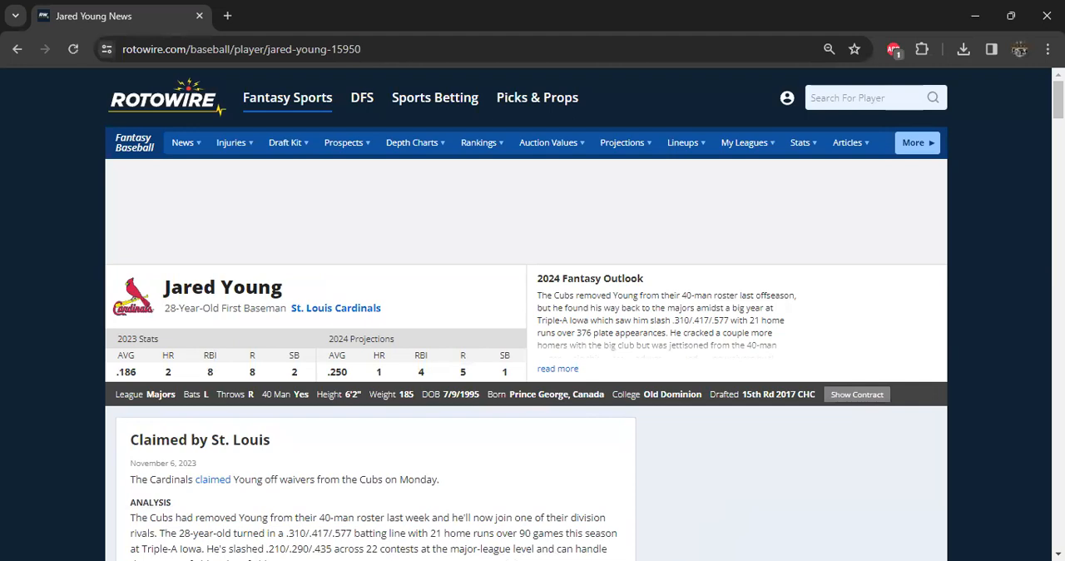
pyautogui.moveTo(737, 432)
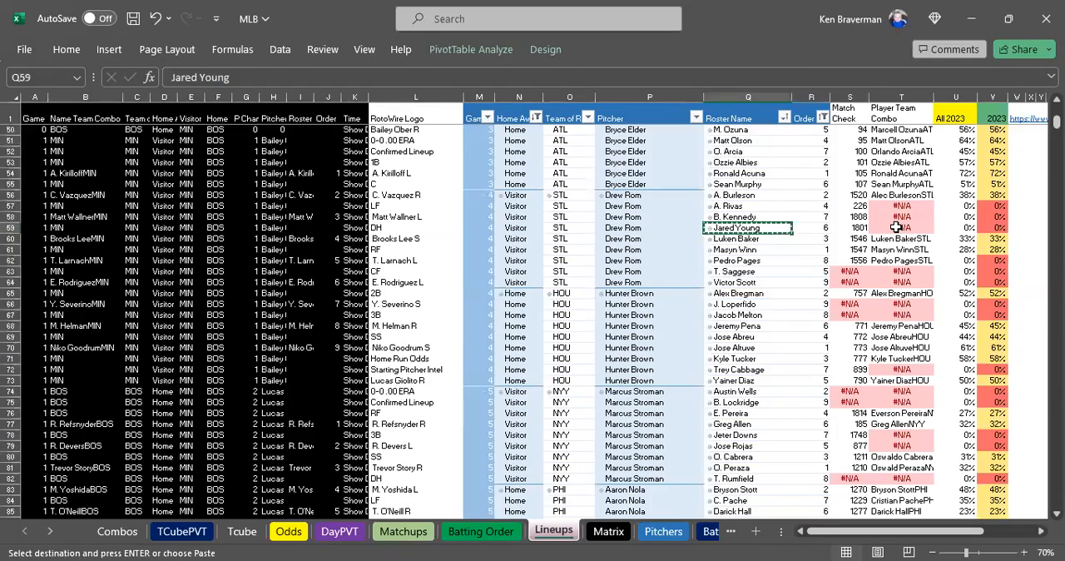
pyautogui.click(901, 227)
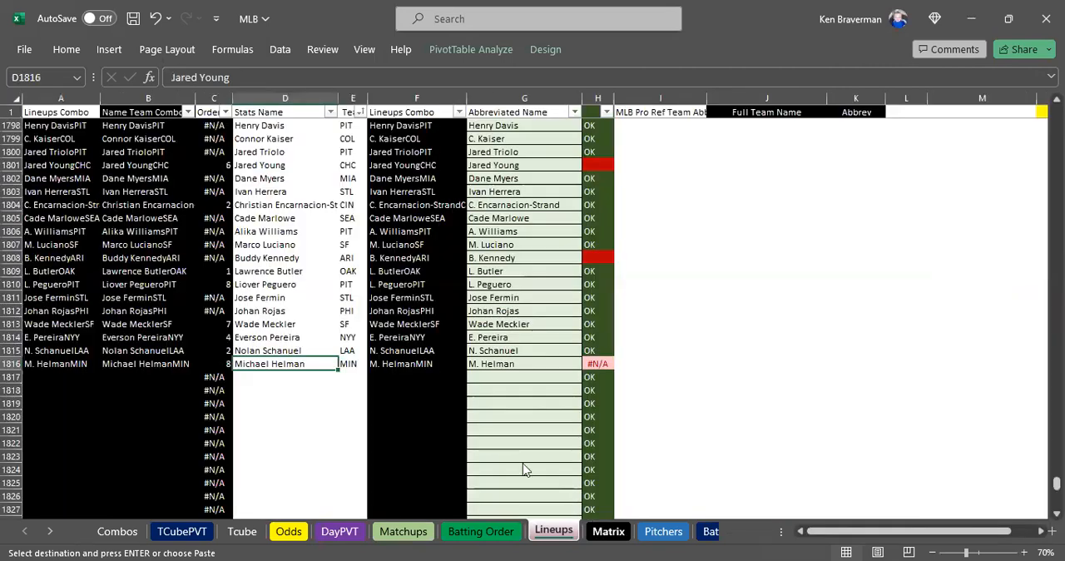
pyautogui.rightClick(284, 364)
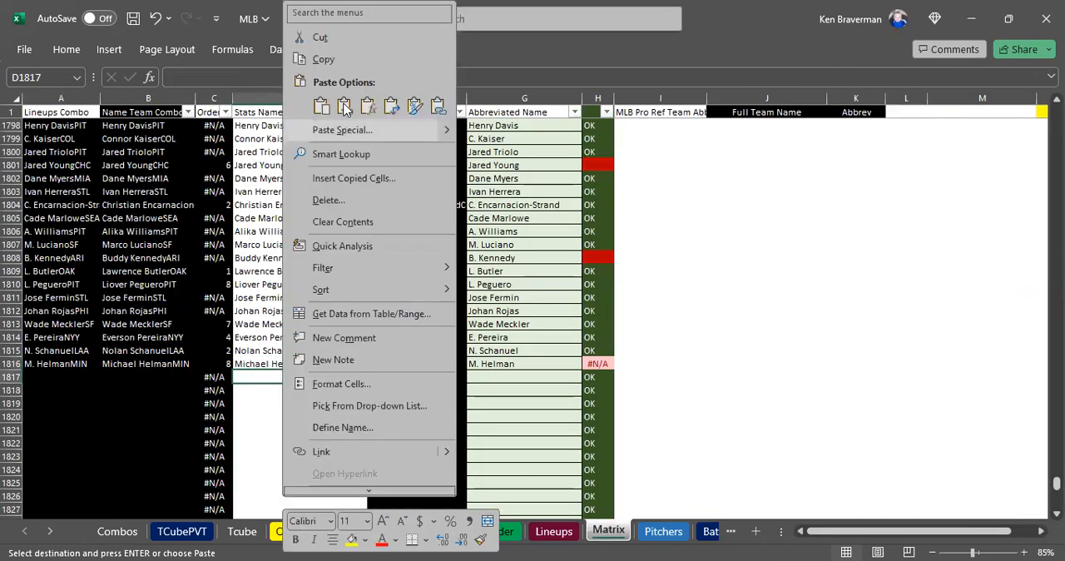
pyautogui.moveTo(358, 91)
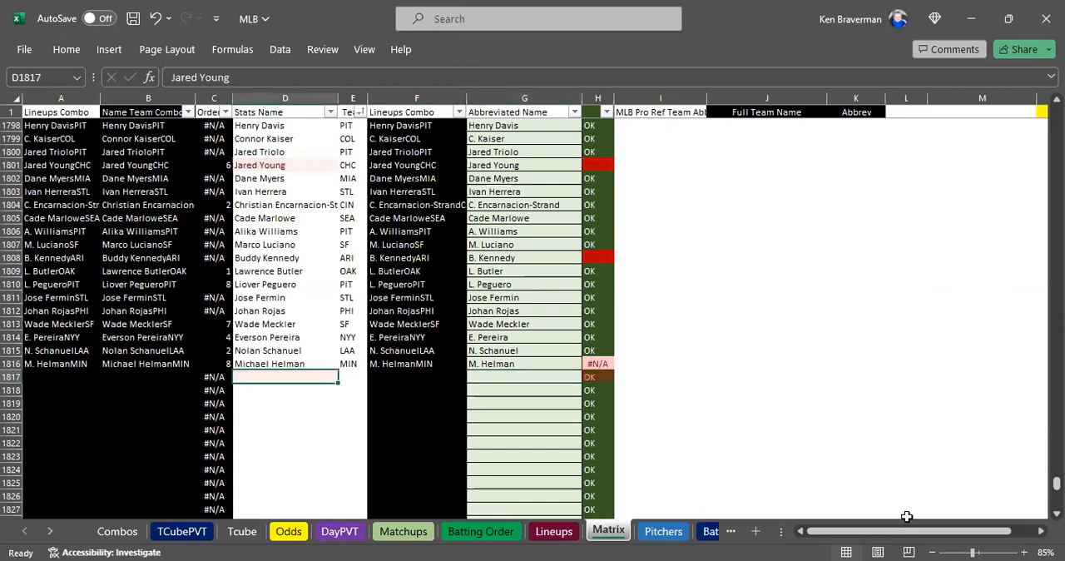
pyautogui.press('ctrl+f')
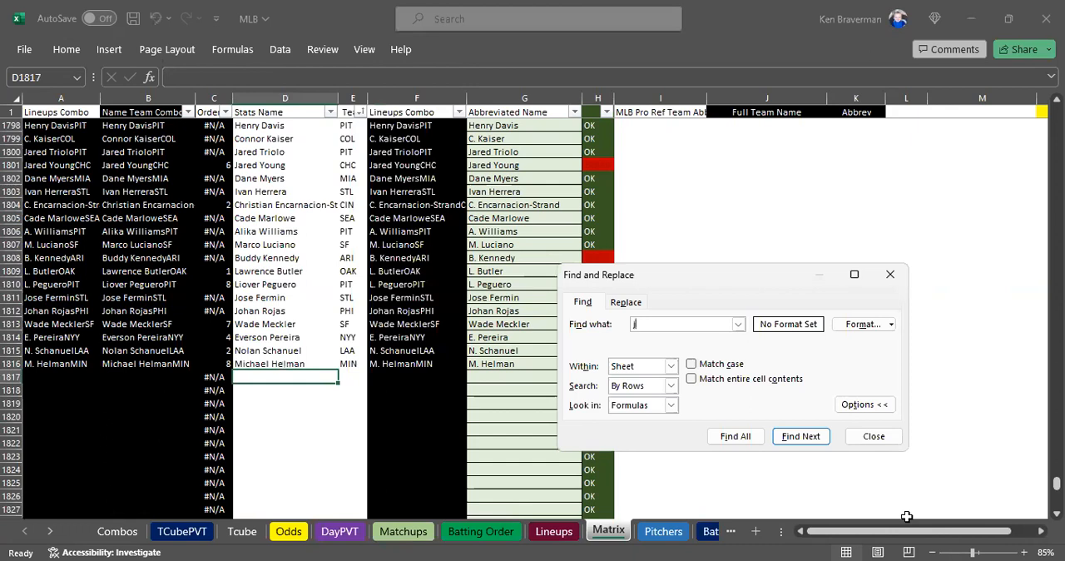
pyautogui.write('jared y')
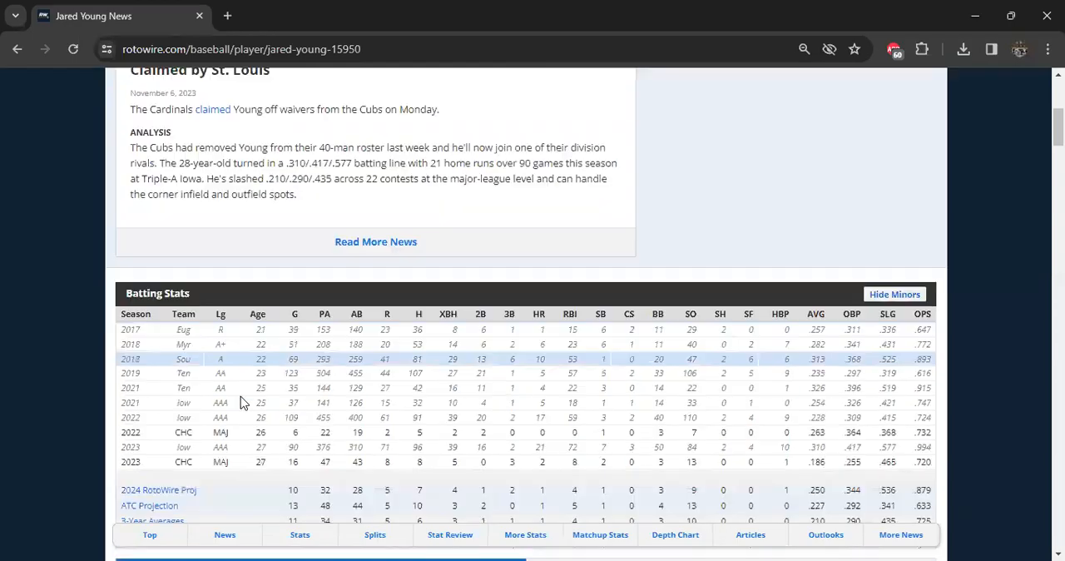
pyautogui.scroll(-3)
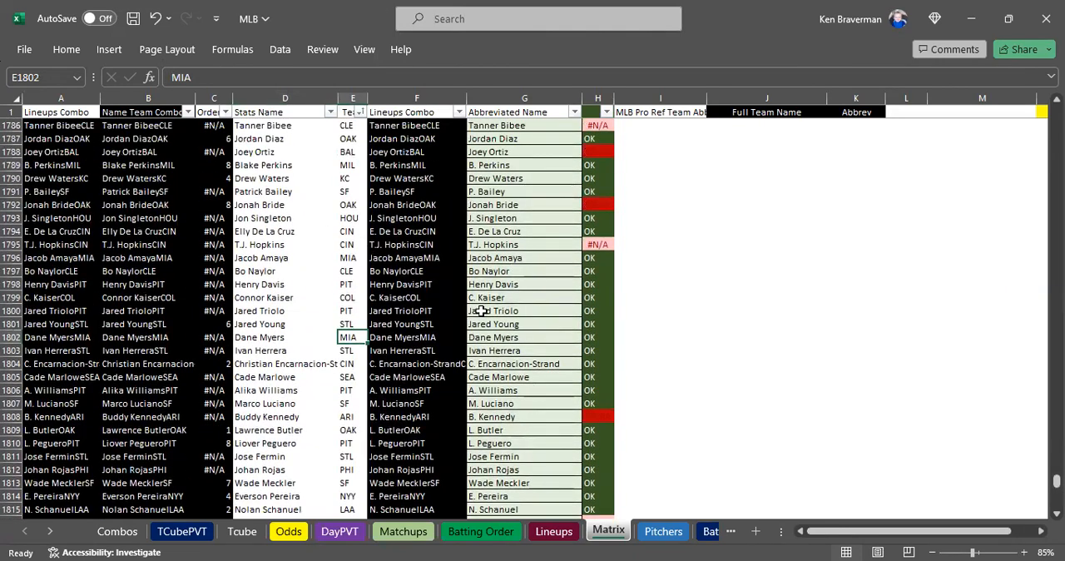
pyautogui.scroll(-3)
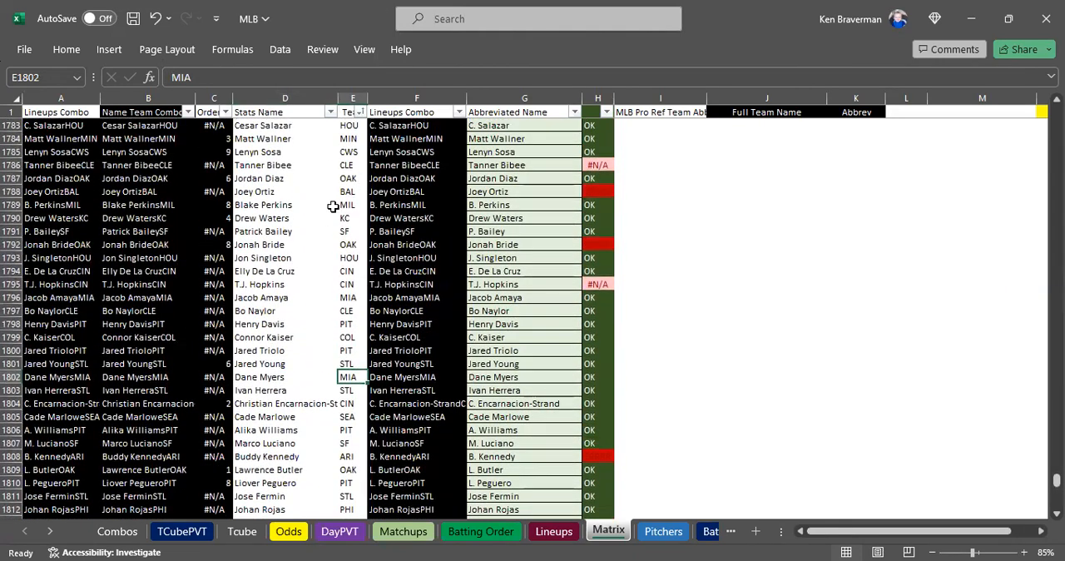
pyautogui.scroll(3)
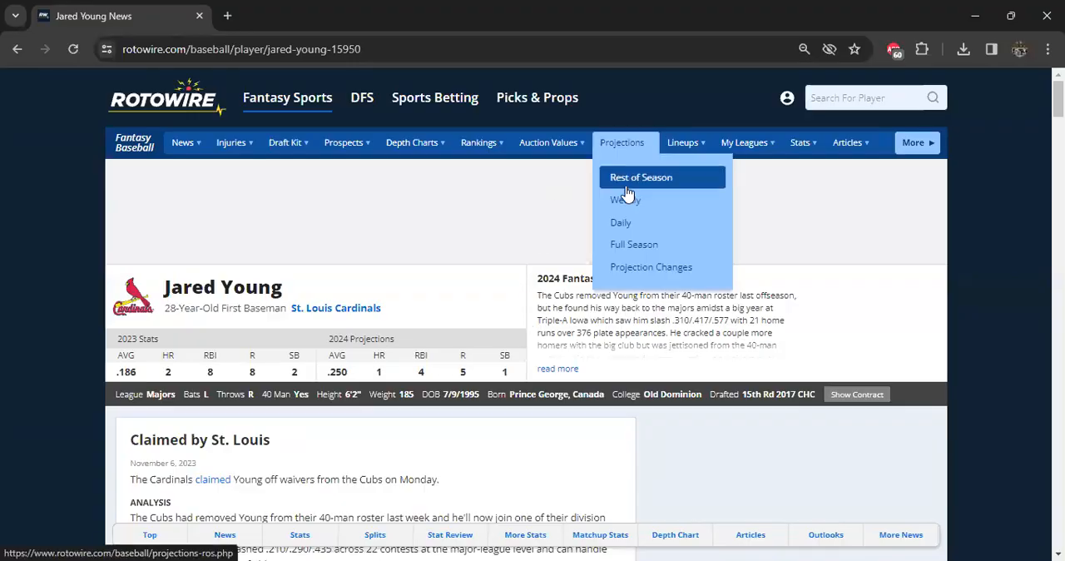
# Open RotoWire's 2024 Full Season projections and export the projections table to Excel
pyautogui.click(633, 244)
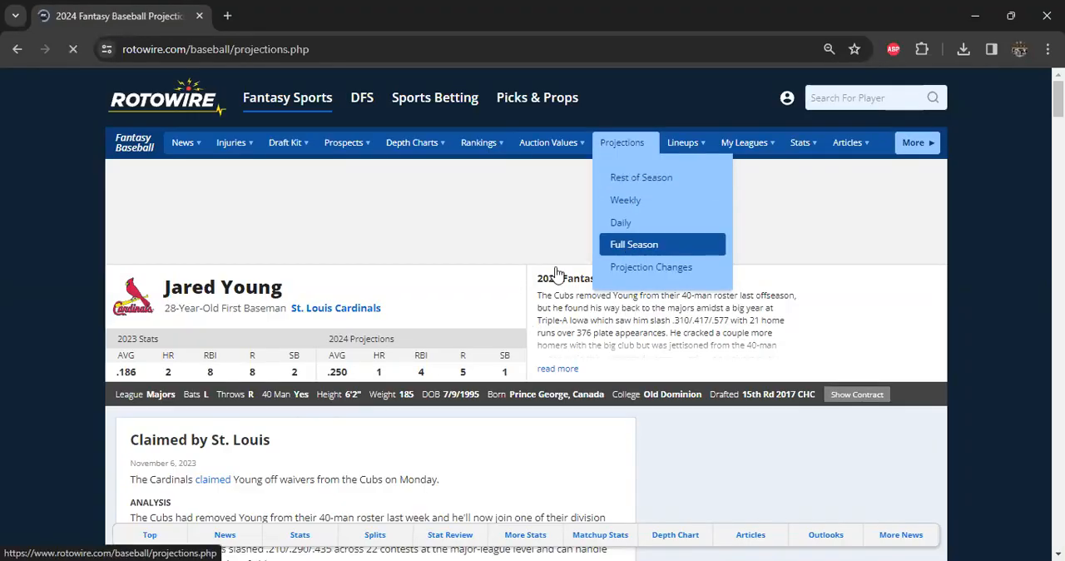
pyautogui.click(633, 244)
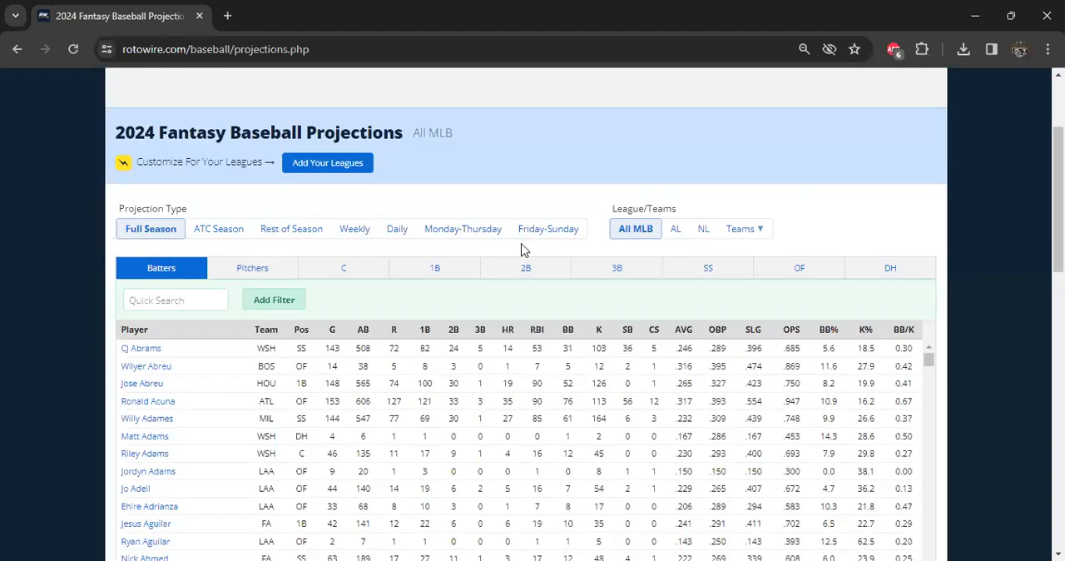
pyautogui.scroll(-3)
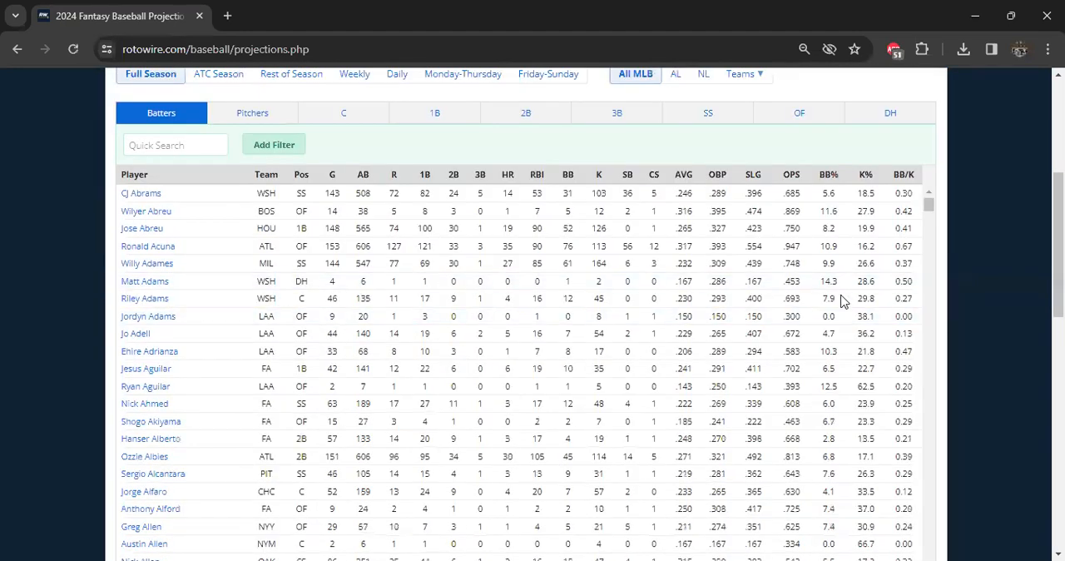
pyautogui.scroll(-3)
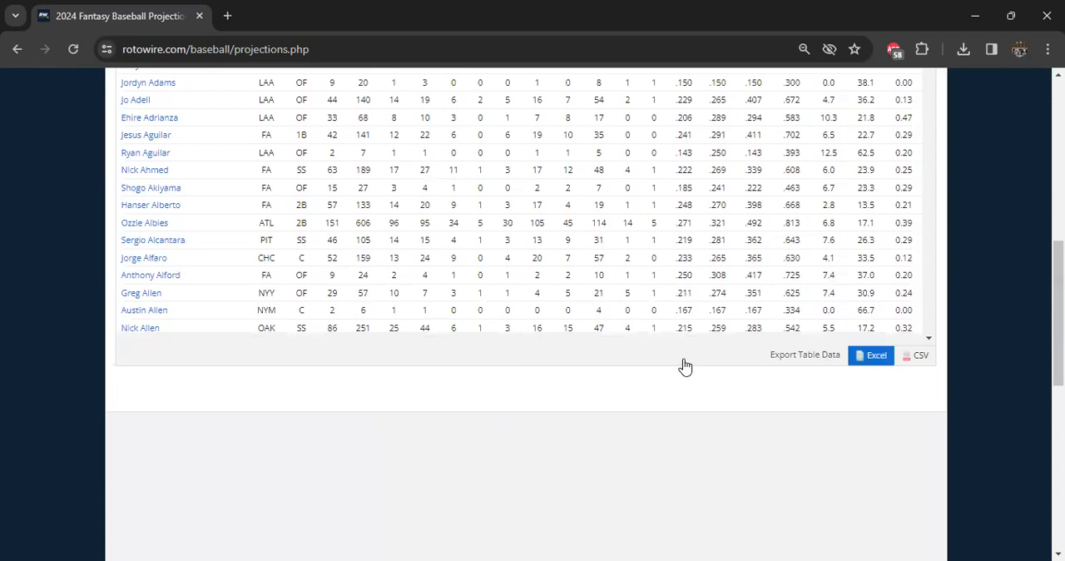
pyautogui.click(871, 356)
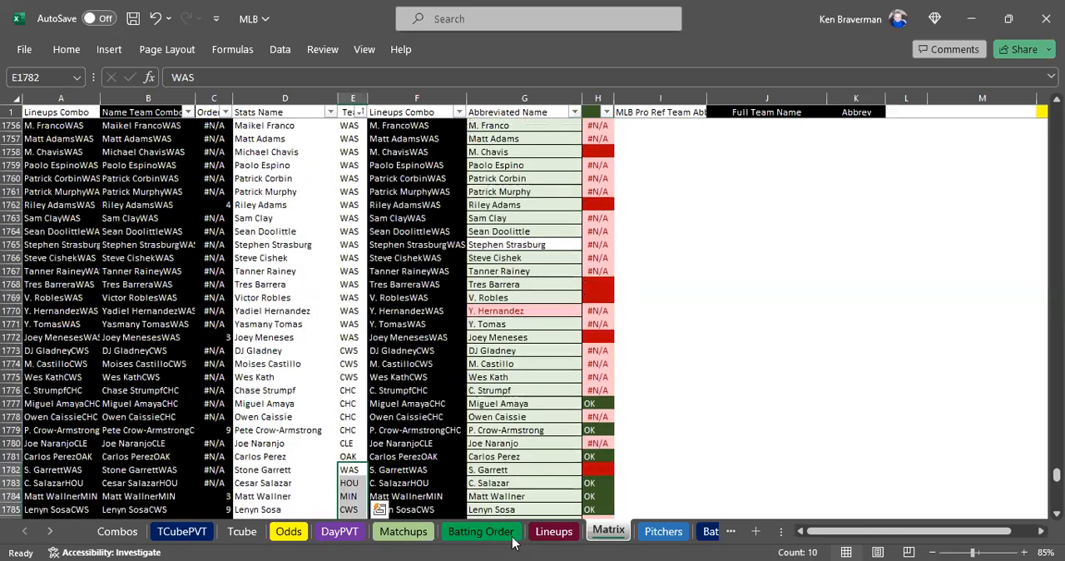
# Review the matchups on the Lineups sheet, then move to the Pitchers sheet
pyautogui.click(552, 531)
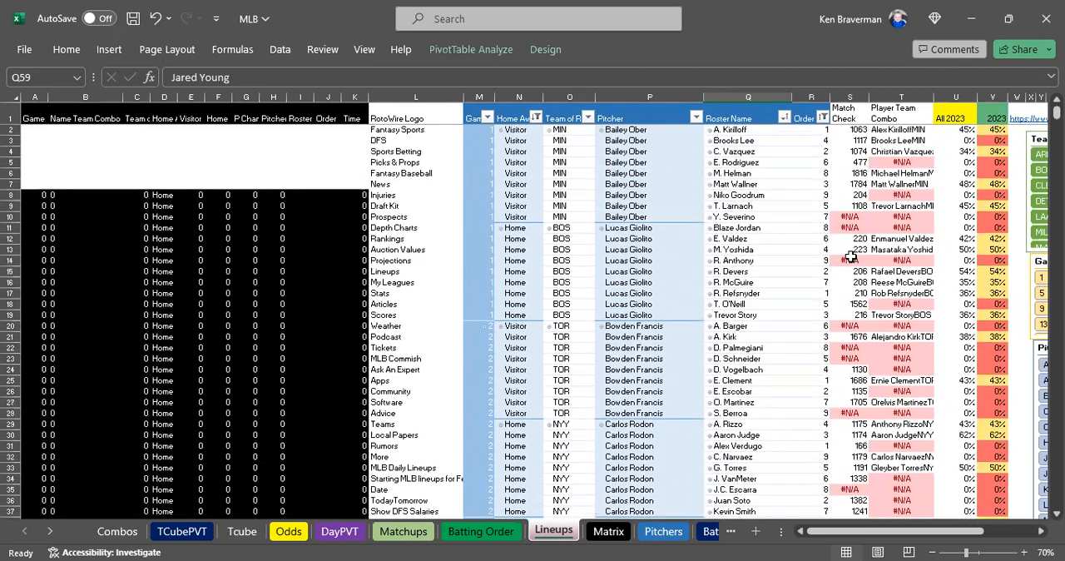
pyautogui.scroll(-3)
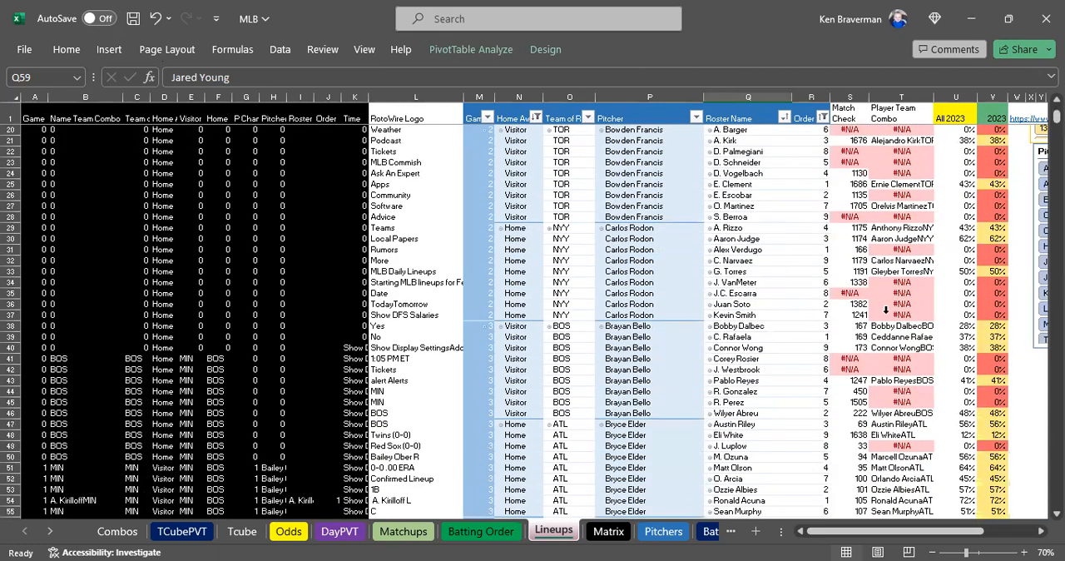
pyautogui.scroll(-3)
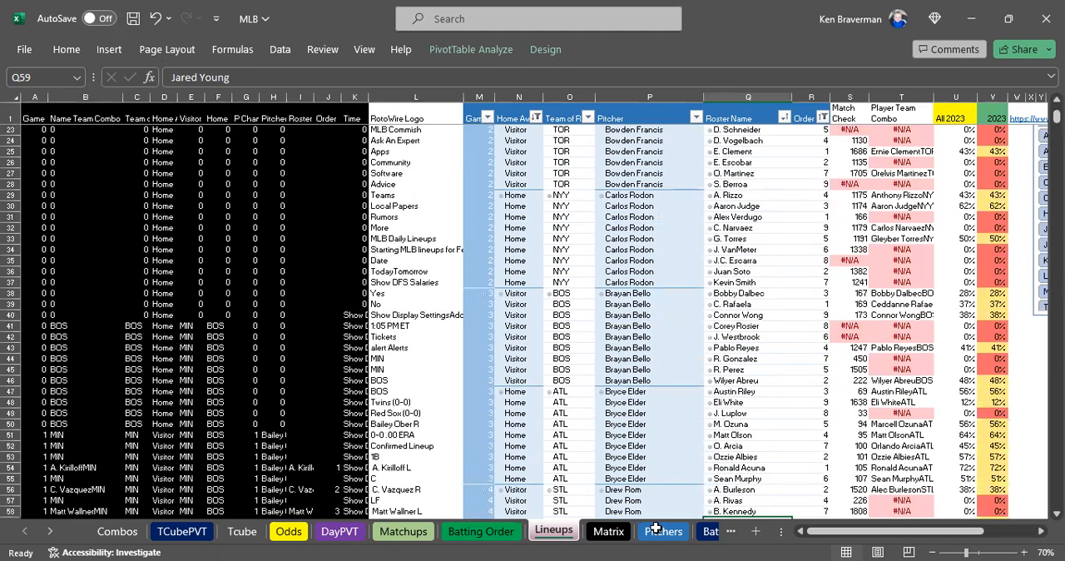
pyautogui.click(662, 530)
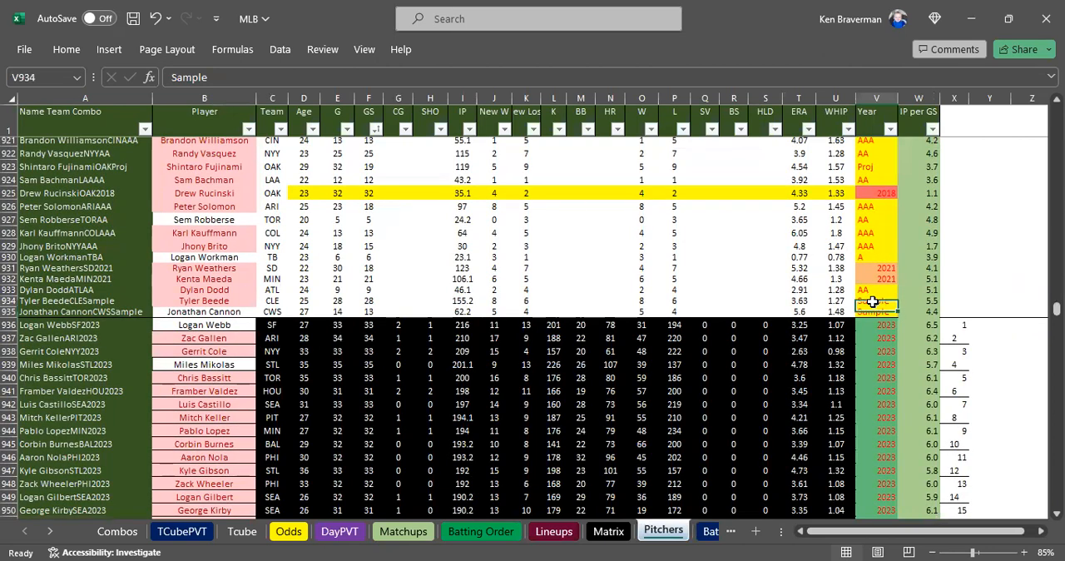
# Select and copy the 2023 pitcher stat rows starting with Logan Webb at row 936
pyautogui.click(204, 324)
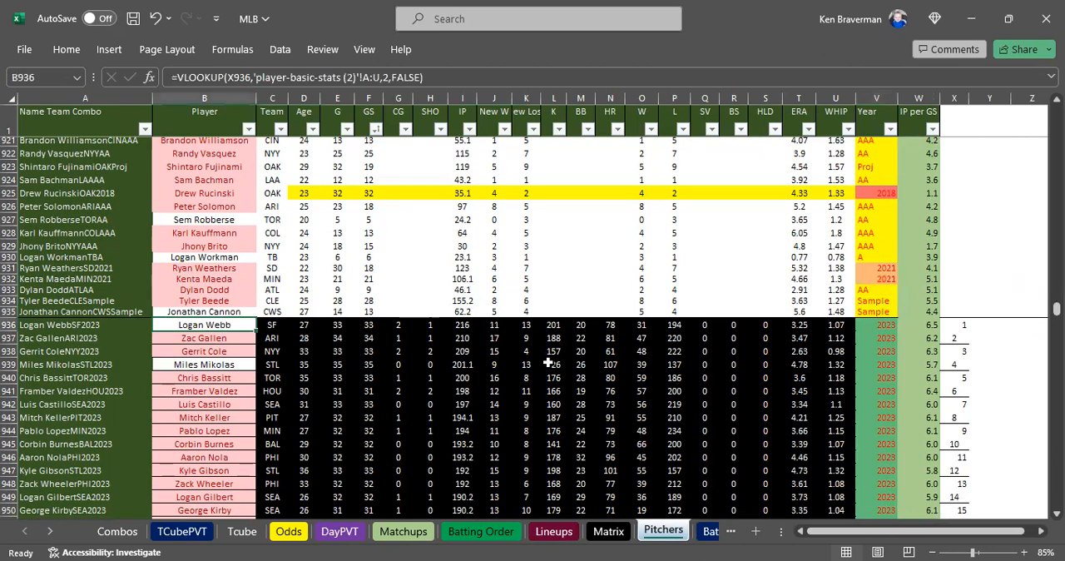
pyautogui.moveTo(271, 325); pyautogui.dragTo(609, 324)
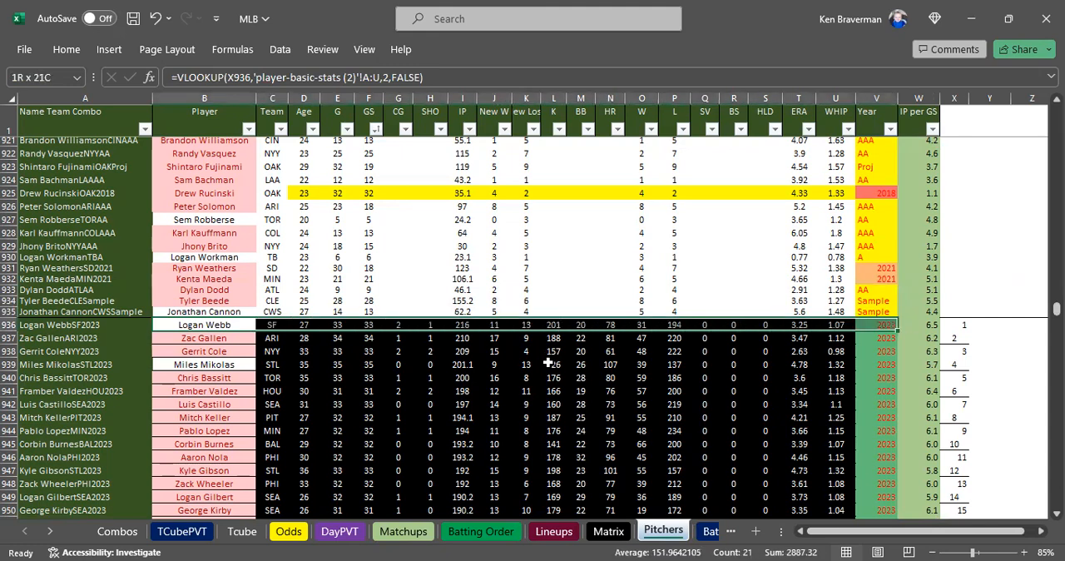
pyautogui.scroll(-3)
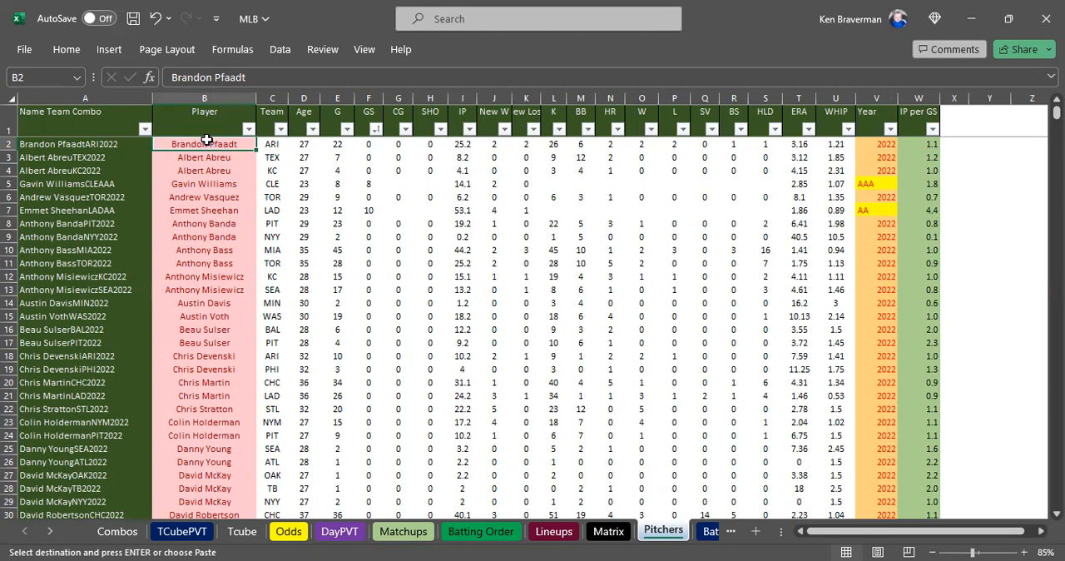
# Paste the 2023 pitcher stats at B2 and clear the leftover rows 906–933
pyautogui.rightClick(204, 143)
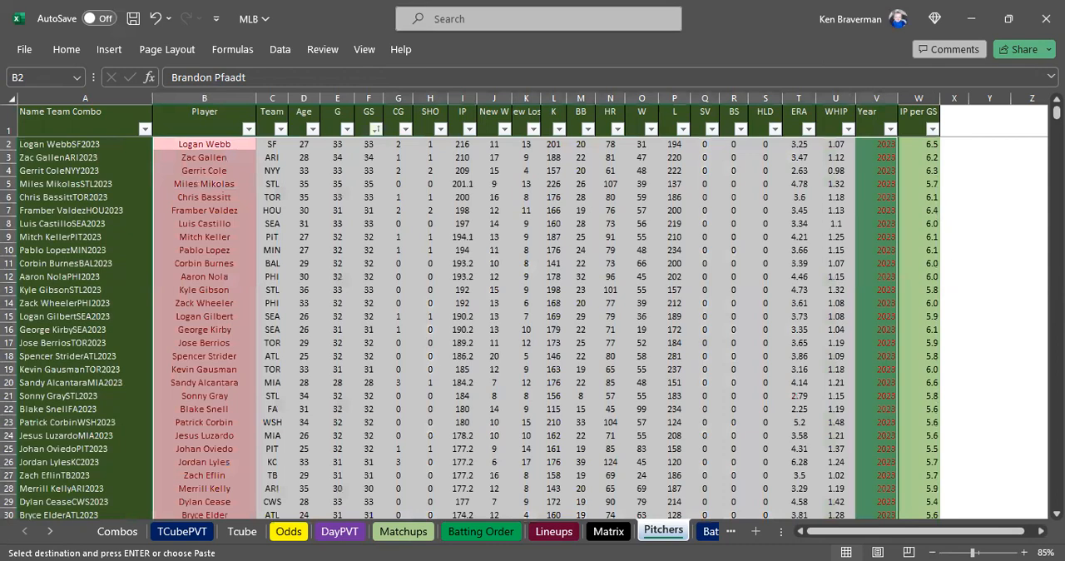
pyautogui.scroll(-3)
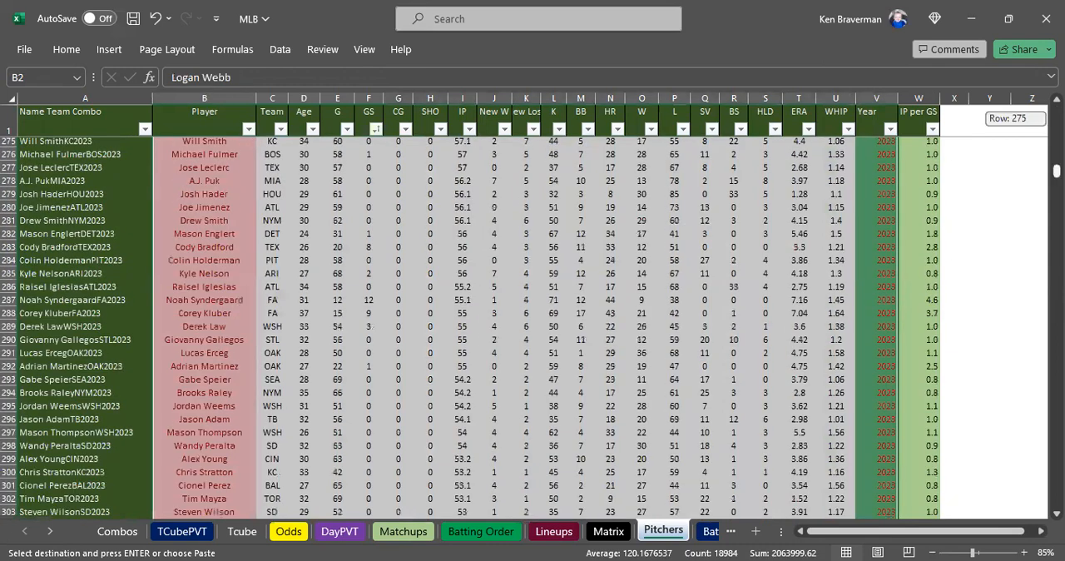
pyautogui.scroll(-3)
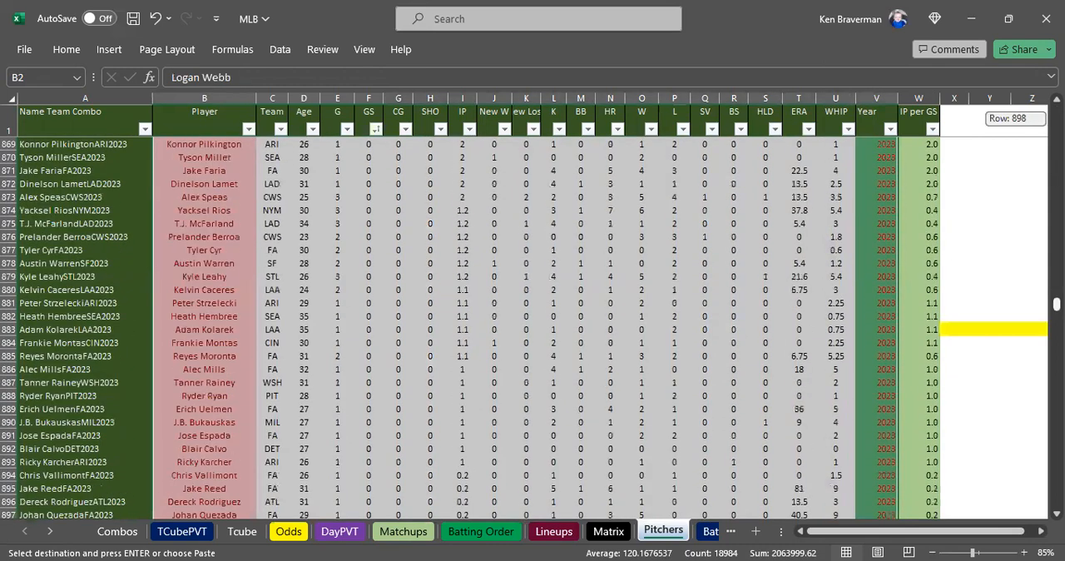
pyautogui.scroll(-3)
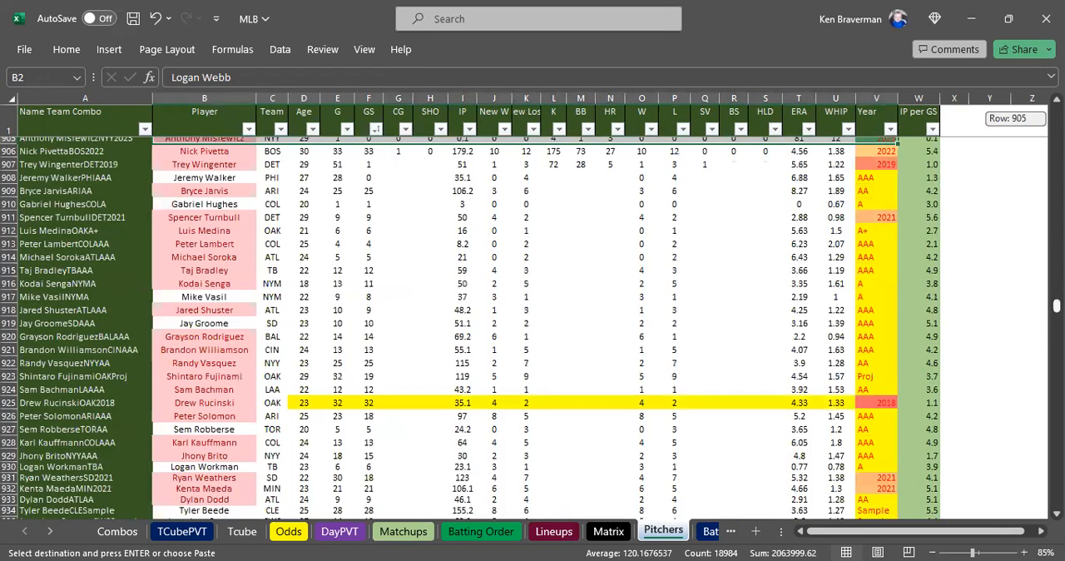
pyautogui.moveTo(688, 256)
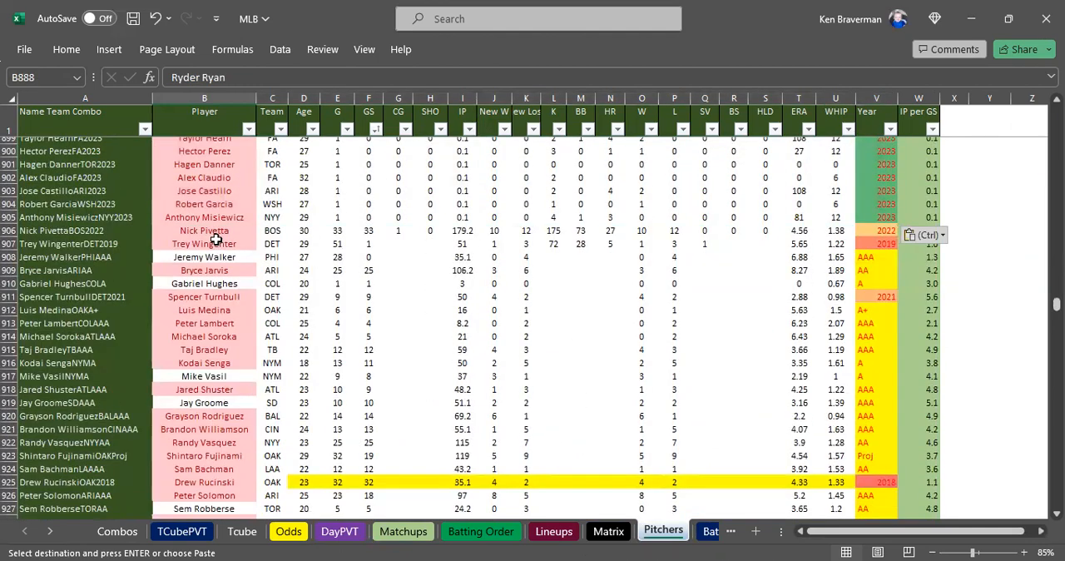
pyautogui.click(204, 230)
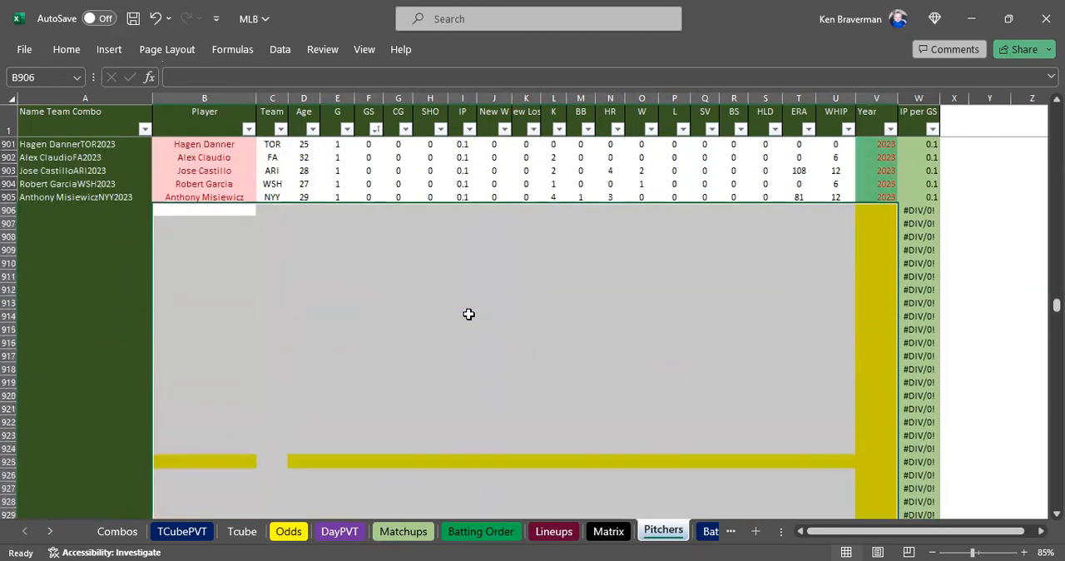
# Fill Year 2023 down column V for rows 906–933, then switch to the Batters sheet
pyautogui.scroll(3)
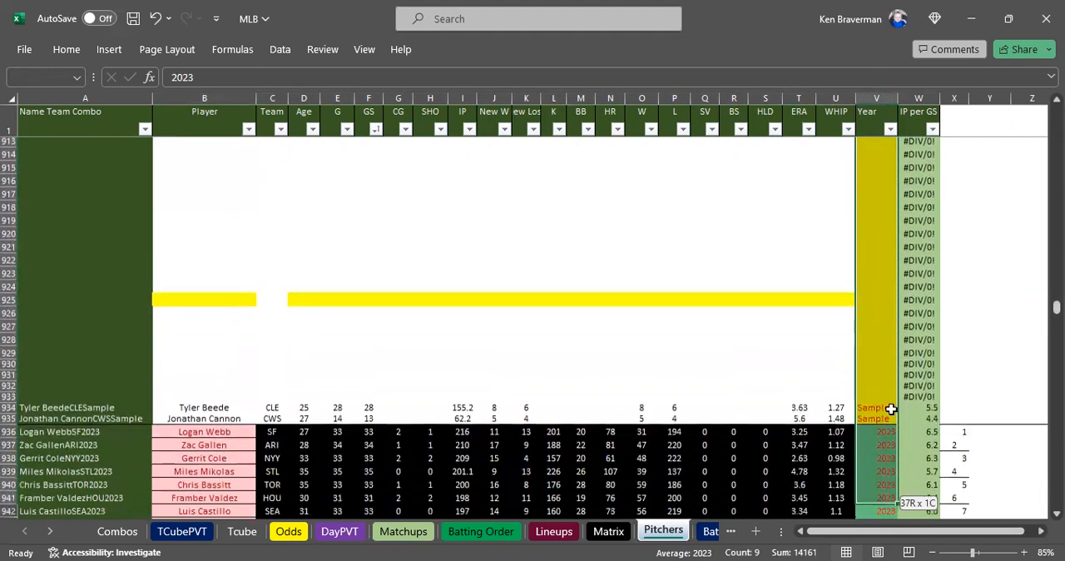
pyautogui.moveTo(892, 391)
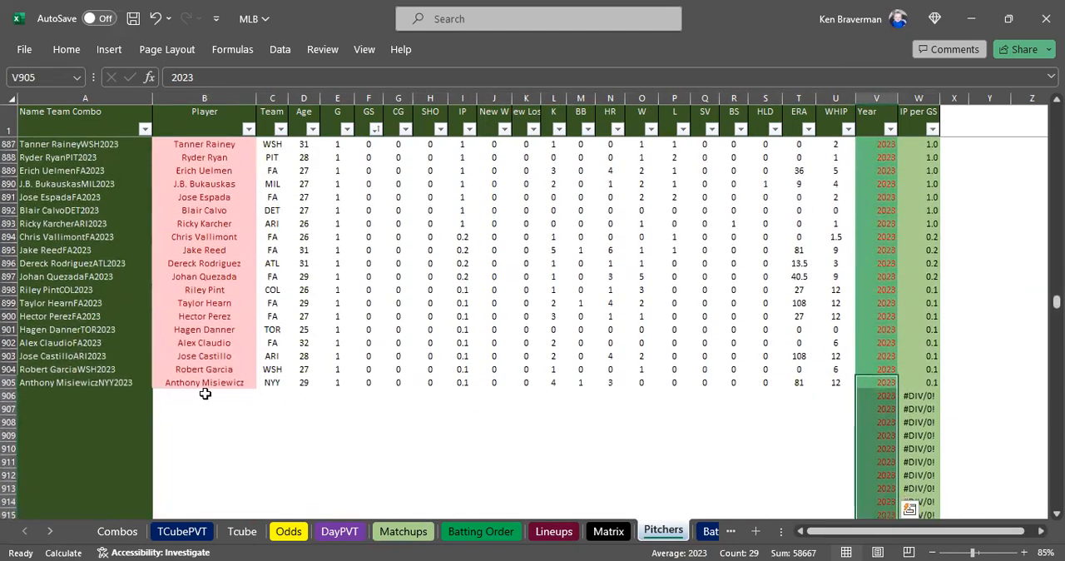
pyautogui.click(204, 395)
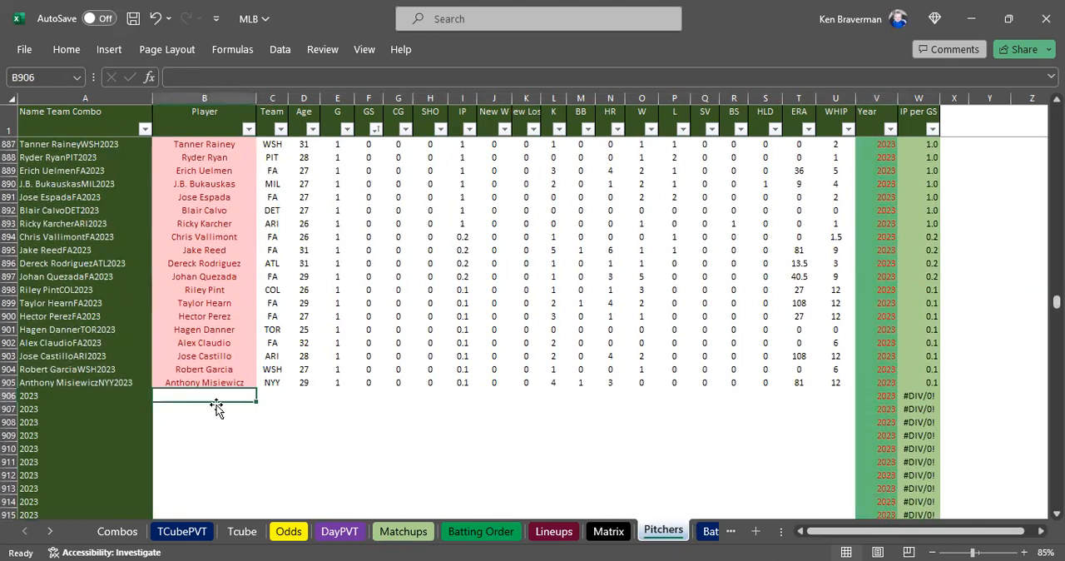
pyautogui.scroll(-3)
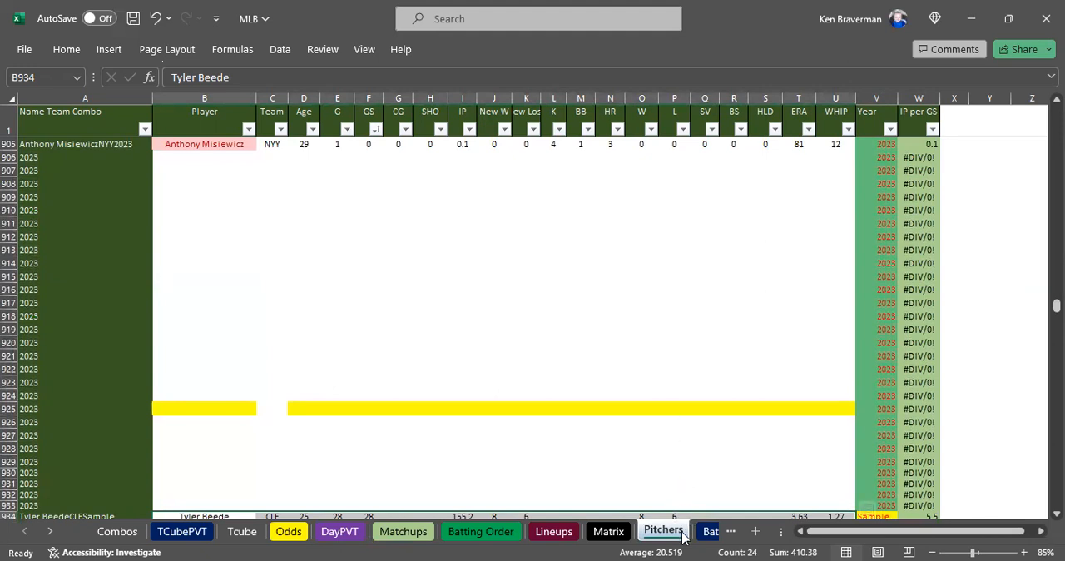
pyautogui.click(662, 530)
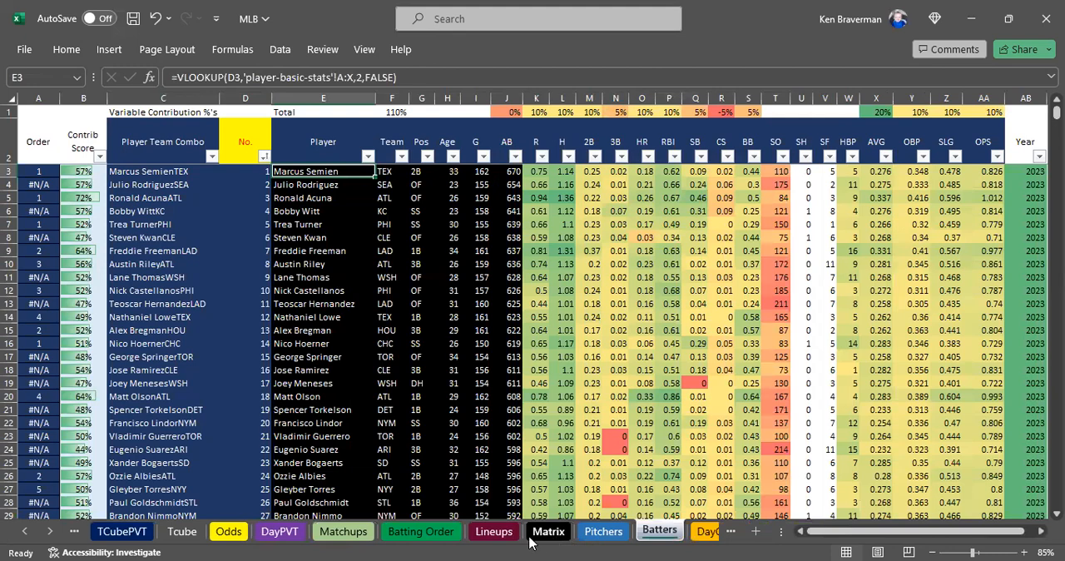
pyautogui.scroll(-3)
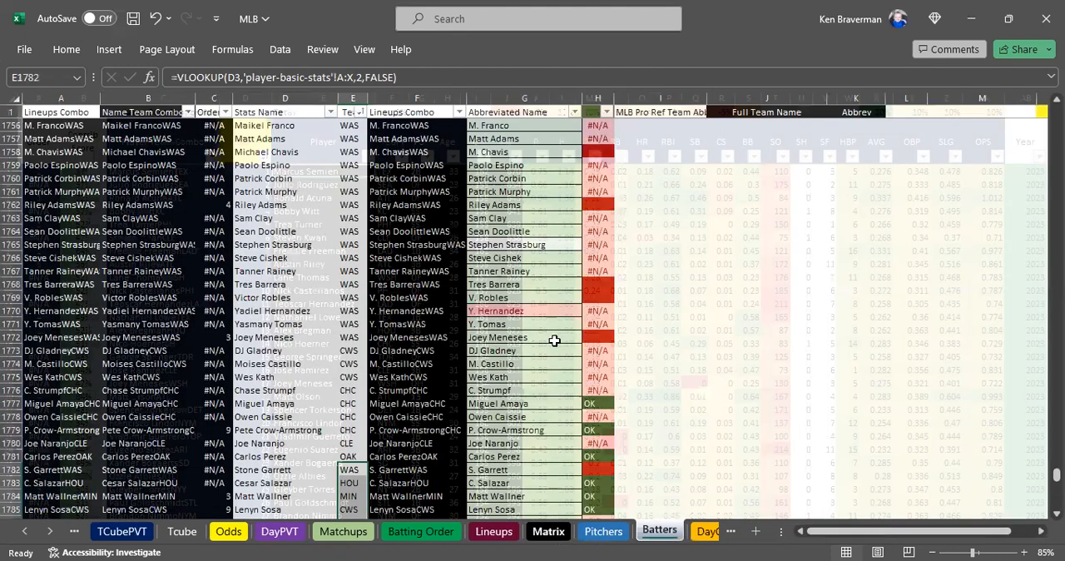
pyautogui.click(604, 531)
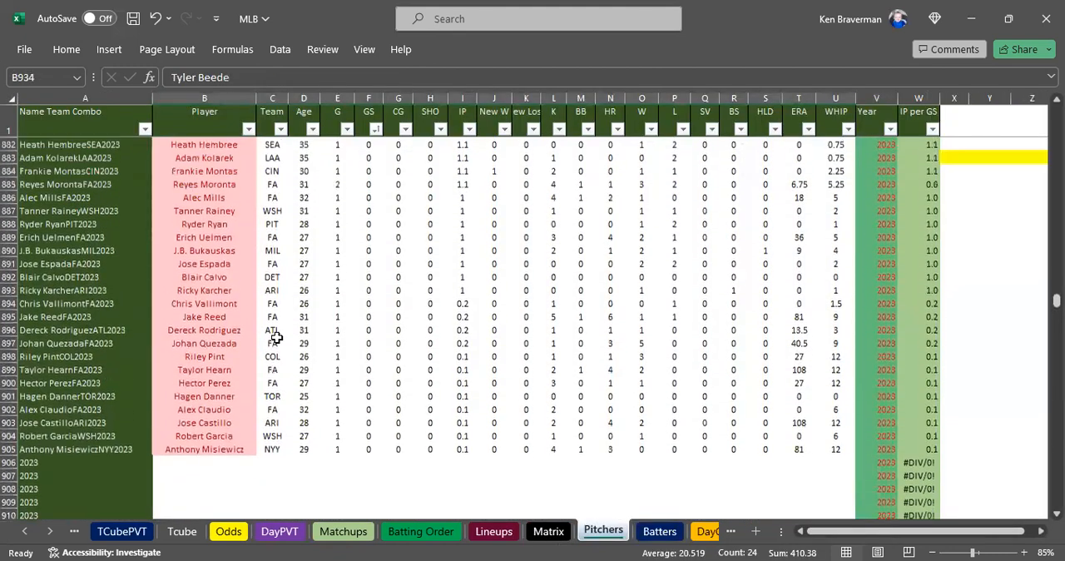
pyautogui.scroll(3)
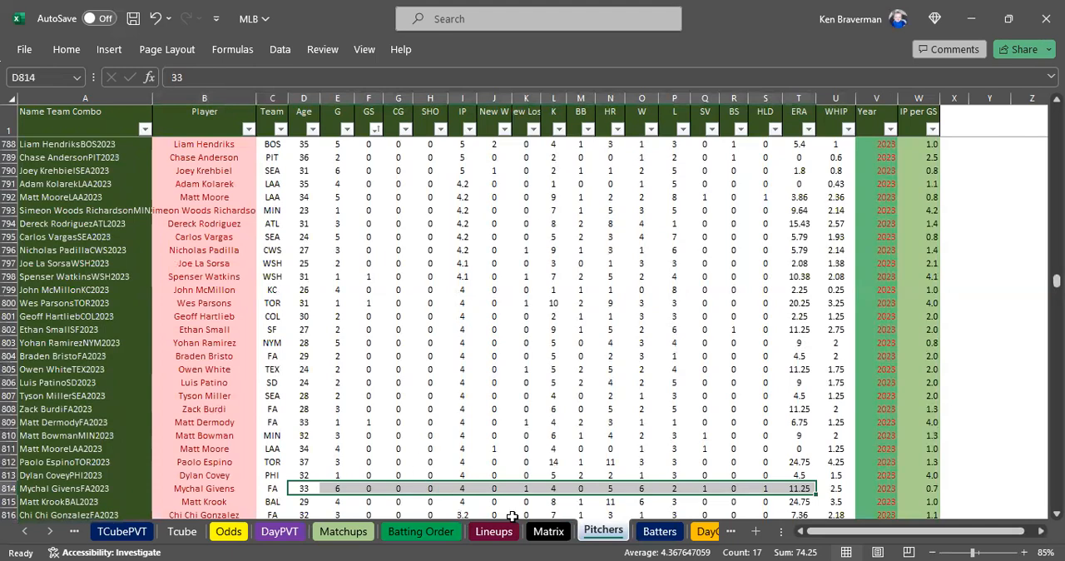
pyautogui.moveTo(560, 404)
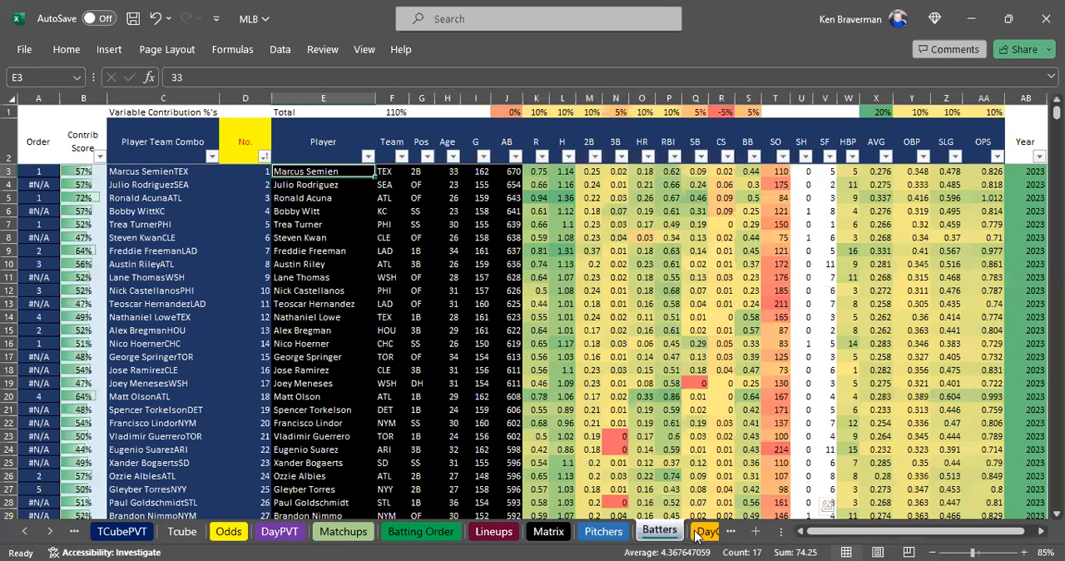
pyautogui.click(663, 531)
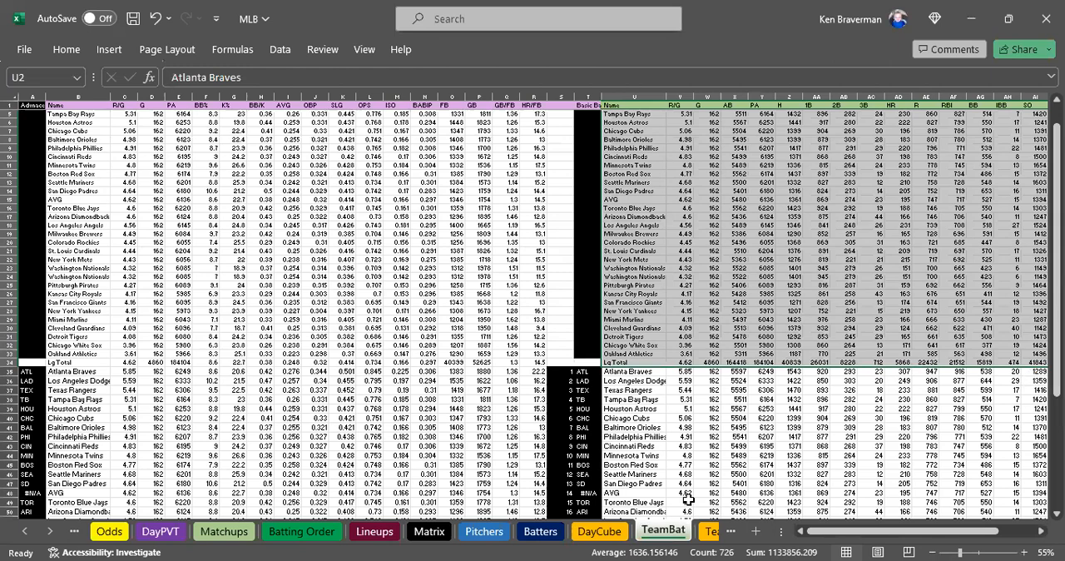
# Browse the TeamPit and player-basic-stats sheets and bring up the Data ribbon tools
pyautogui.click(678, 530)
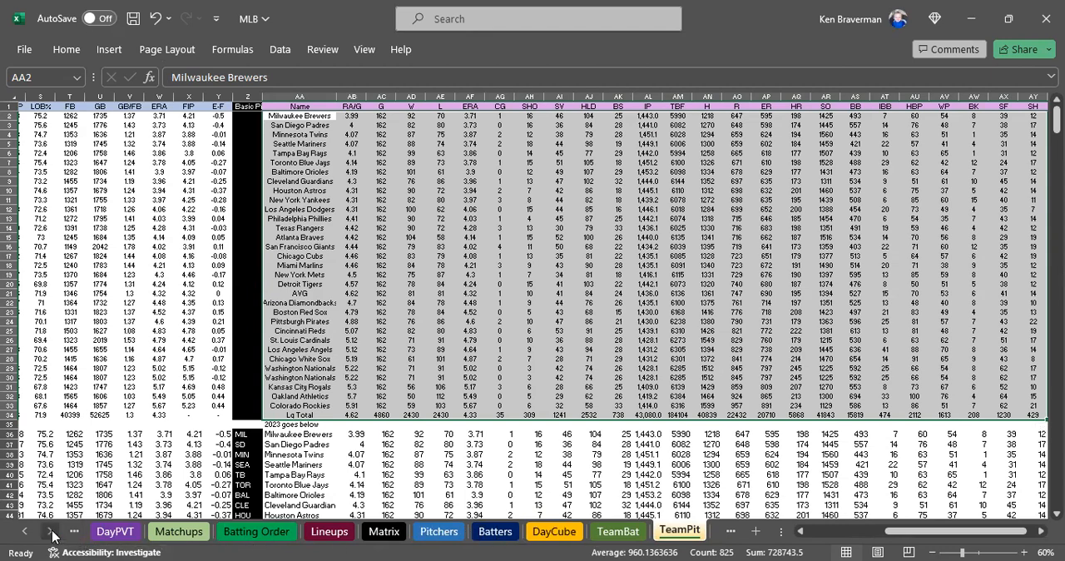
pyautogui.click(550, 531)
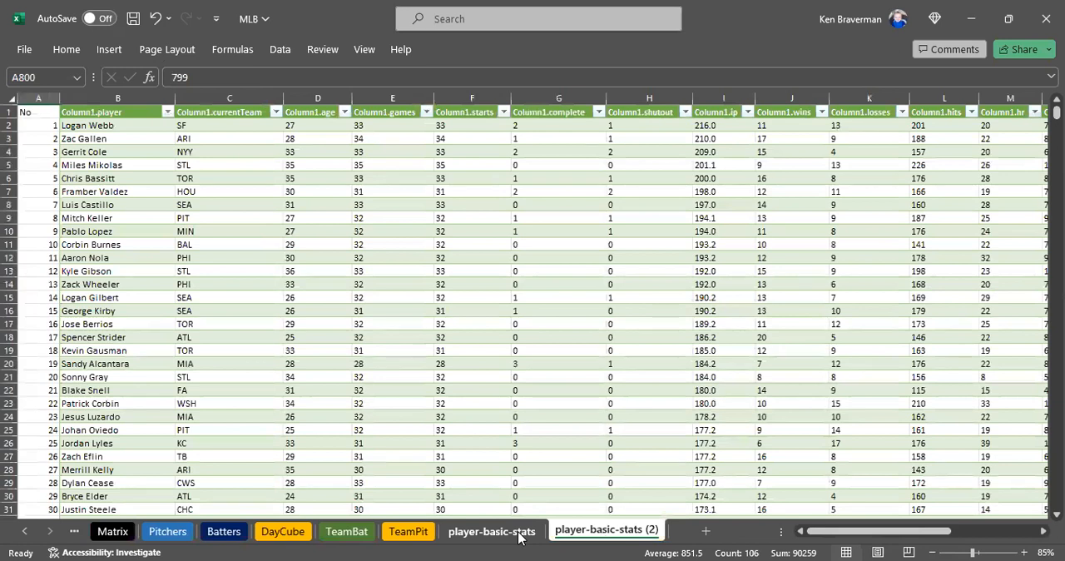
pyautogui.click(491, 530)
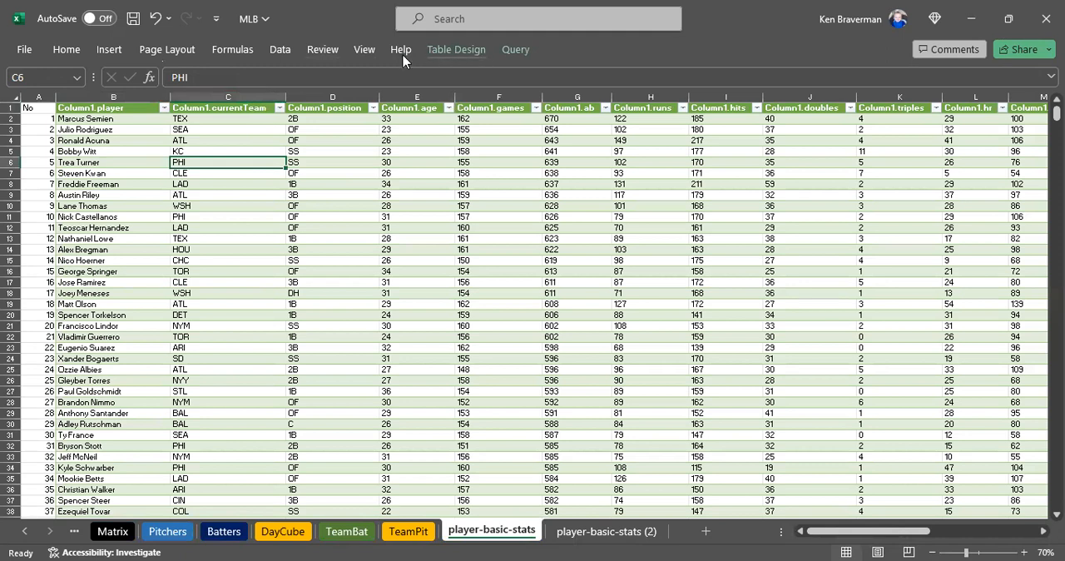
pyautogui.click(280, 49)
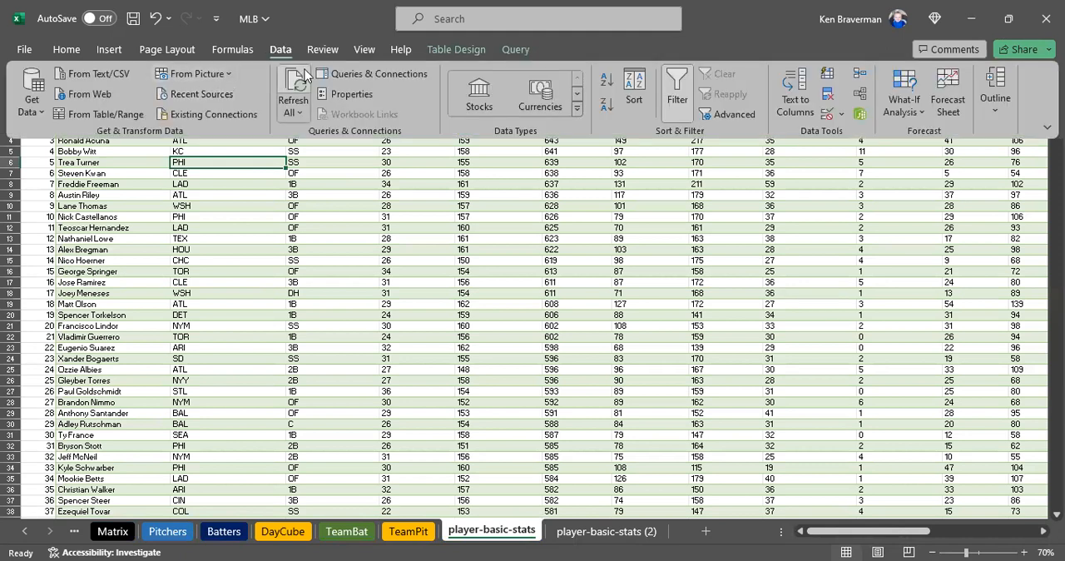
# Open the player-basic-stats query from Queries & Connections in Power Query Editor
pyautogui.click(372, 73)
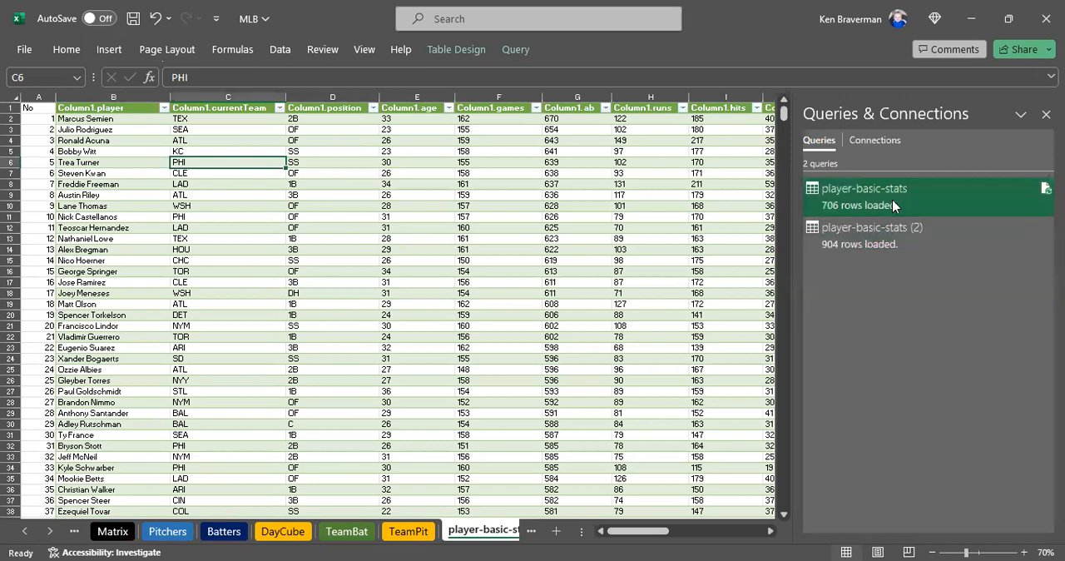
pyautogui.moveTo(889, 202)
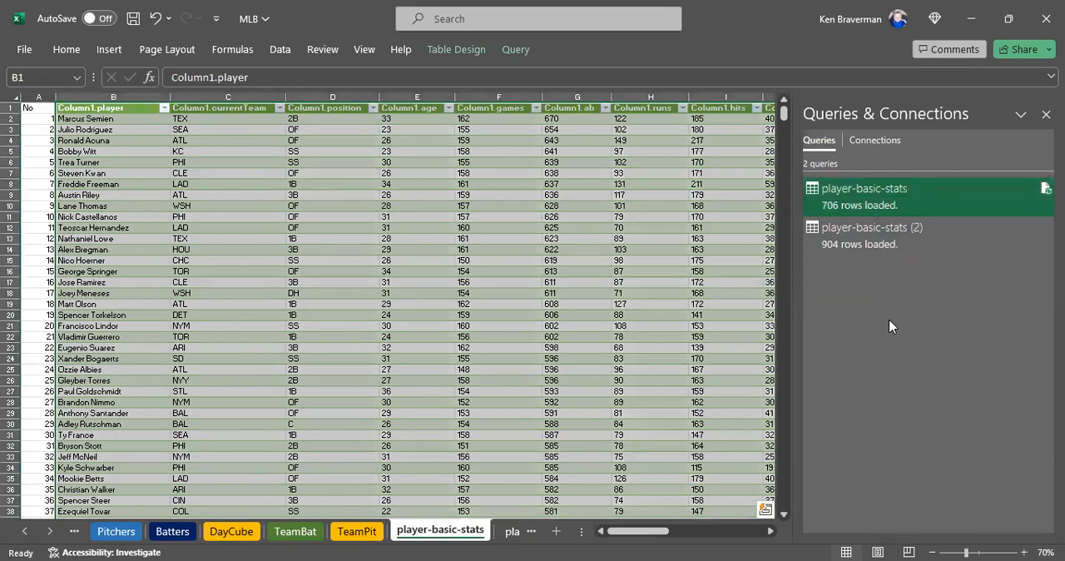
pyautogui.doubleClick(864, 188)
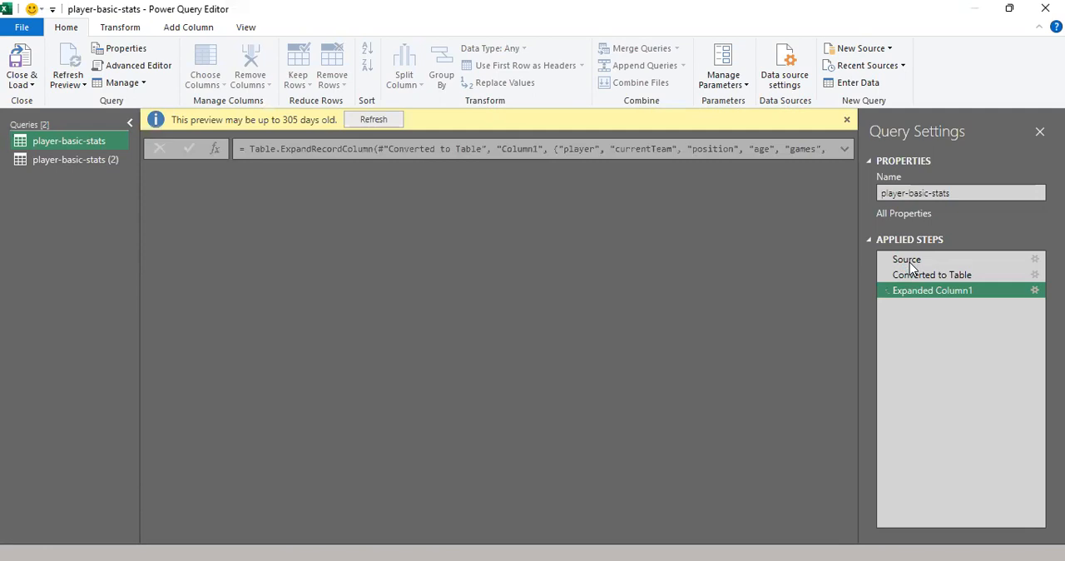
# Confirm the Source step URL uses season=2023, then close Power Query Editor
pyautogui.click(906, 259)
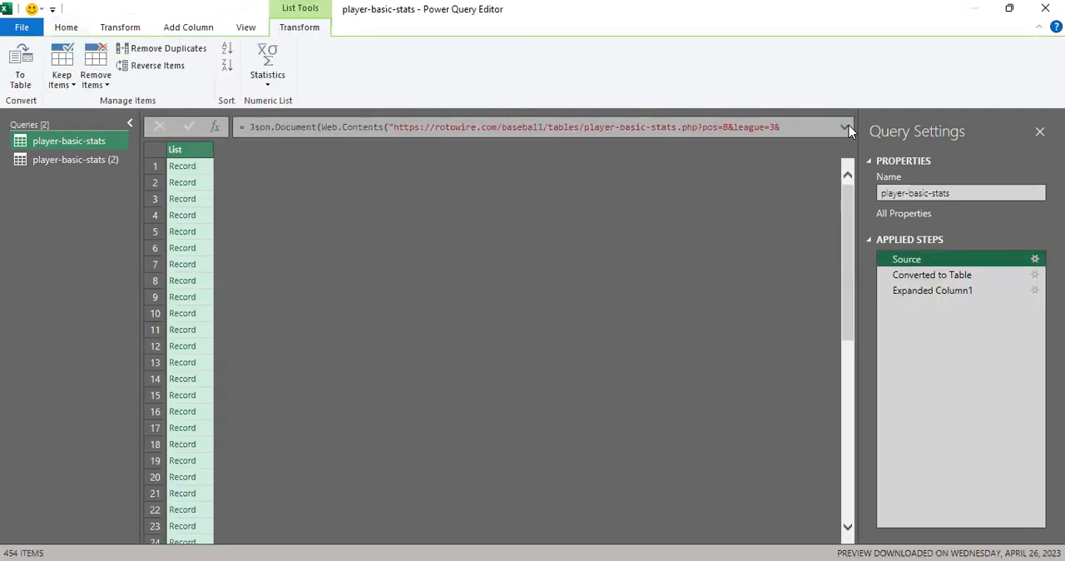
pyautogui.click(844, 127)
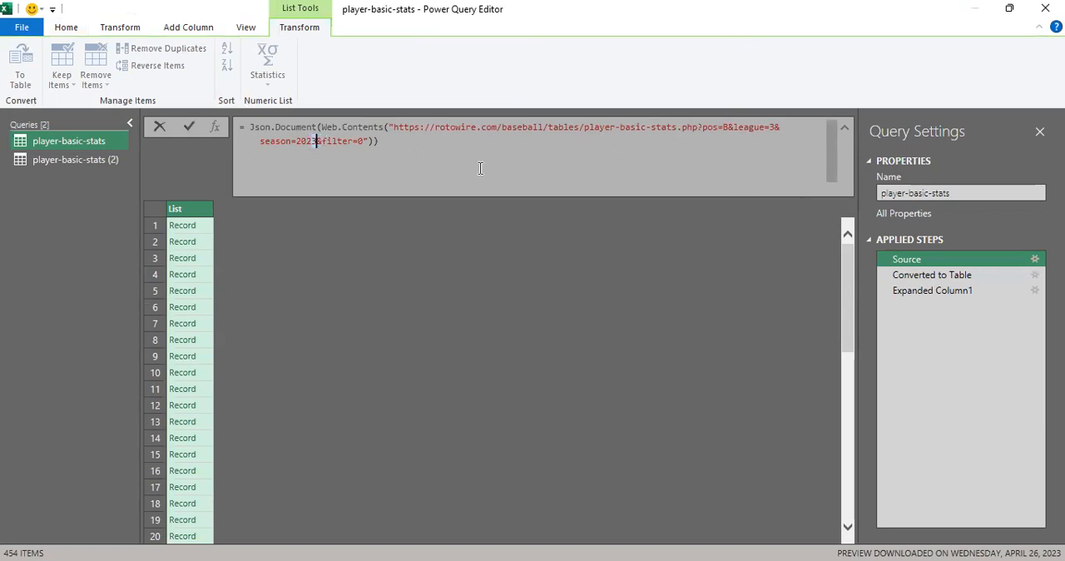
pyautogui.moveTo(518, 181)
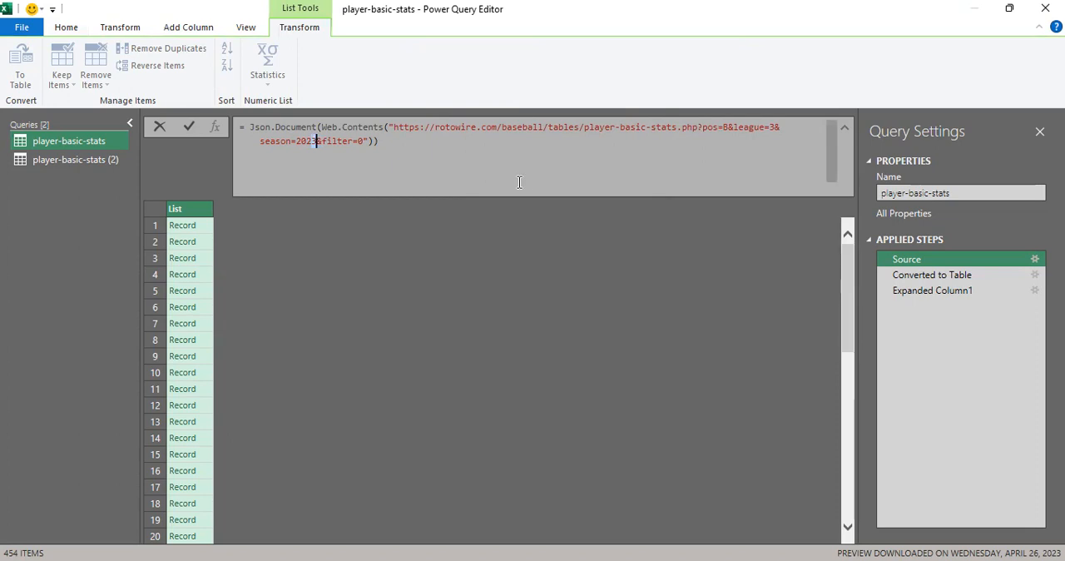
pyautogui.moveTo(620, 104)
pyautogui.write('4')
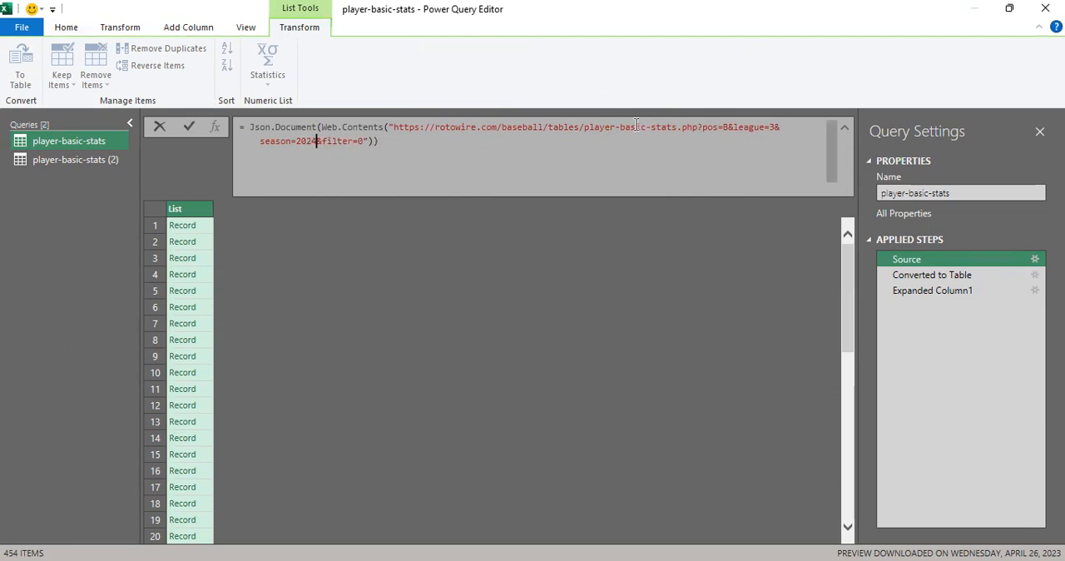
pyautogui.click(932, 289)
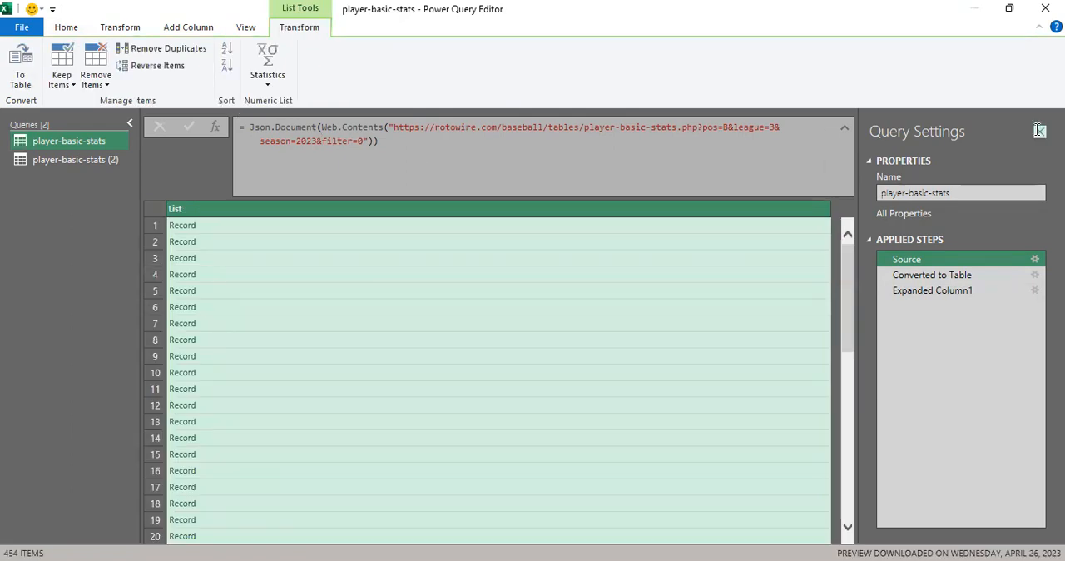
pyautogui.click(1040, 131)
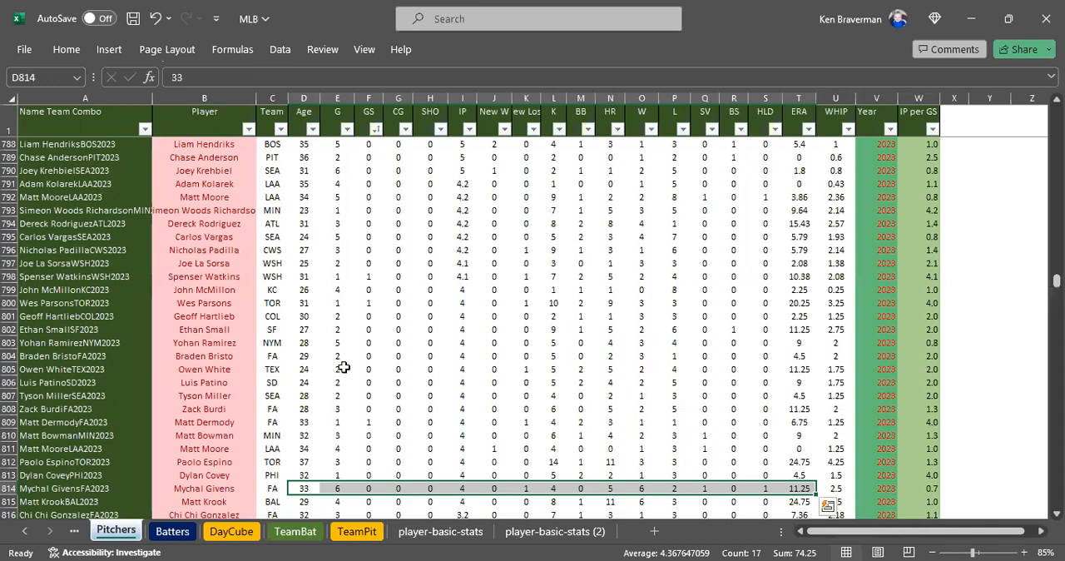
# Switch from the Pitchers sheet to the TeamBat team batting stats sheet
pyautogui.scroll(-3)
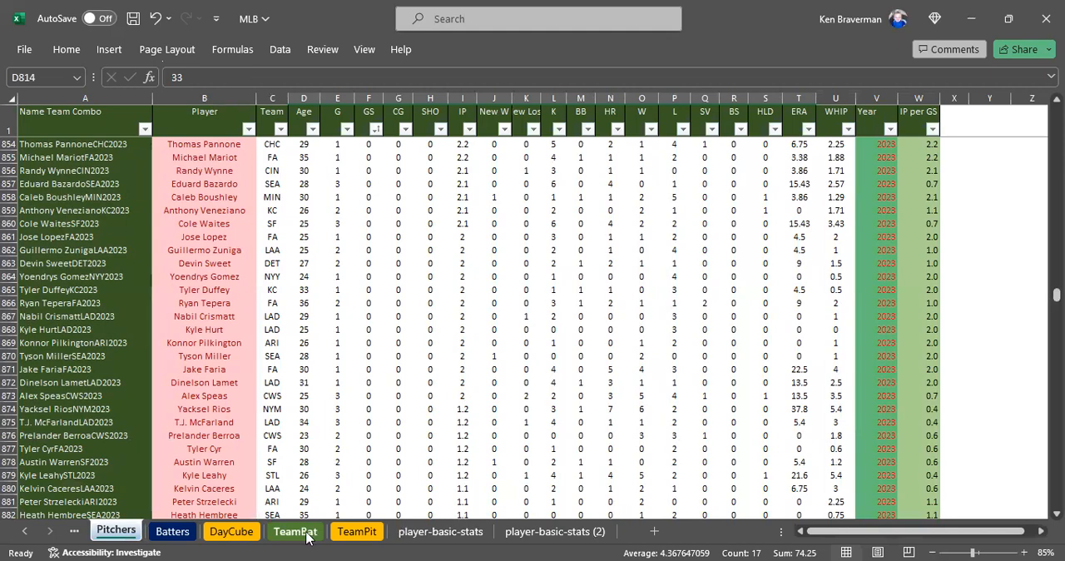
pyautogui.click(294, 531)
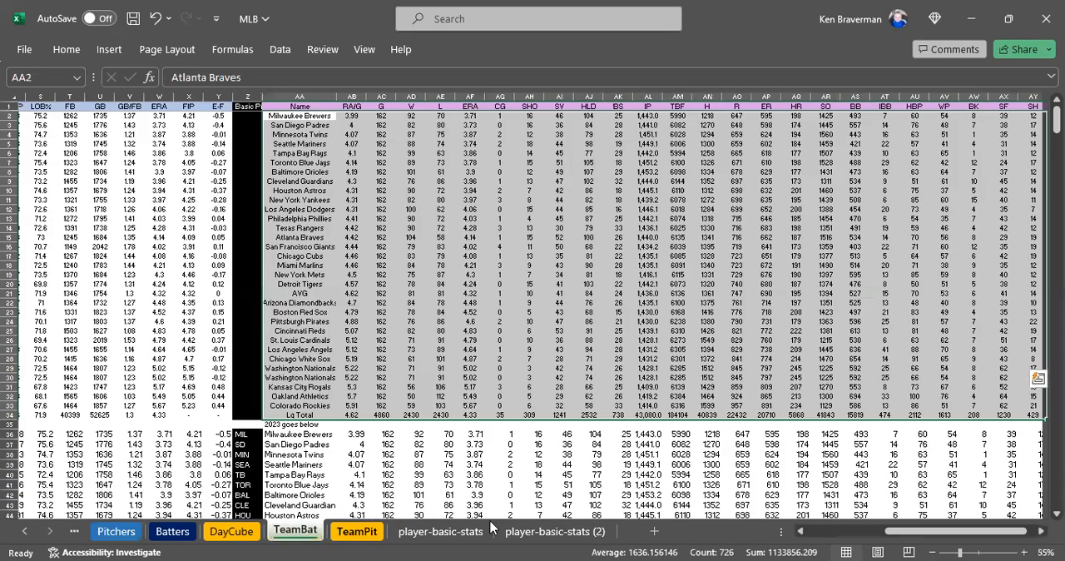
pyautogui.click(356, 531)
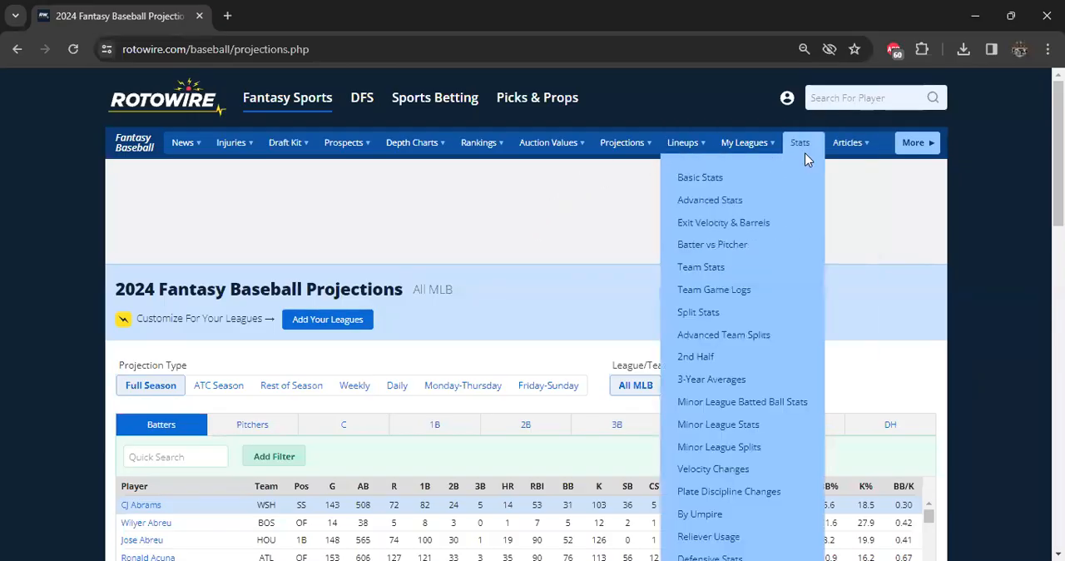
pyautogui.moveTo(728, 309)
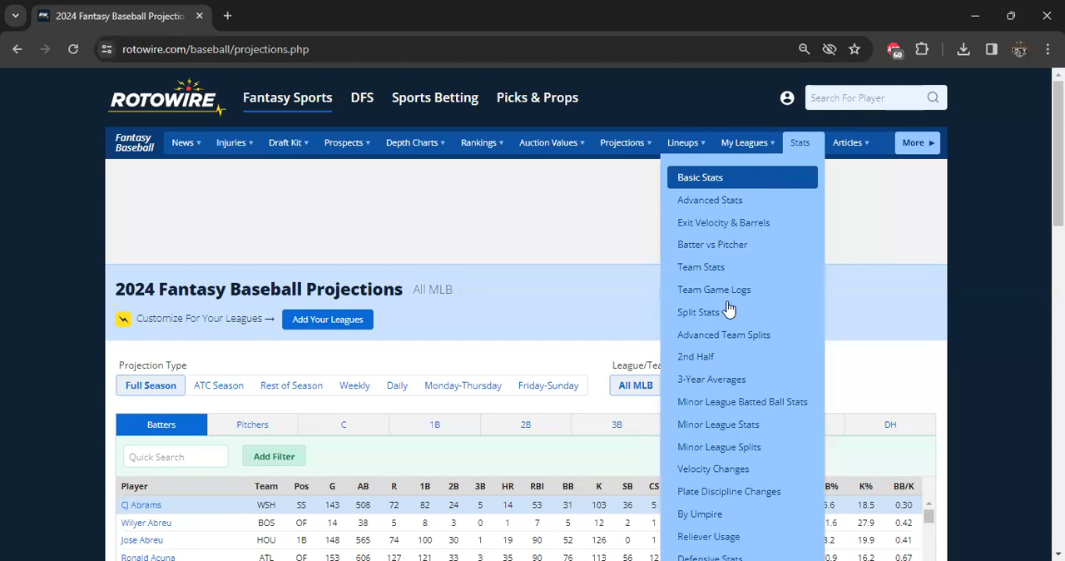
pyautogui.moveTo(708, 271)
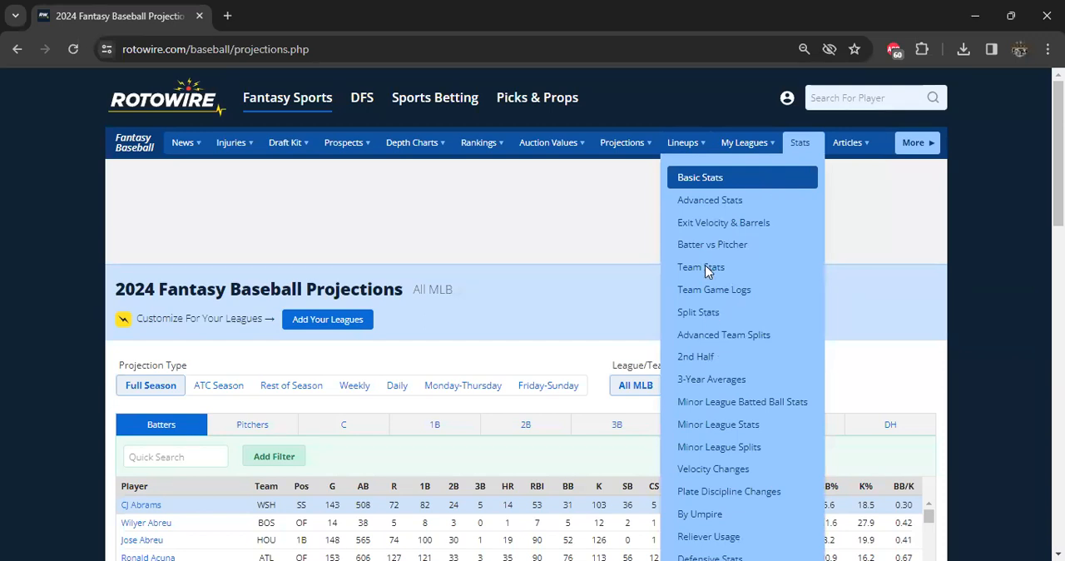
# Open RotoWire's MLB Team Stats and view the 2023 advanced batting and pitching stats
pyautogui.click(701, 266)
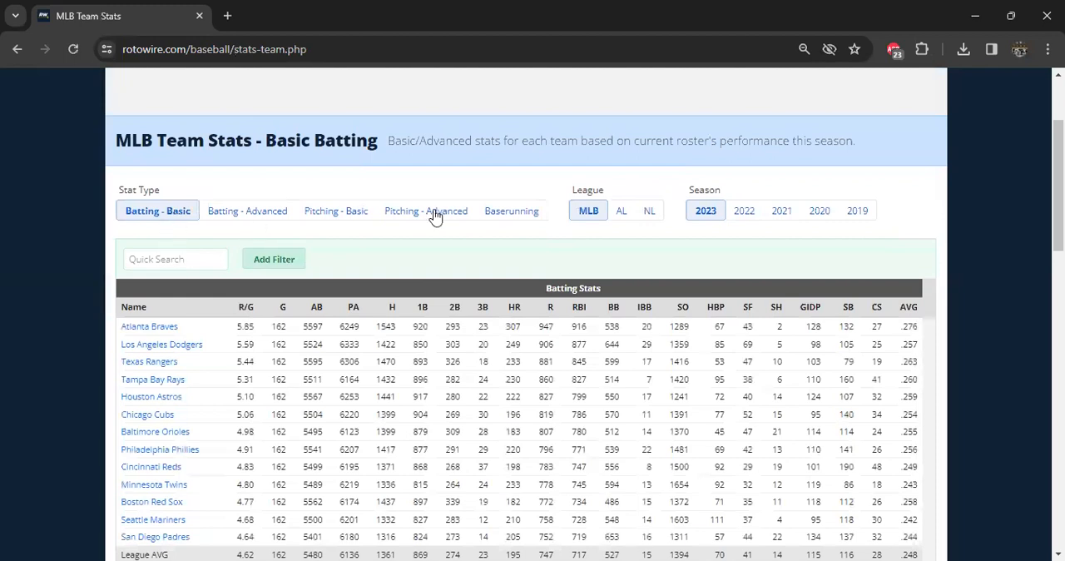
pyautogui.click(246, 209)
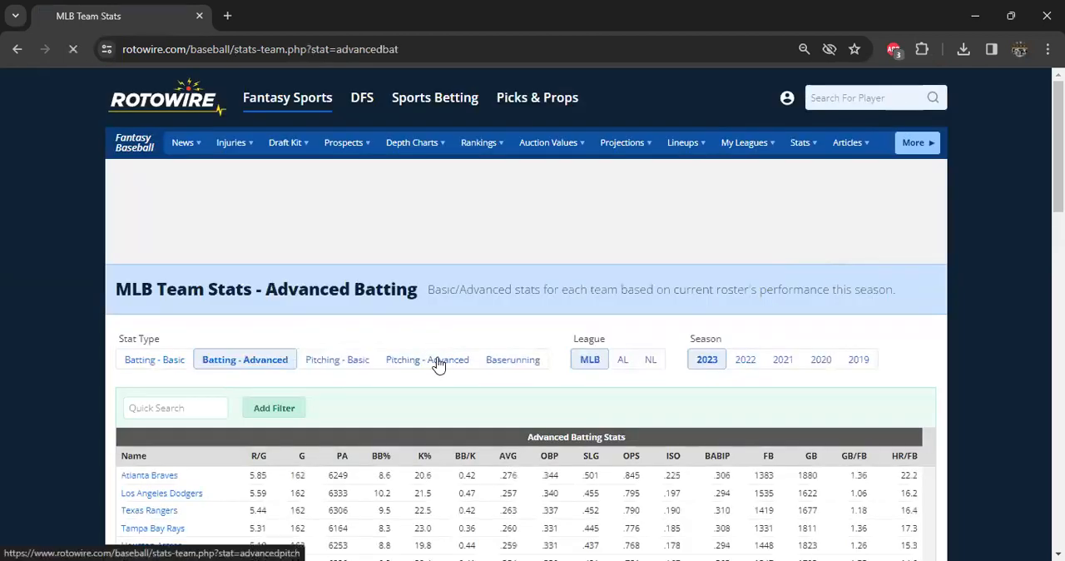
pyautogui.click(427, 359)
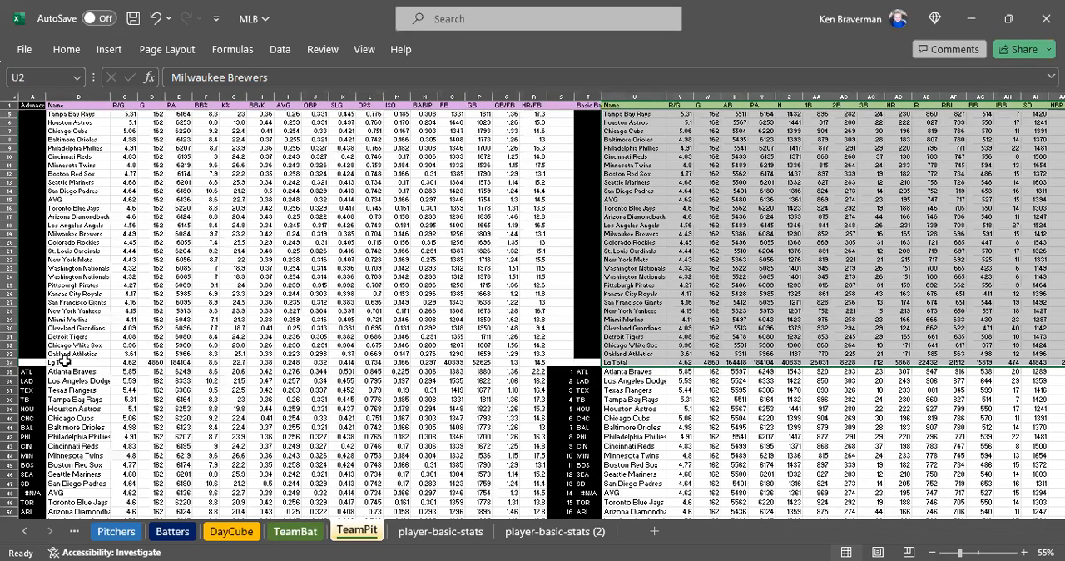
# Visit the TeamBat sheet, then return to the Matchups sheet with the 2023 projections
pyautogui.click(641, 371)
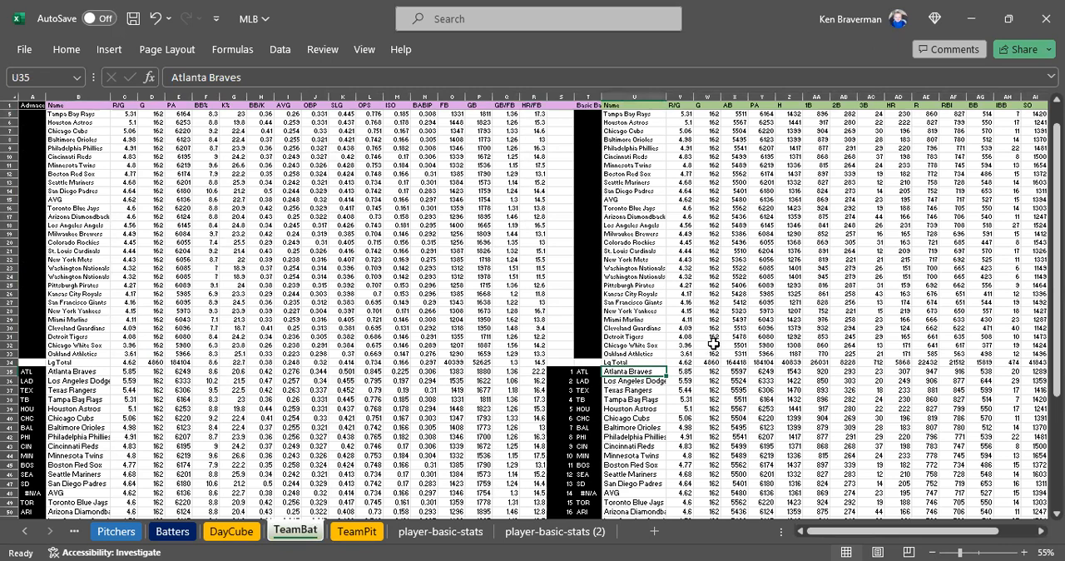
pyautogui.moveTo(83, 112)
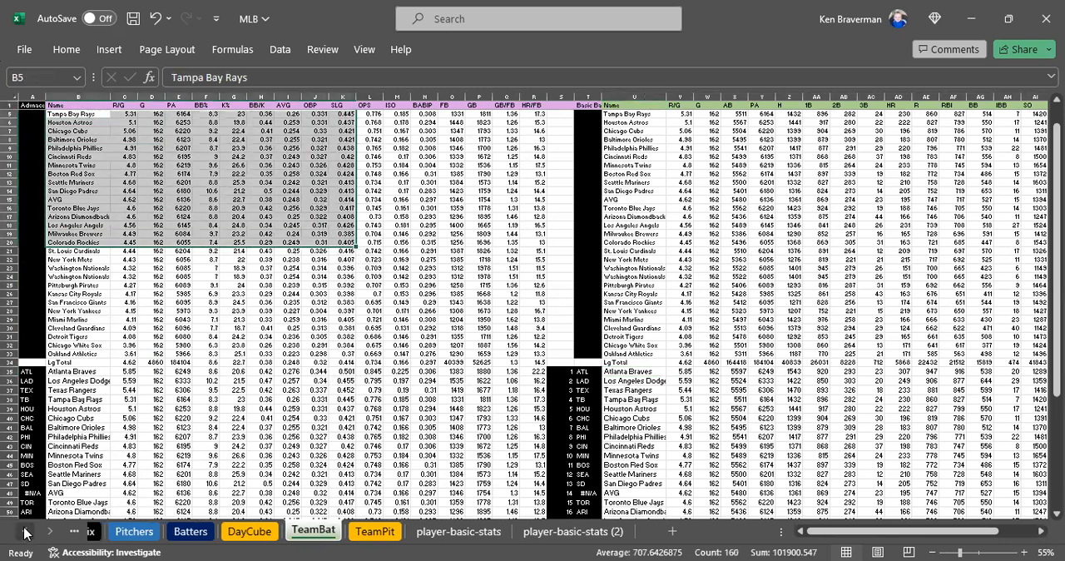
pyautogui.click(24, 531)
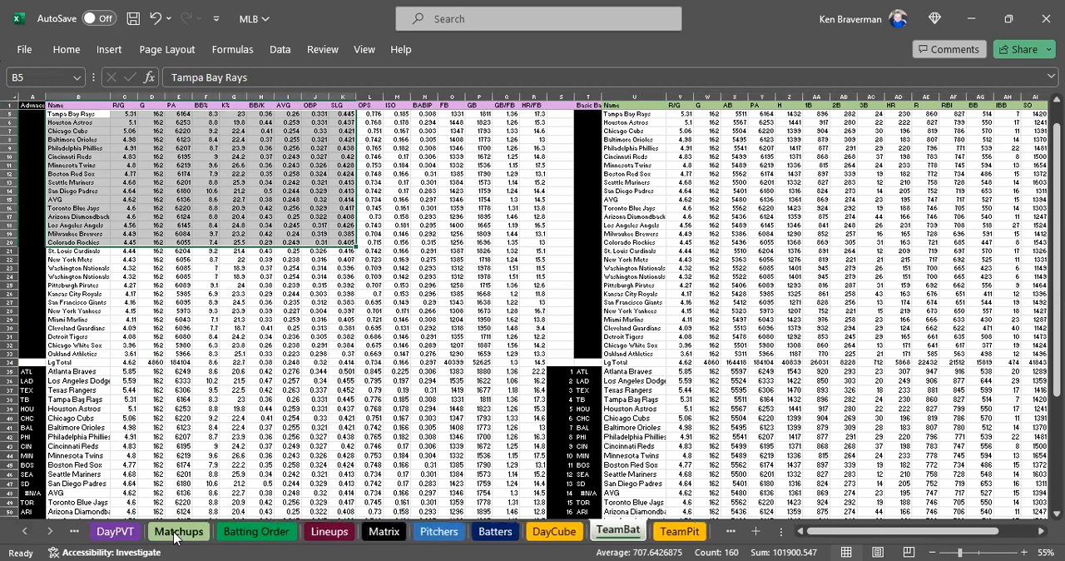
pyautogui.click(178, 531)
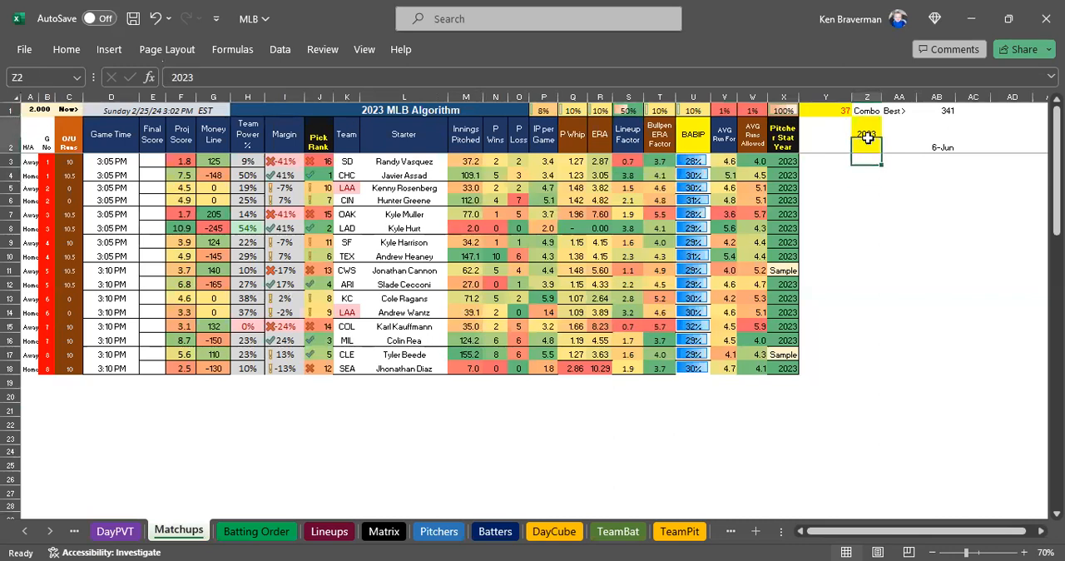
# Try stat year 2024, which gives #N/A results, restore 2023, then view the Matrix sheet
pyautogui.write('2024')
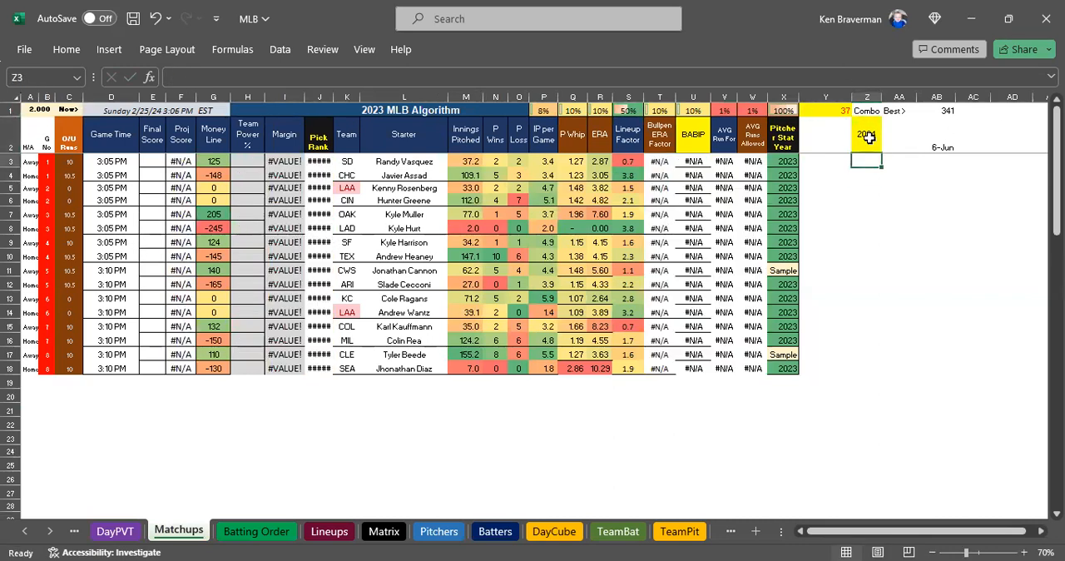
pyautogui.write('2024')
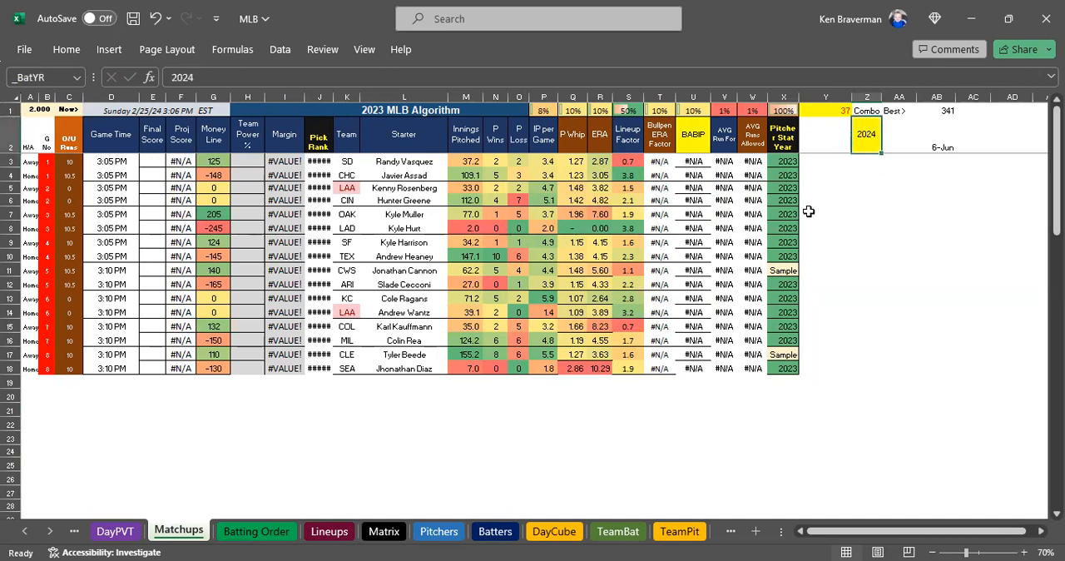
pyautogui.moveTo(830, 174)
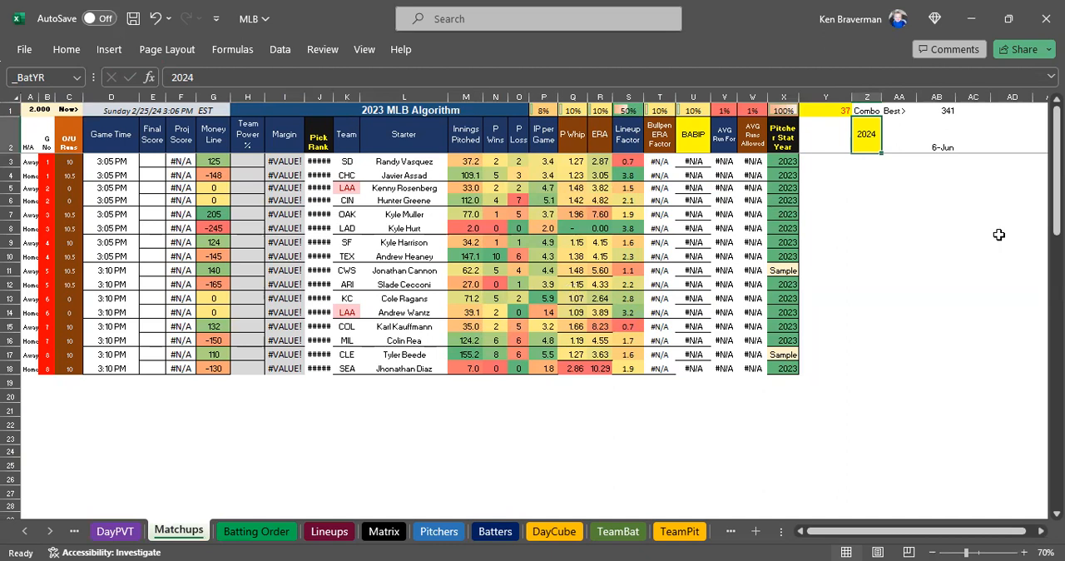
pyautogui.moveTo(914, 286)
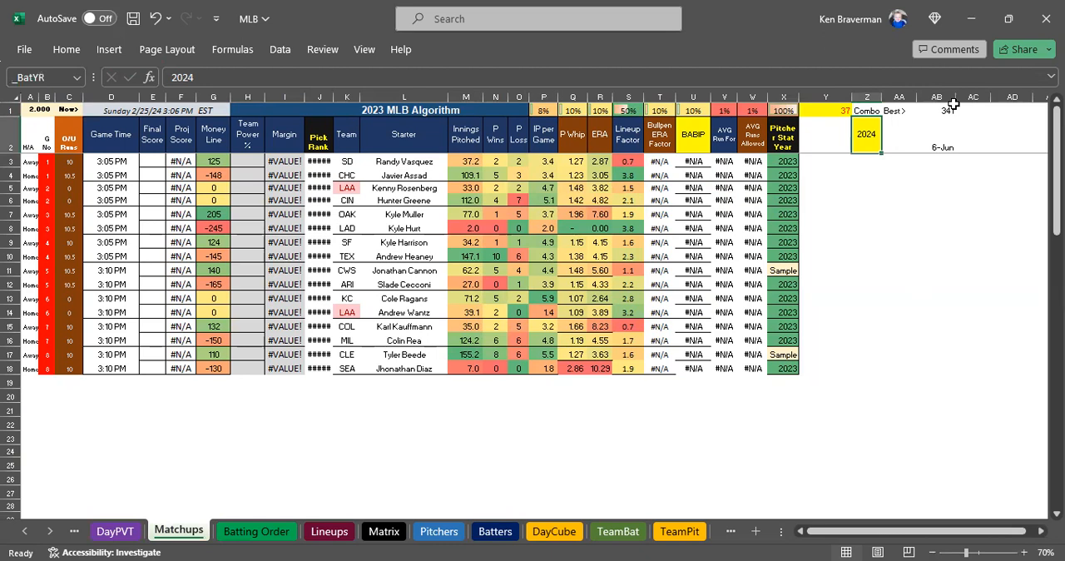
pyautogui.click(866, 134)
pyautogui.write('2023')
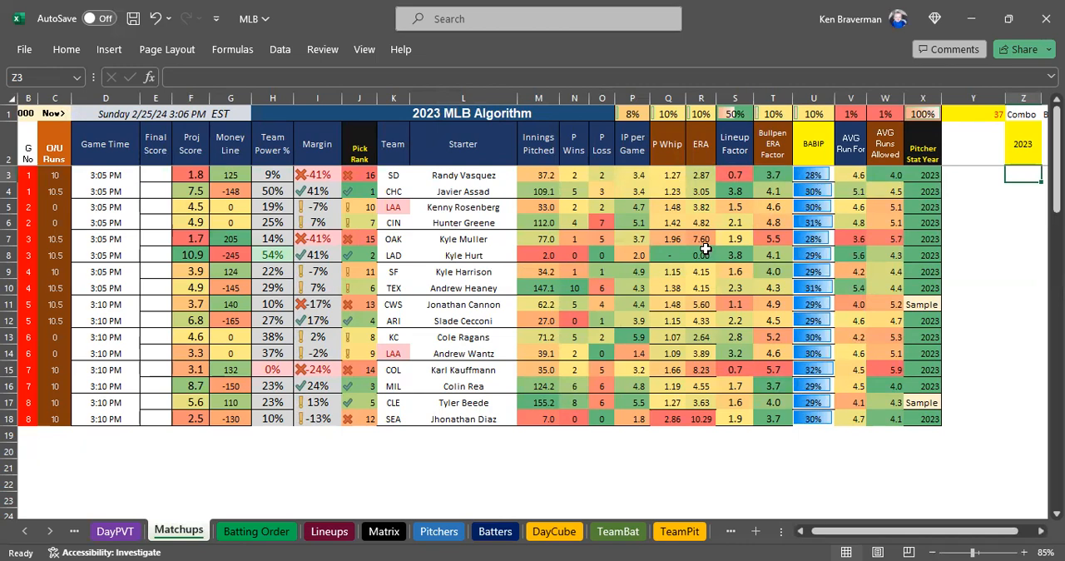
pyautogui.moveTo(533, 482)
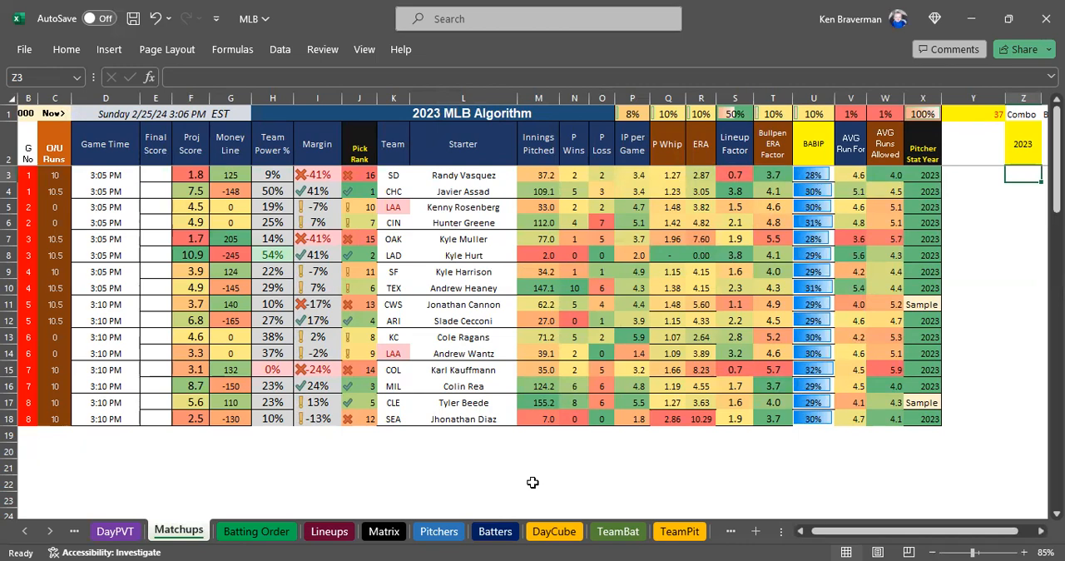
pyautogui.click(383, 530)
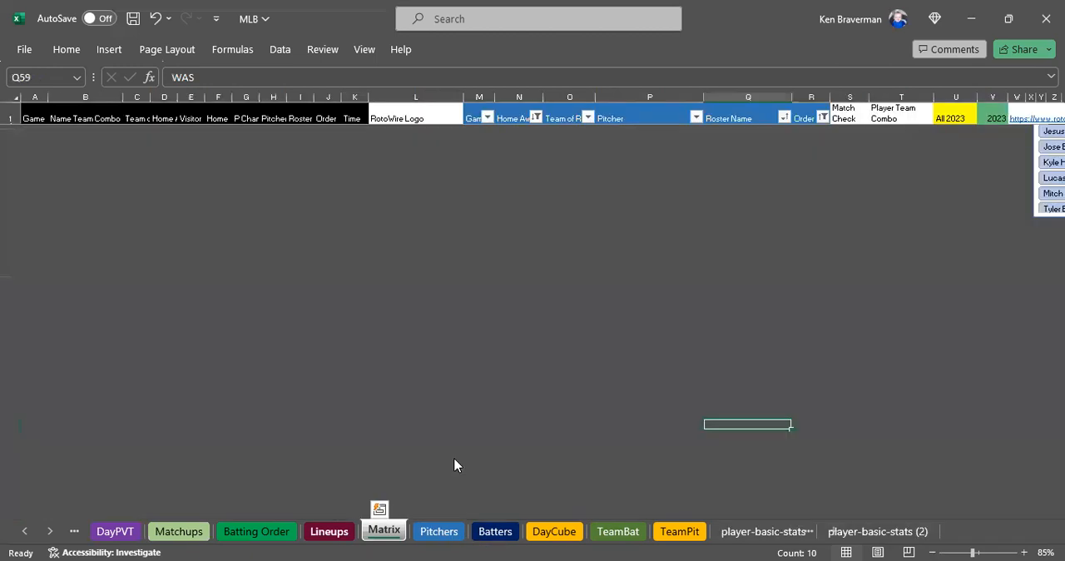
# Look at the Lineups sheet, then inspect the Matchups Lineup Factor SUMIFS formulas and select S3:S18
pyautogui.click(327, 531)
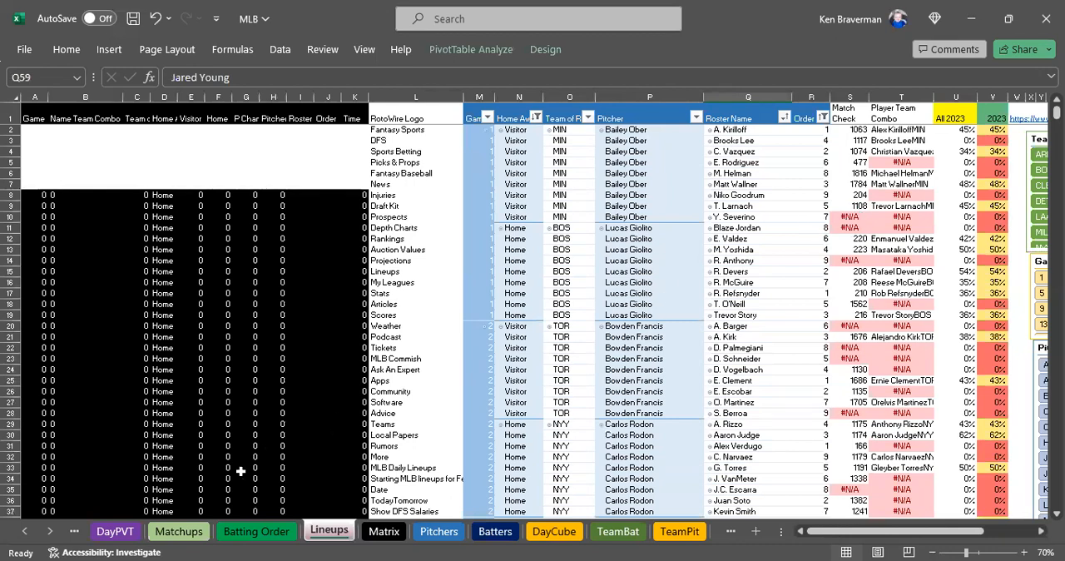
pyautogui.moveTo(209, 510)
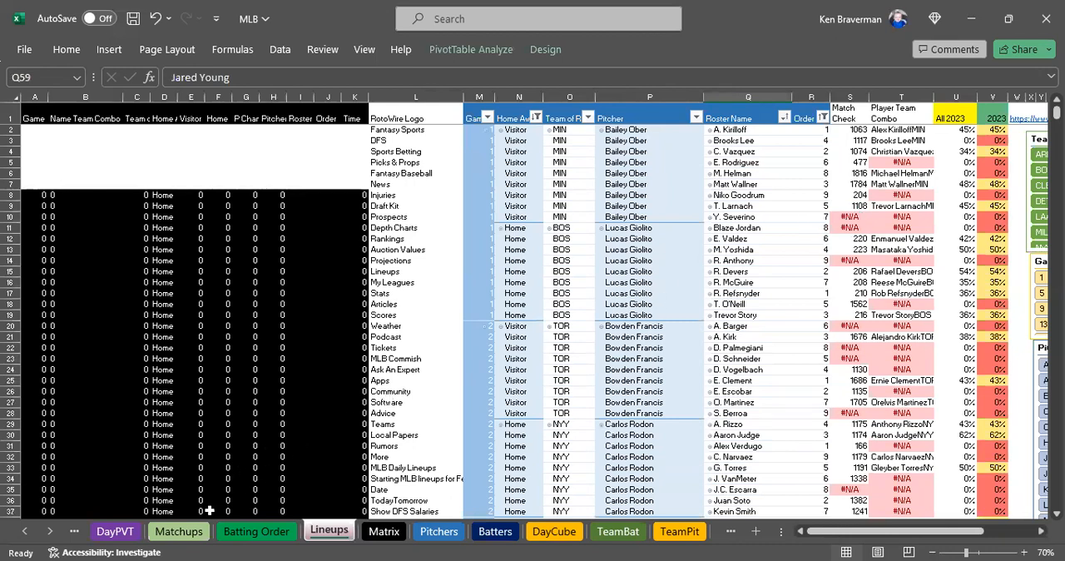
pyautogui.click(178, 531)
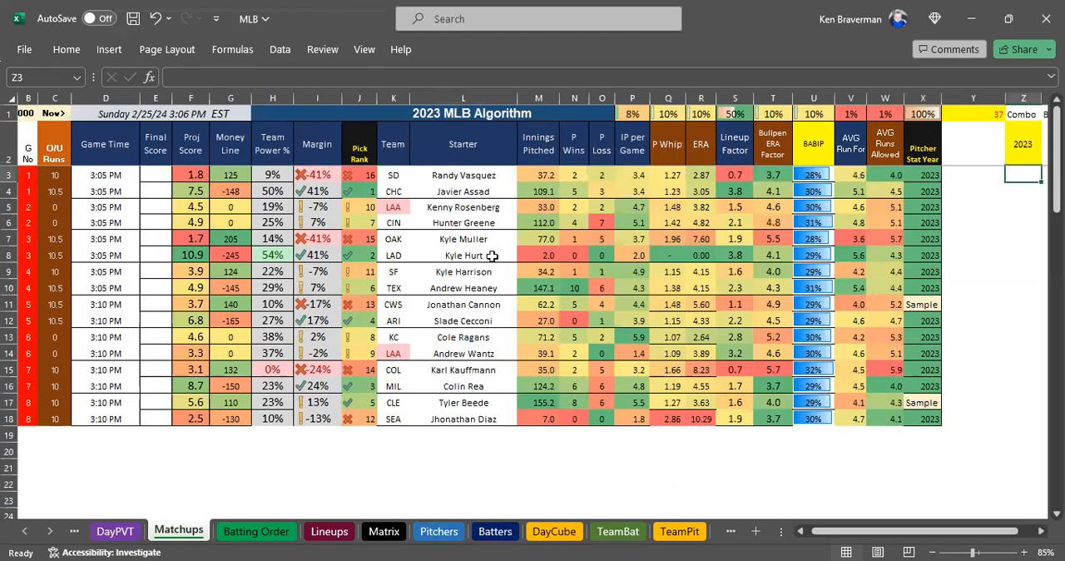
pyautogui.moveTo(297, 396)
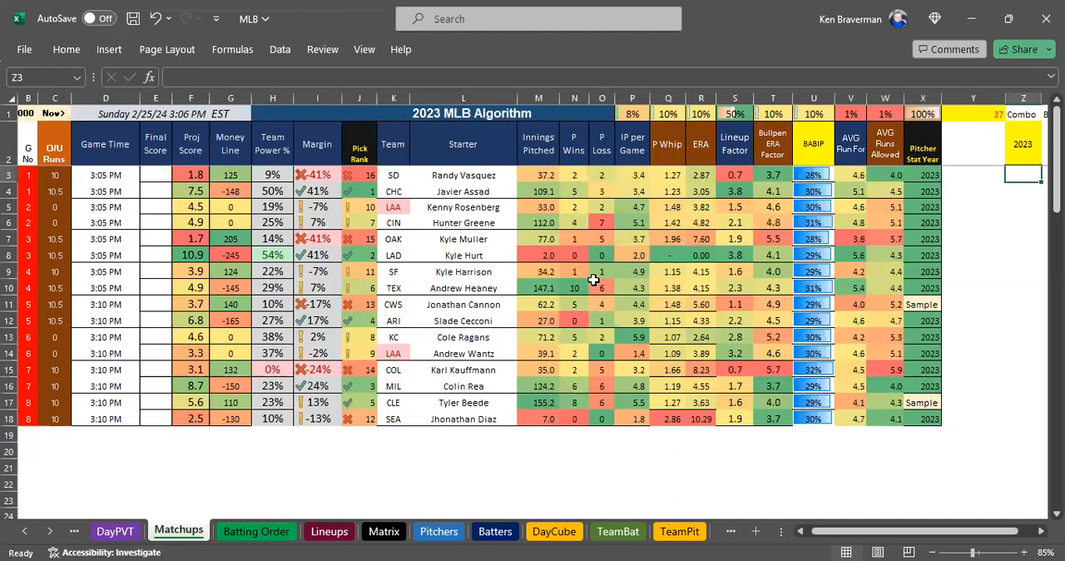
pyautogui.click(734, 175)
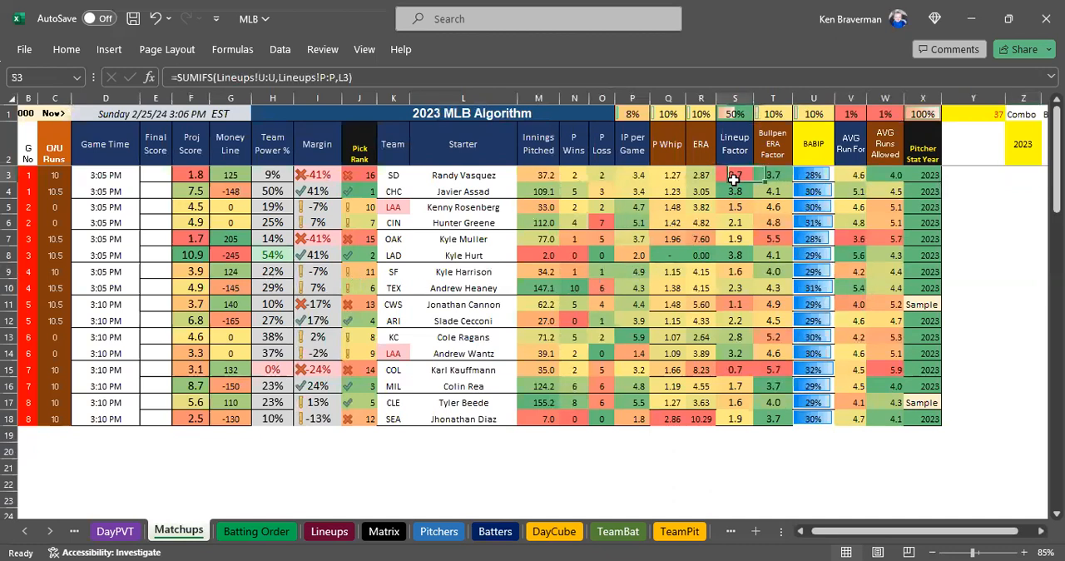
pyautogui.click(735, 143)
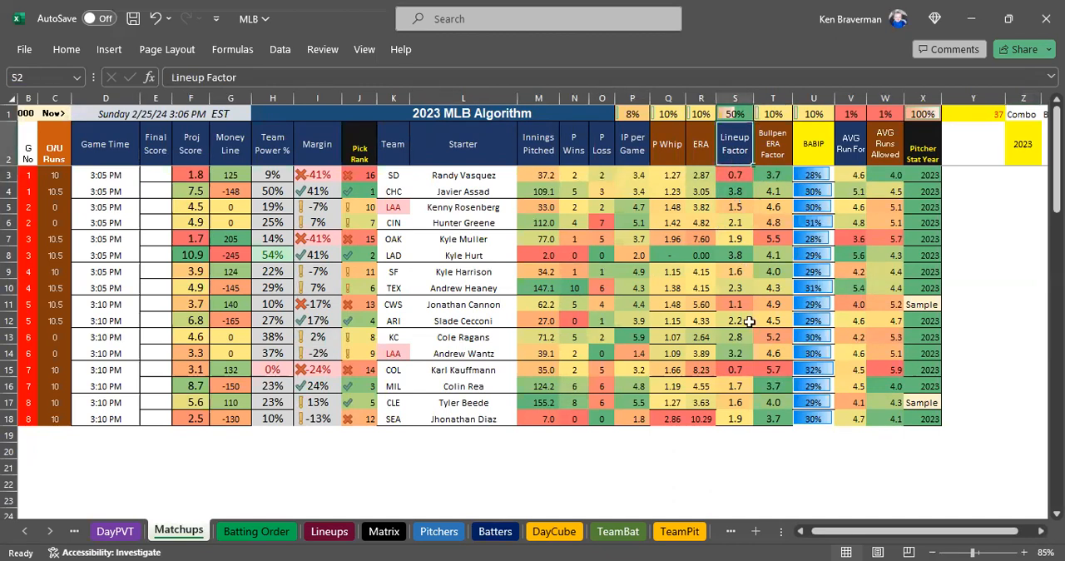
pyautogui.click(735, 174)
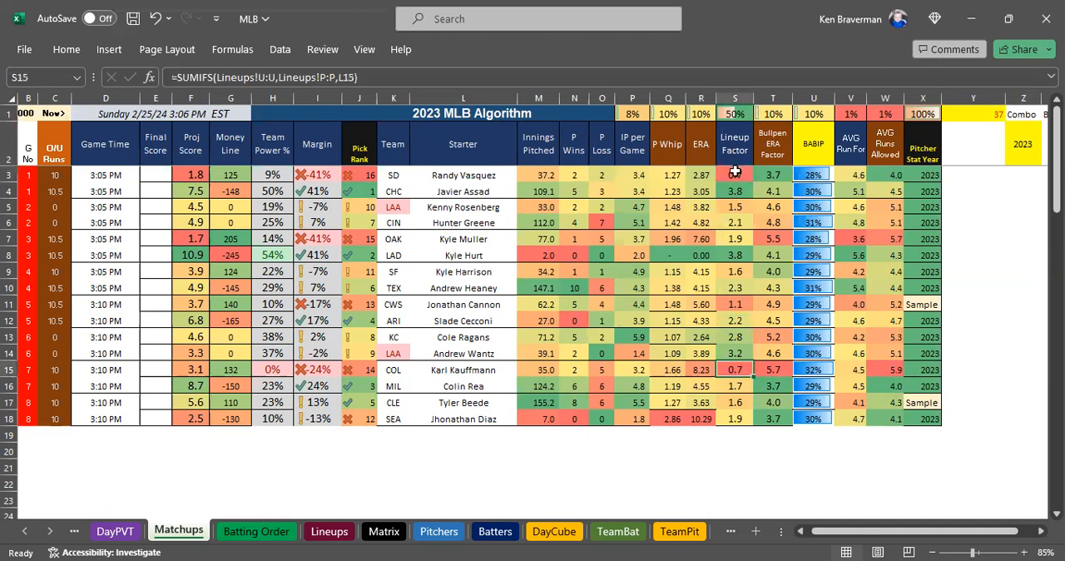
pyautogui.click(735, 175)
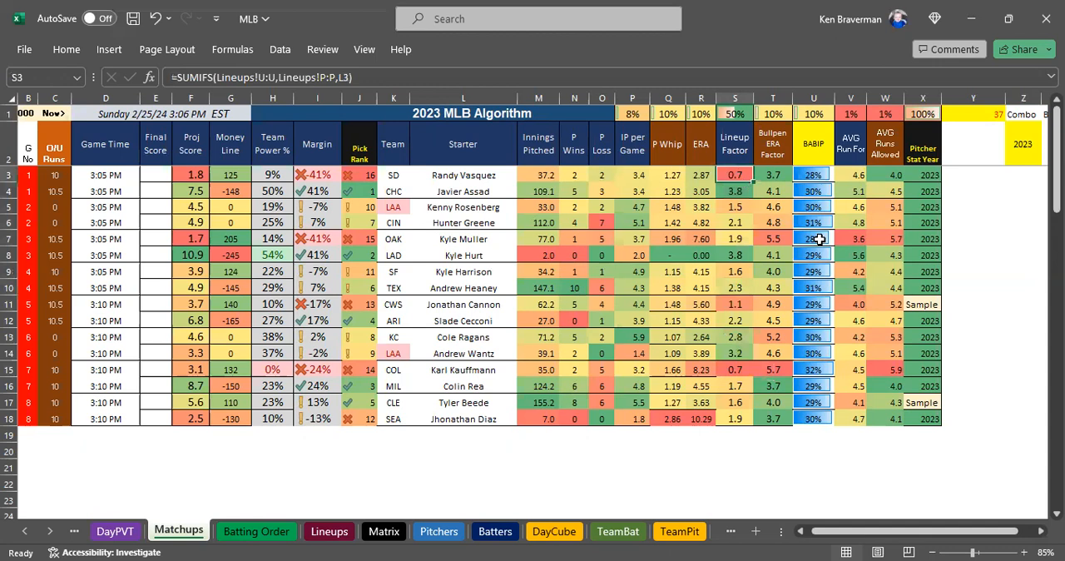
pyautogui.moveTo(805, 222)
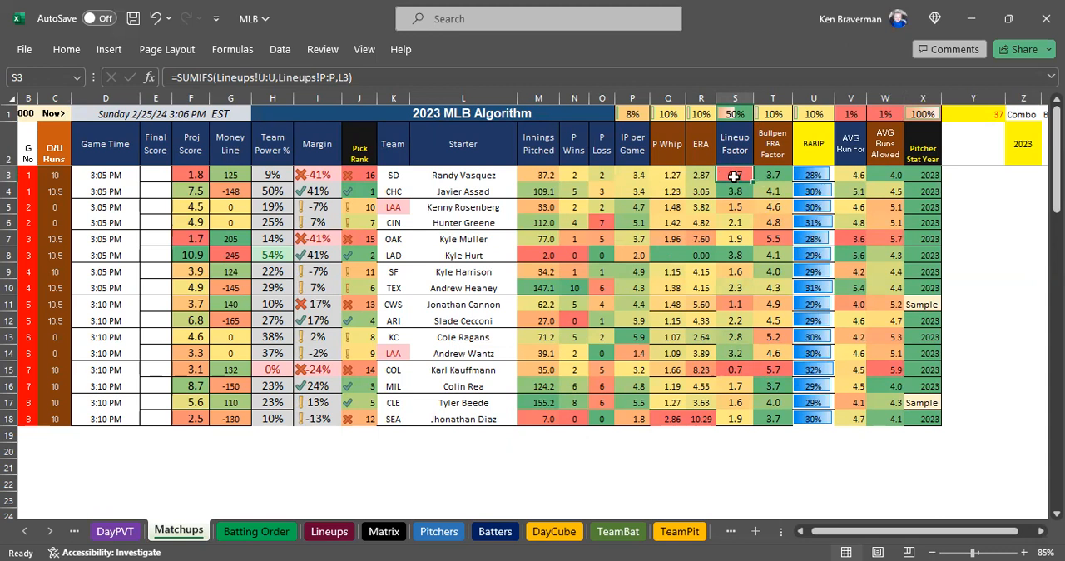
pyautogui.moveTo(735, 175); pyautogui.dragTo(735, 418)
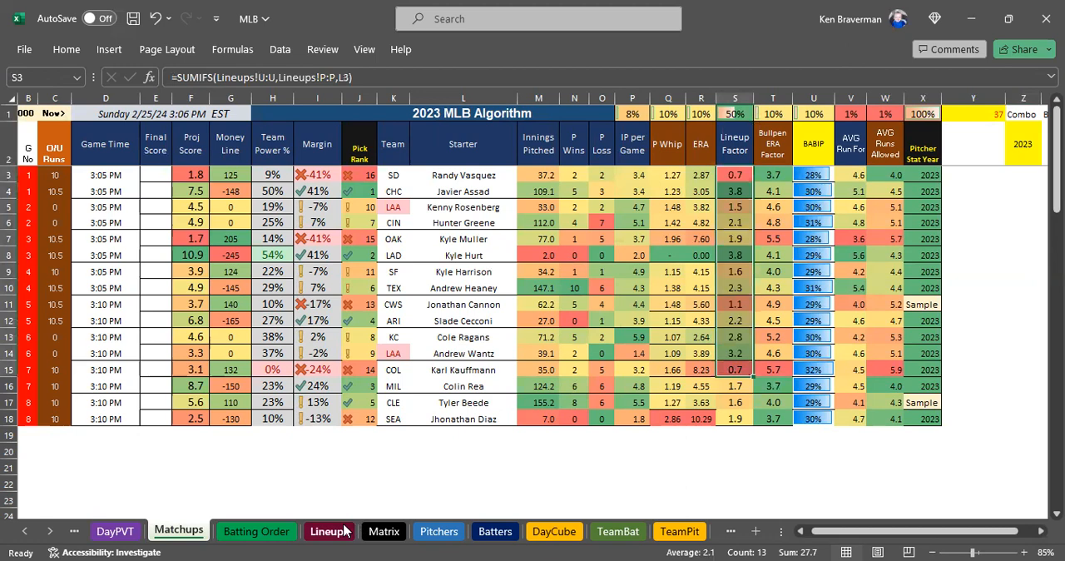
# Scroll through the Lineups rows, where player match checks show #N/A, then return to Matchups
pyautogui.click(328, 531)
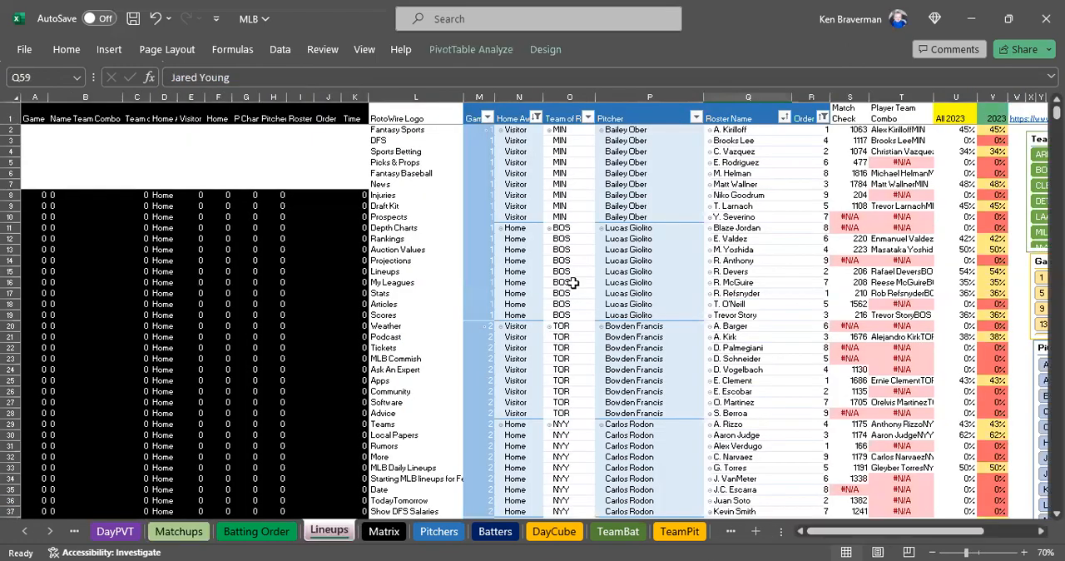
pyautogui.scroll(-3)
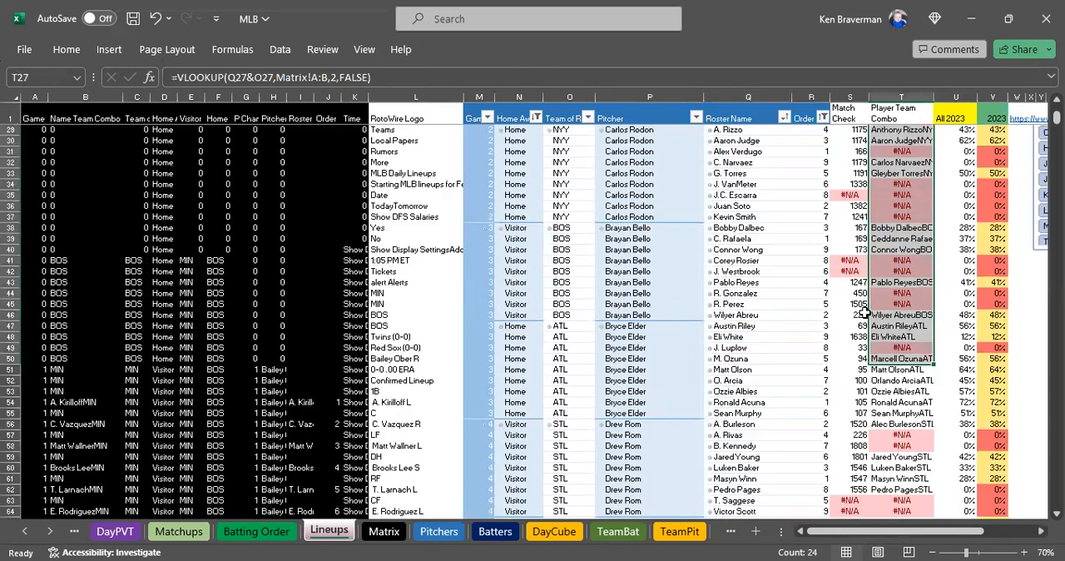
pyautogui.scroll(-3)
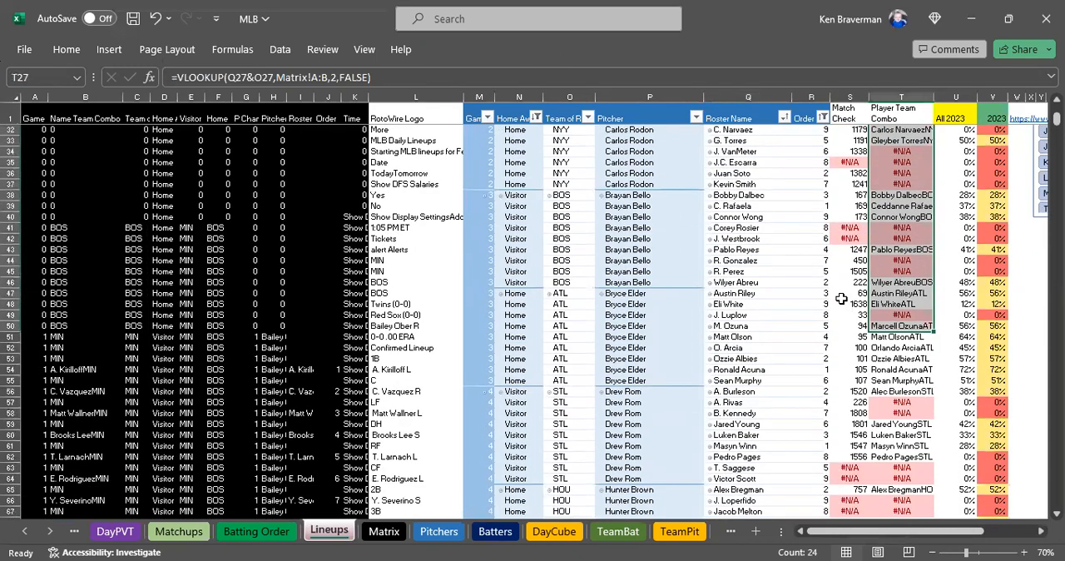
pyautogui.scroll(-3)
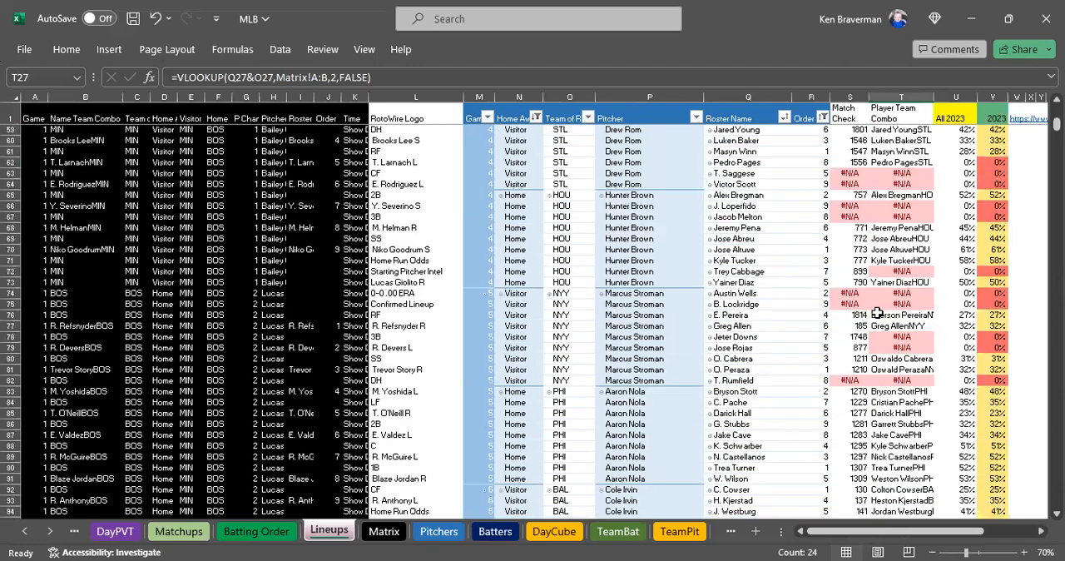
pyautogui.scroll(-3)
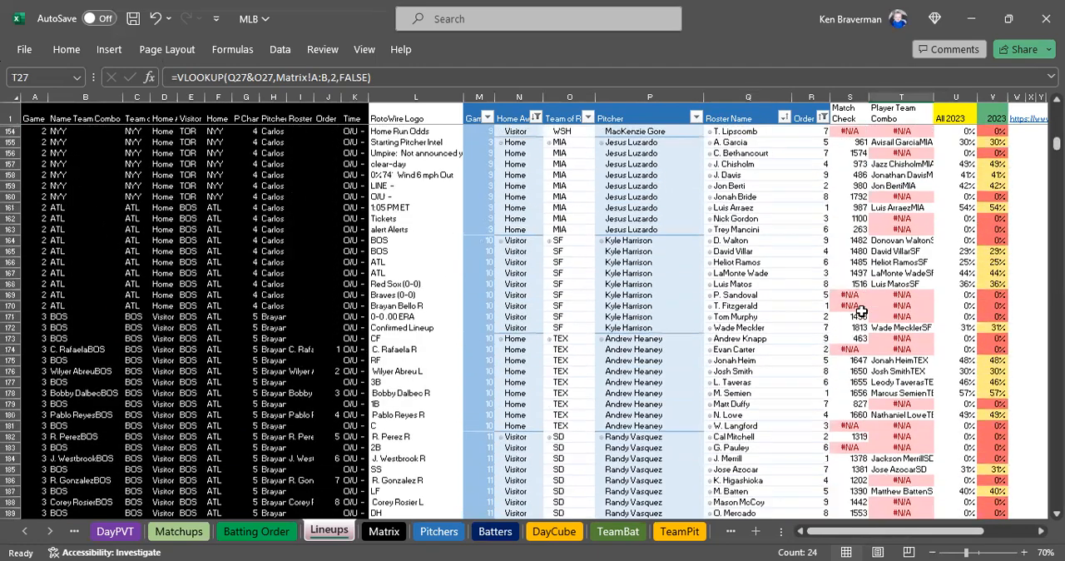
pyautogui.scroll(-3)
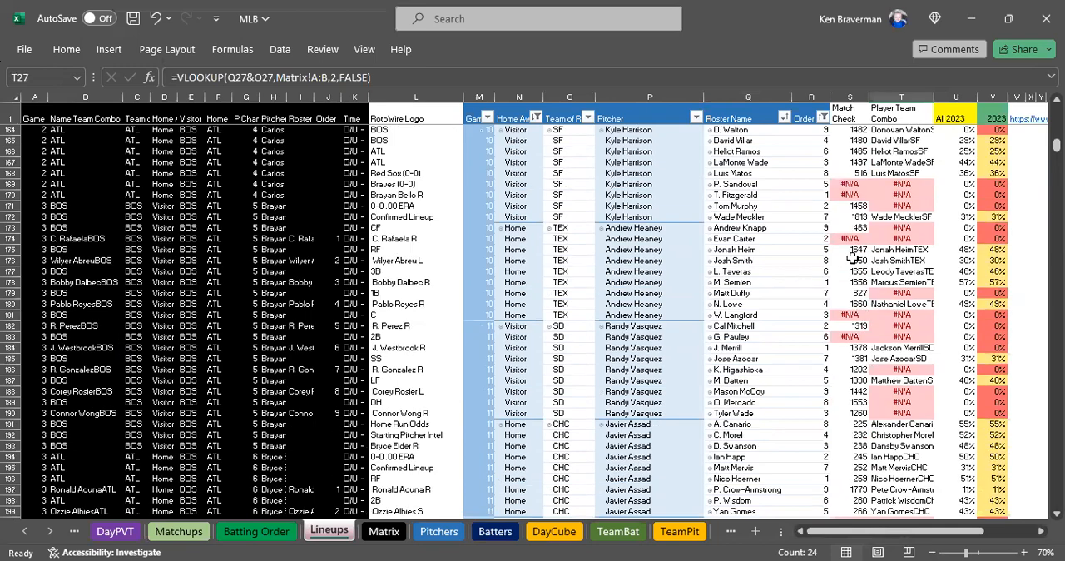
pyautogui.scroll(3)
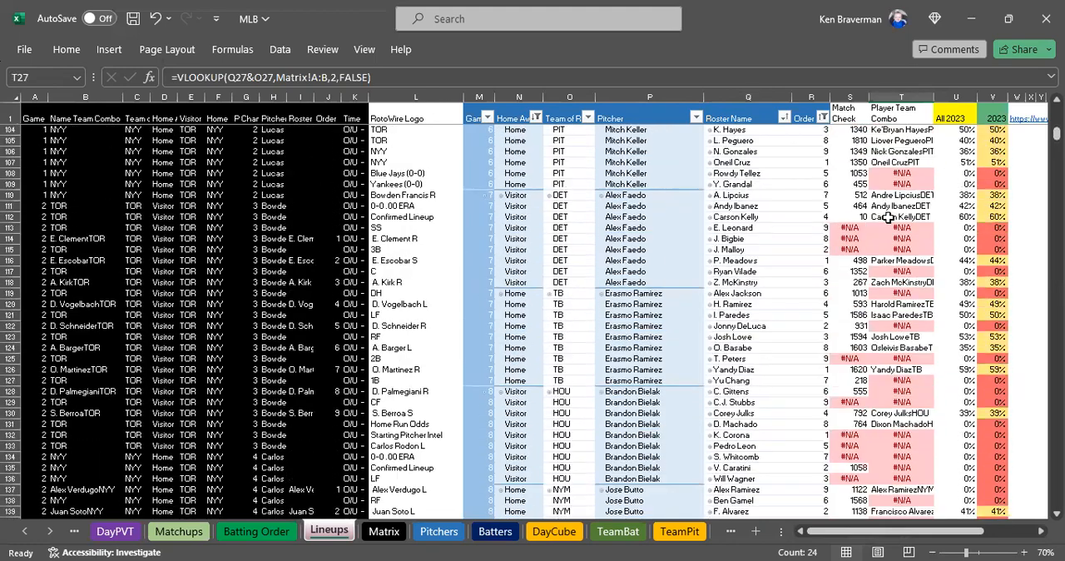
pyautogui.scroll(-3)
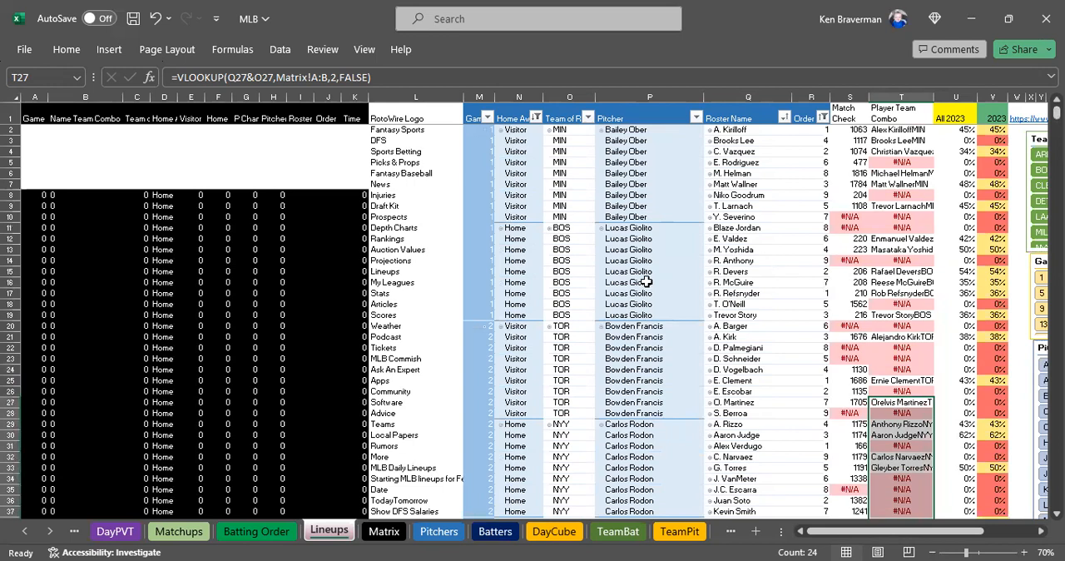
pyautogui.moveTo(850, 326)
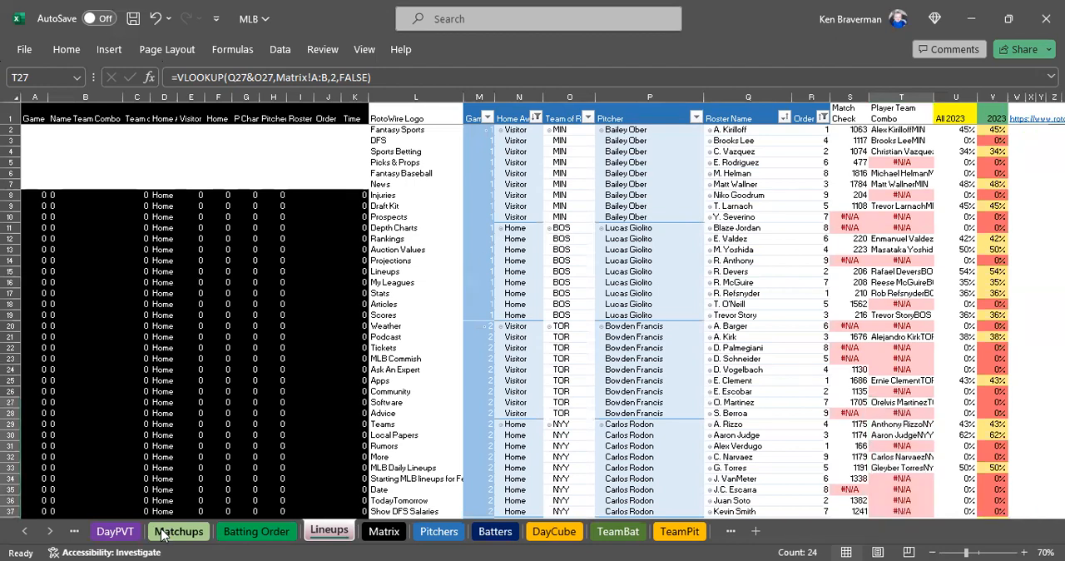
pyautogui.click(178, 531)
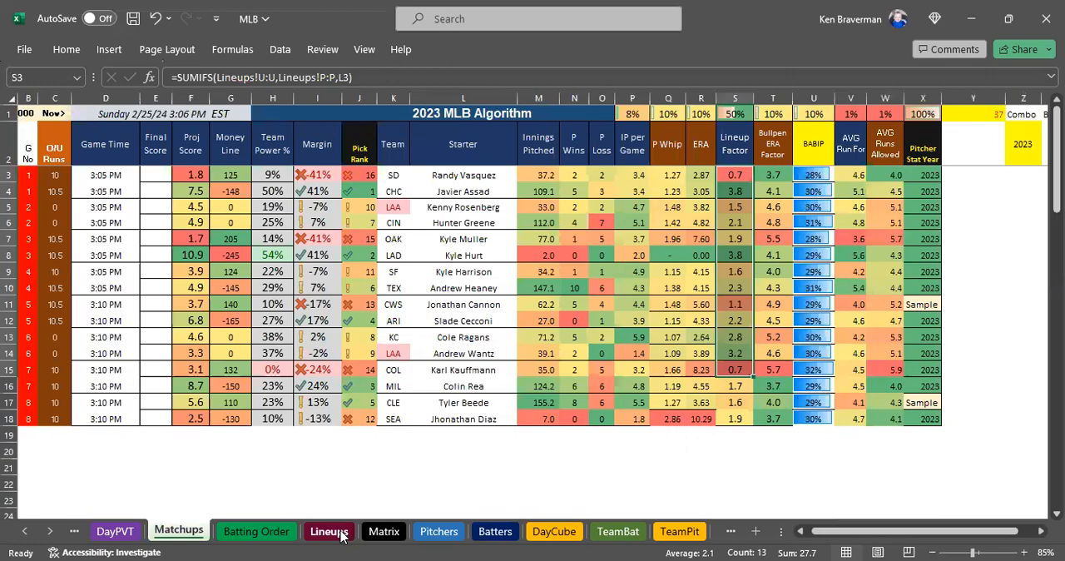
pyautogui.click(329, 531)
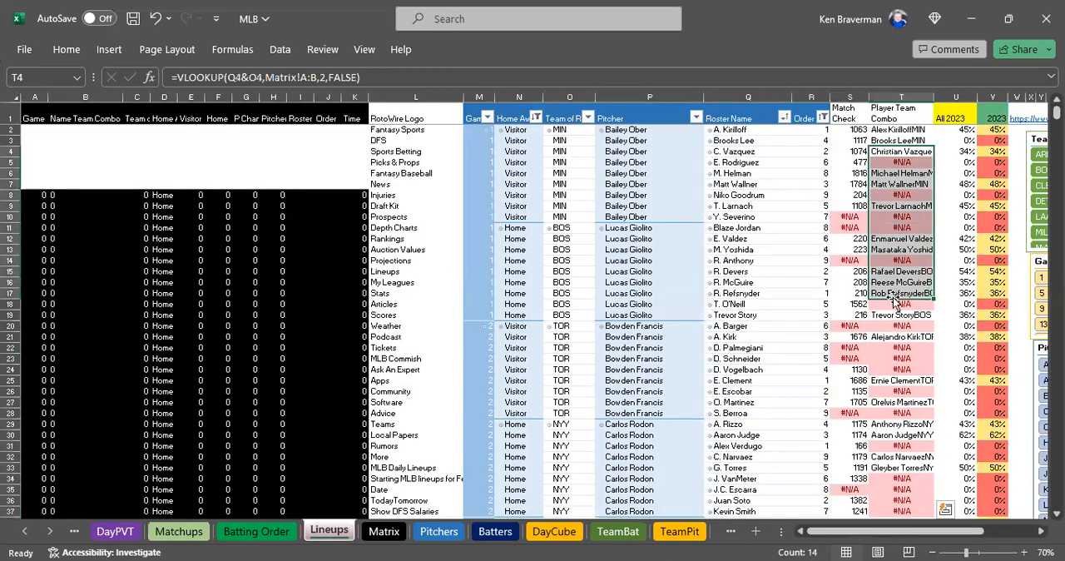
pyautogui.click(384, 531)
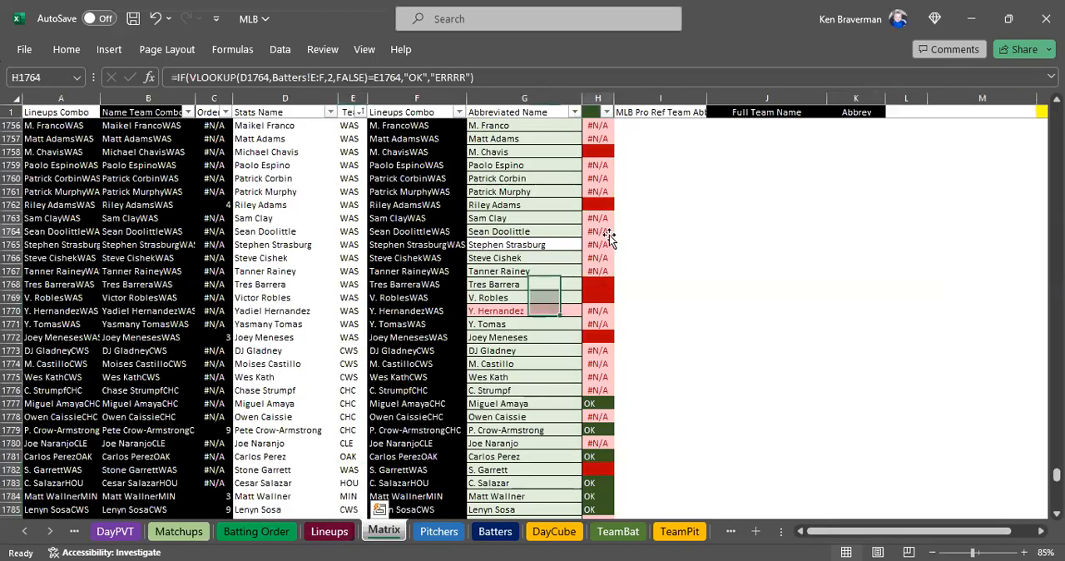
pyautogui.scroll(-3)
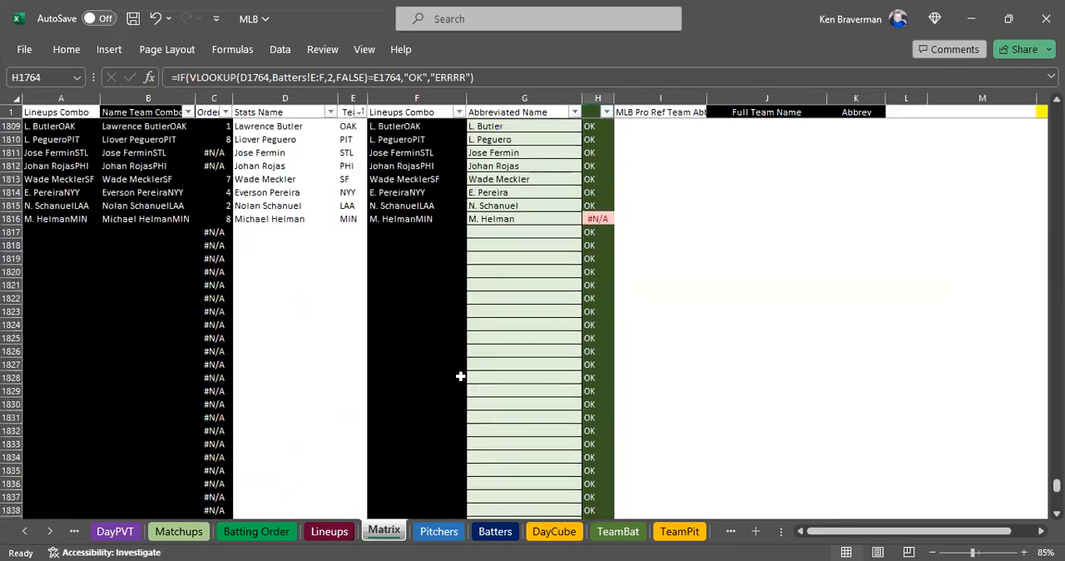
pyautogui.scroll(-3)
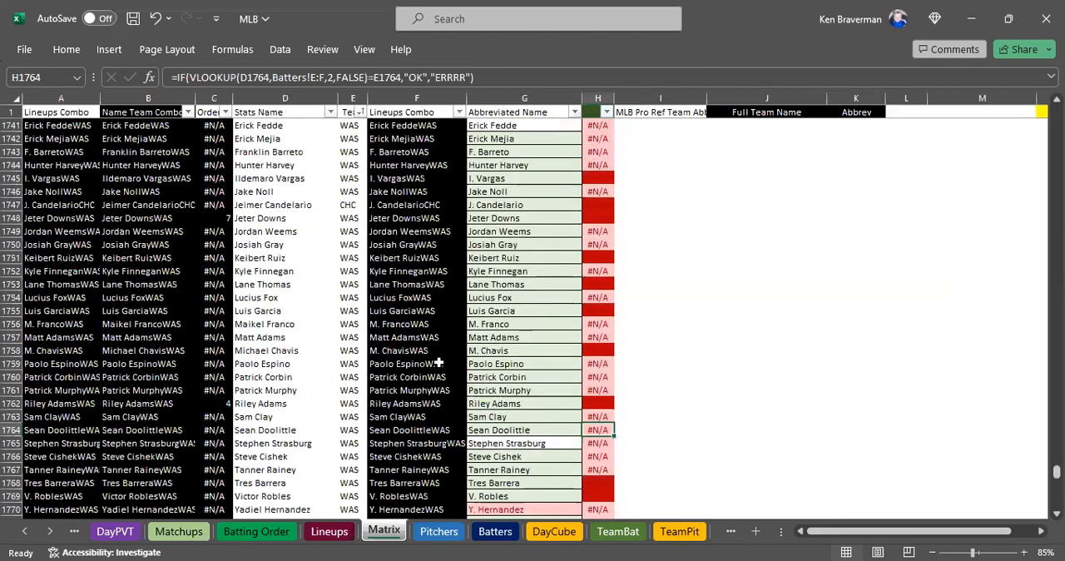
pyautogui.scroll(-3)
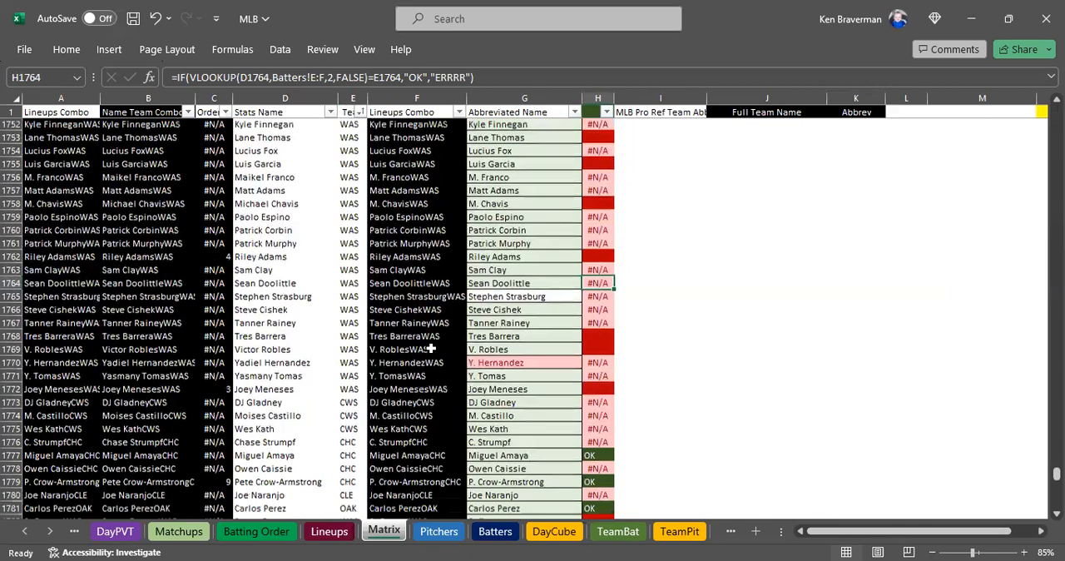
pyautogui.scroll(-3)
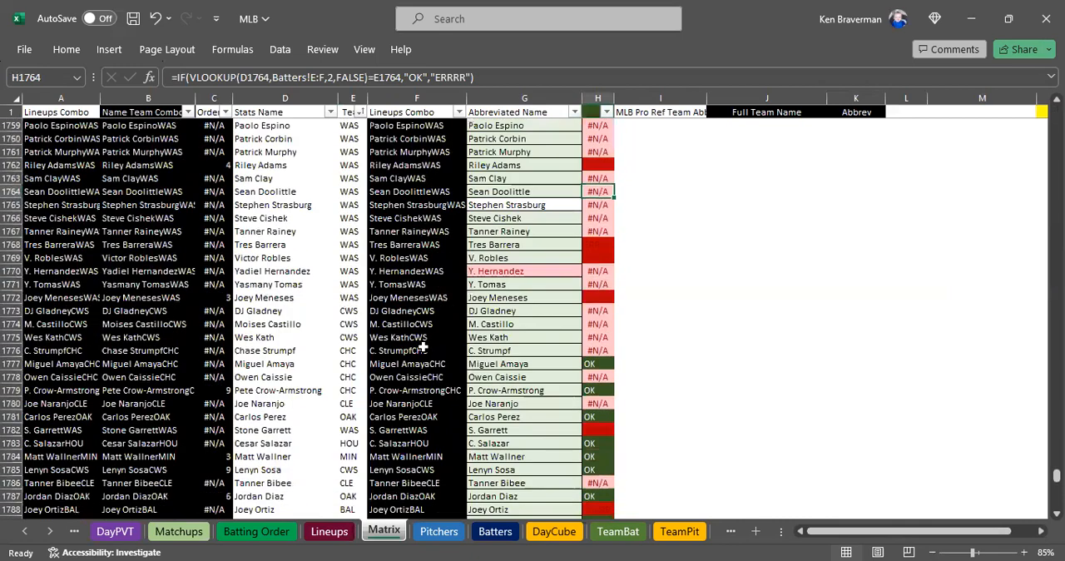
pyautogui.scroll(-3)
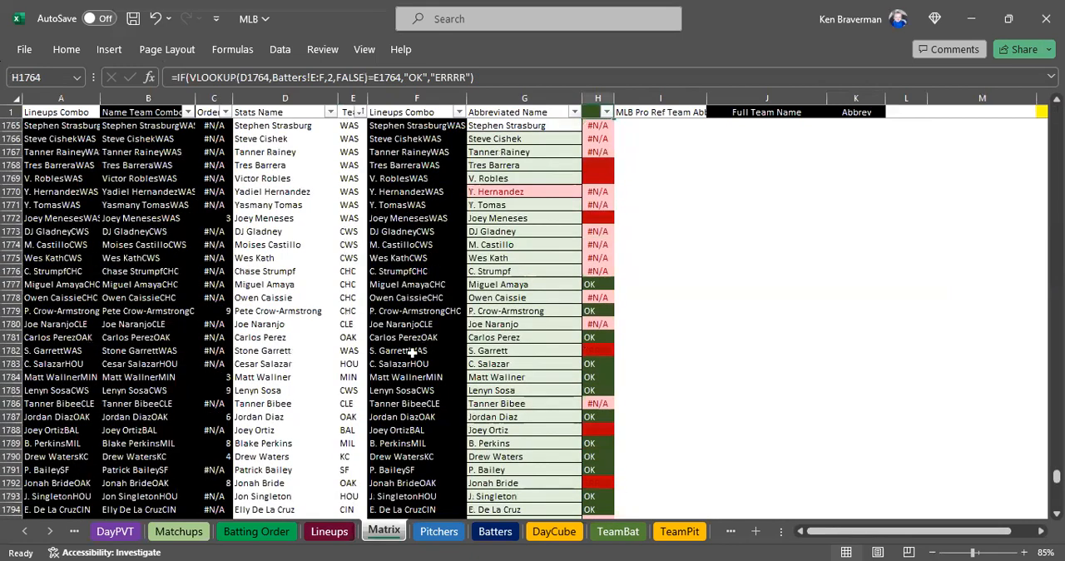
pyautogui.scroll(-3)
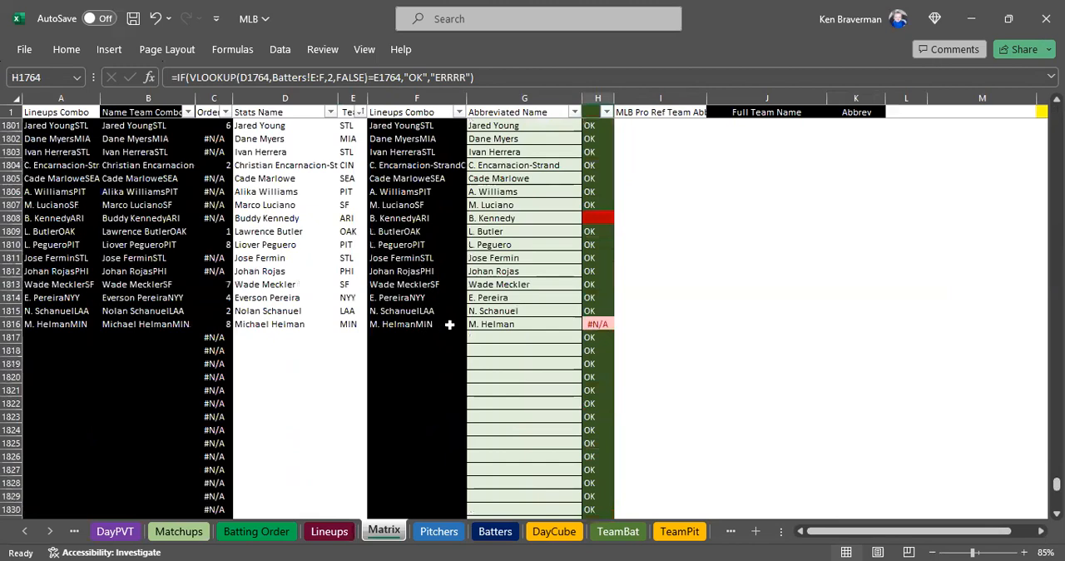
pyautogui.moveTo(372, 284)
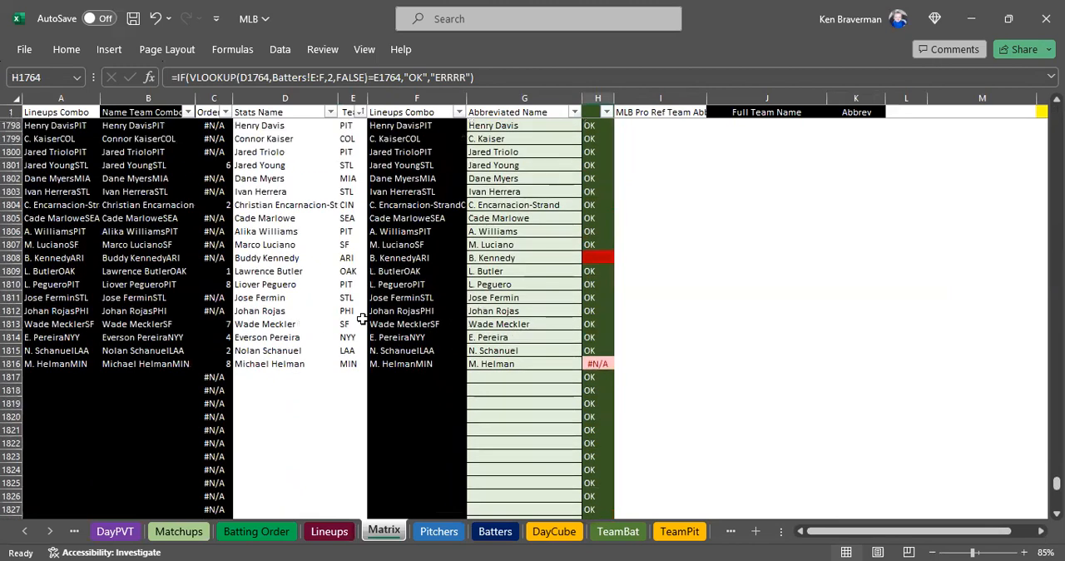
pyautogui.moveTo(356, 486)
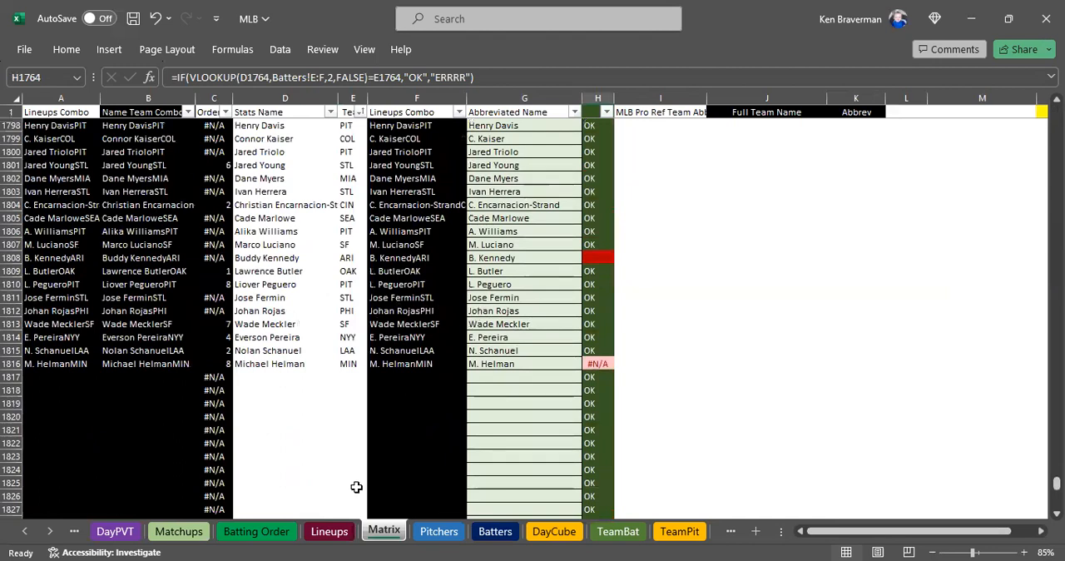
pyautogui.moveTo(408, 403)
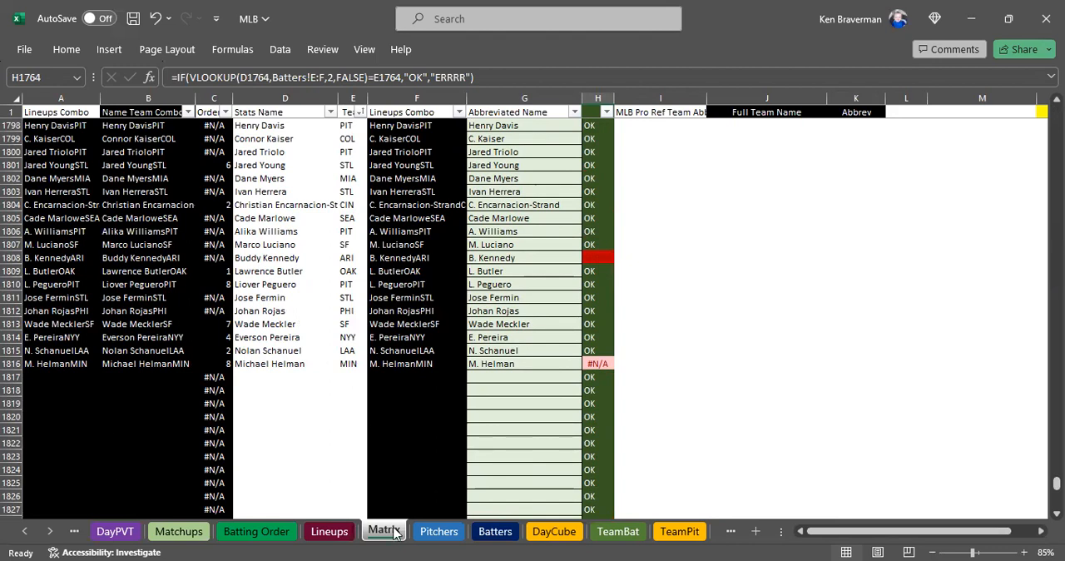
pyautogui.moveTo(384, 337)
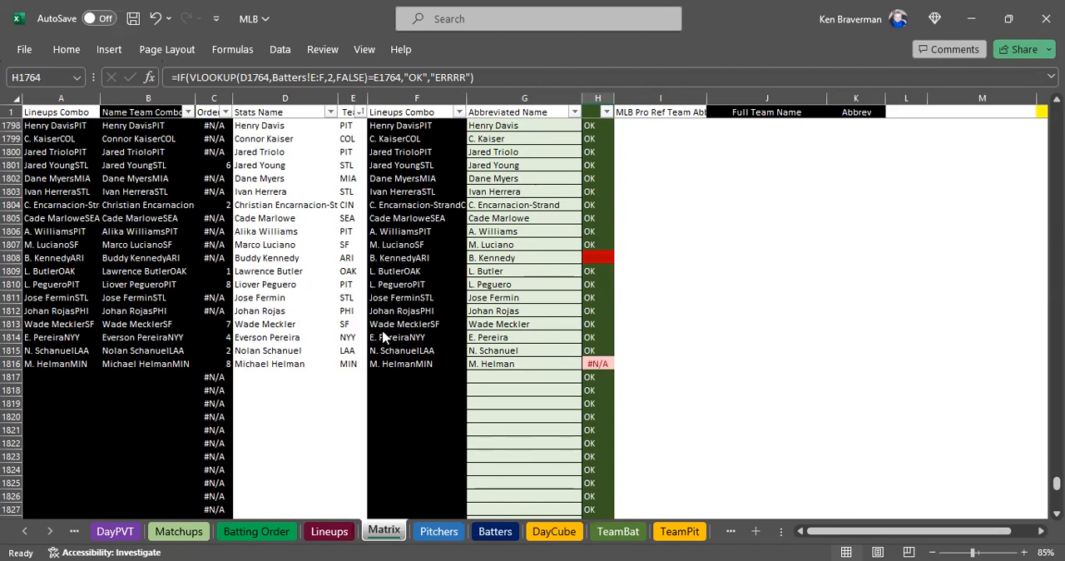
pyautogui.click(179, 531)
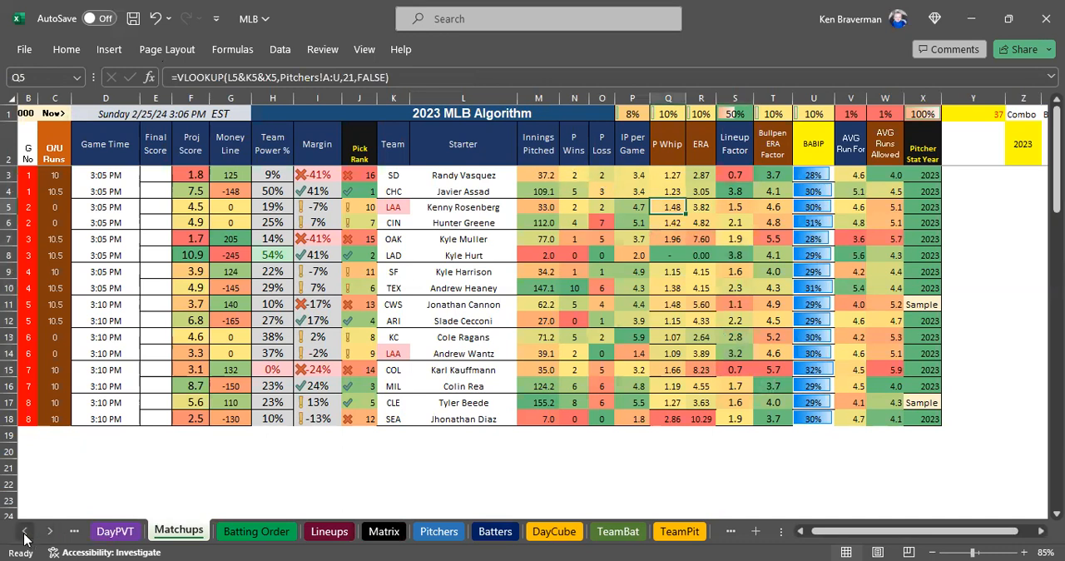
# Open the Combos sheet and select weight columns B:I to check that their totals are near 1
pyautogui.click(241, 531)
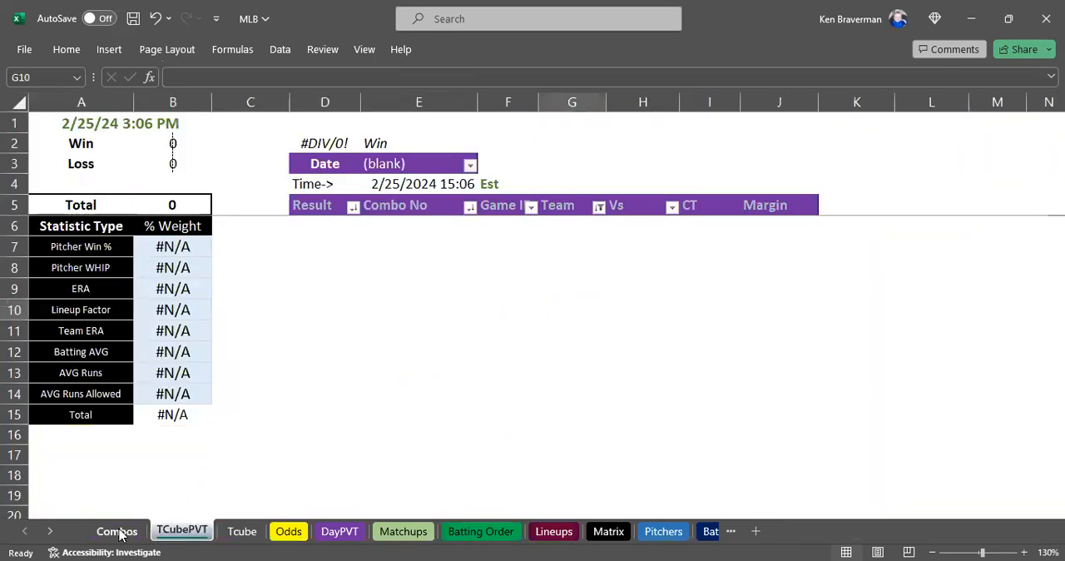
pyautogui.click(117, 530)
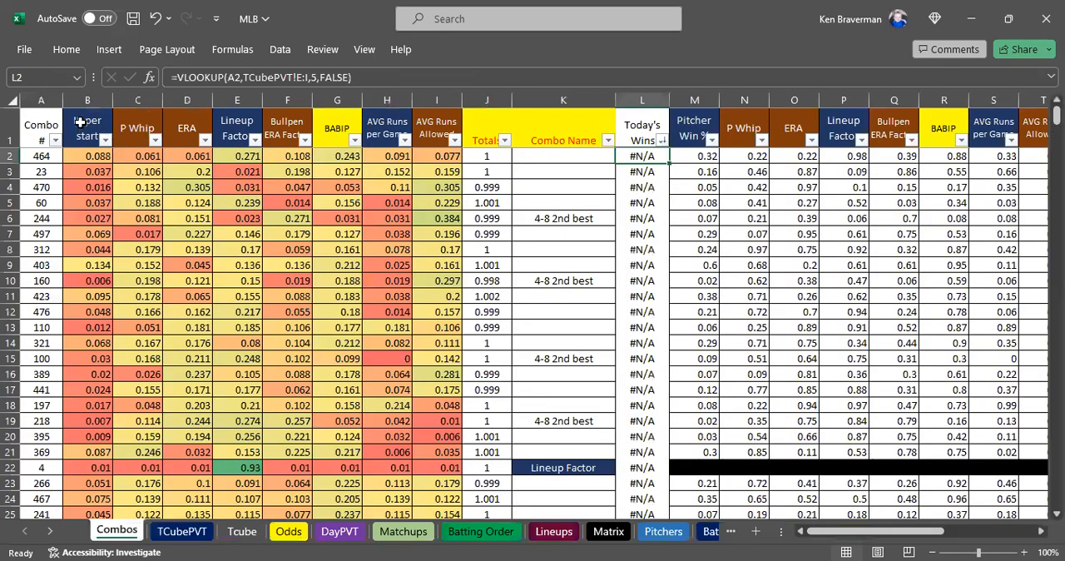
pyautogui.moveTo(86, 156); pyautogui.dragTo(138, 171)
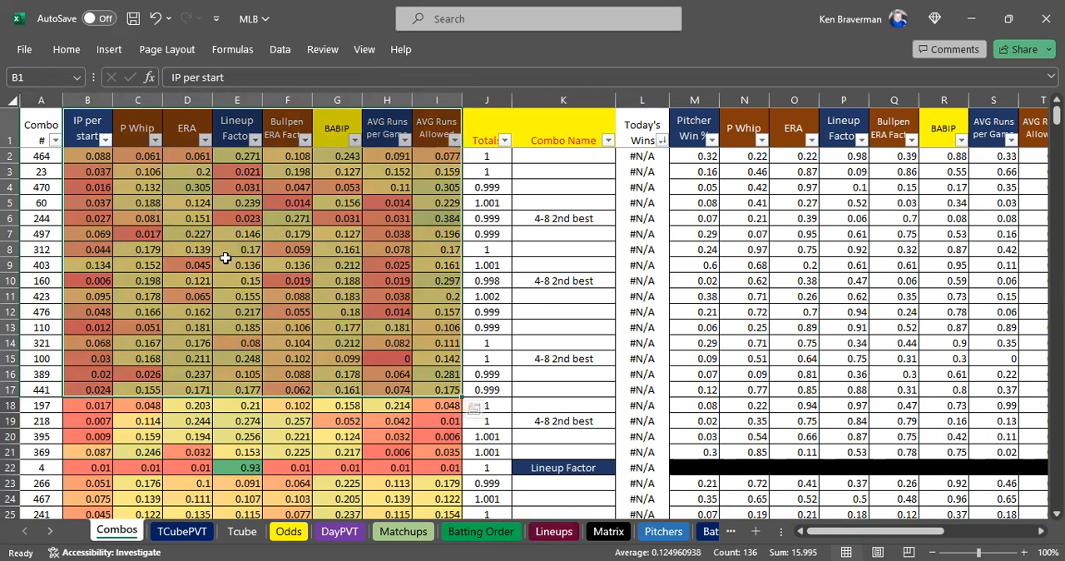
pyautogui.moveTo(635, 276)
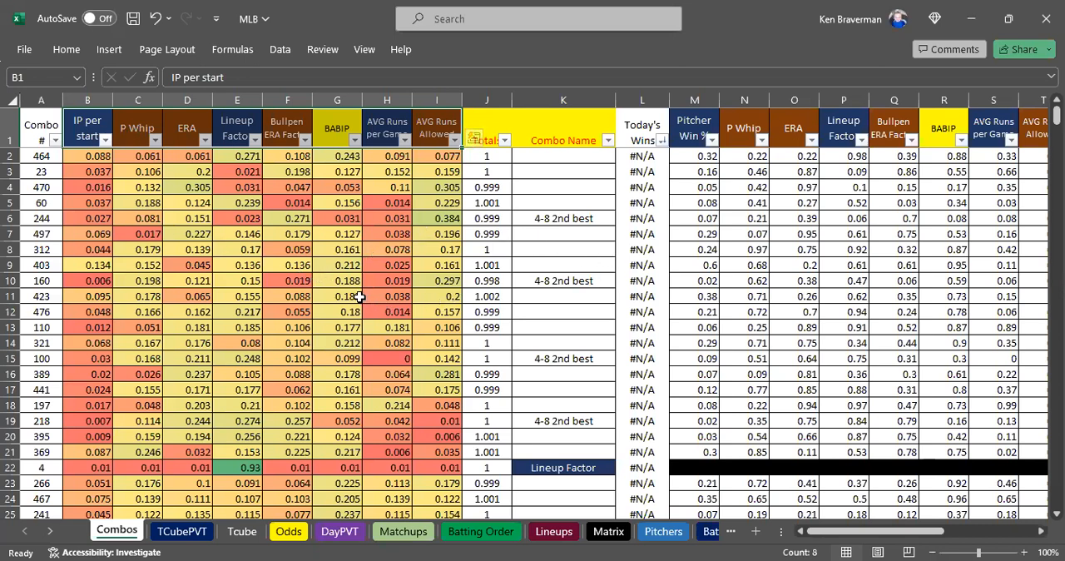
pyautogui.moveTo(296, 266)
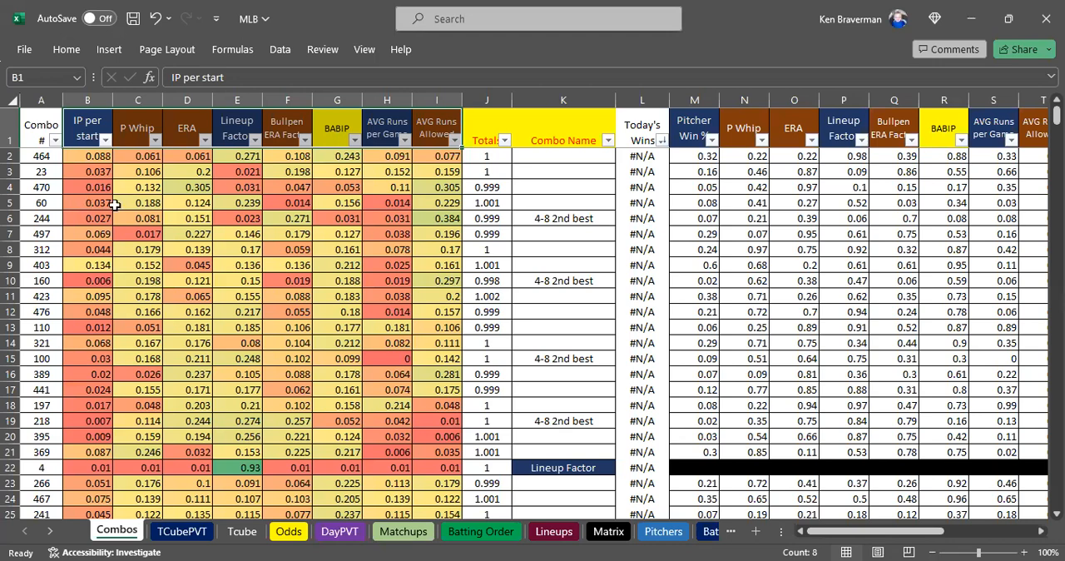
pyautogui.moveTo(262, 294)
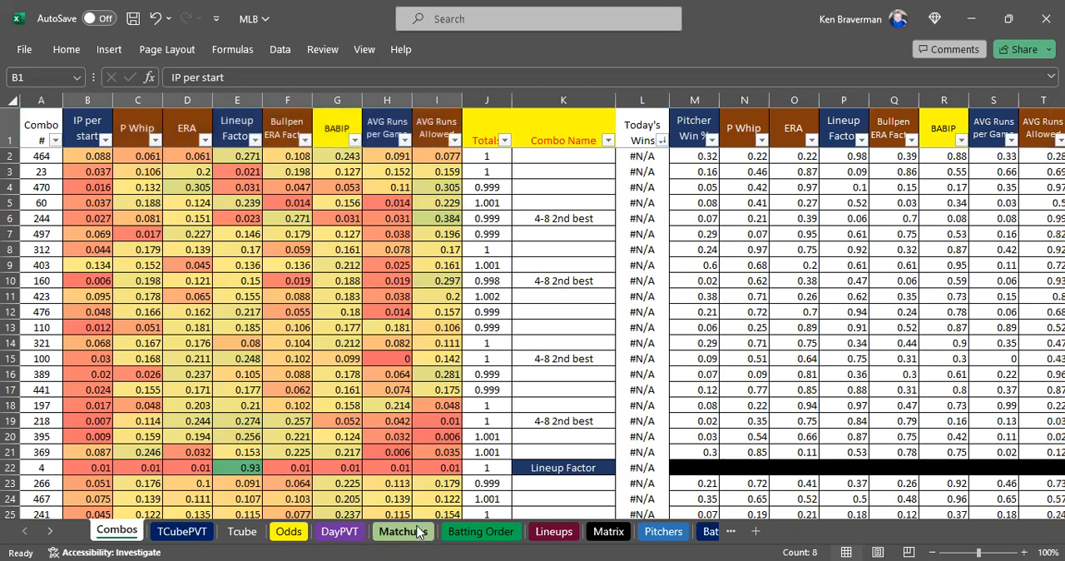
pyautogui.click(403, 531)
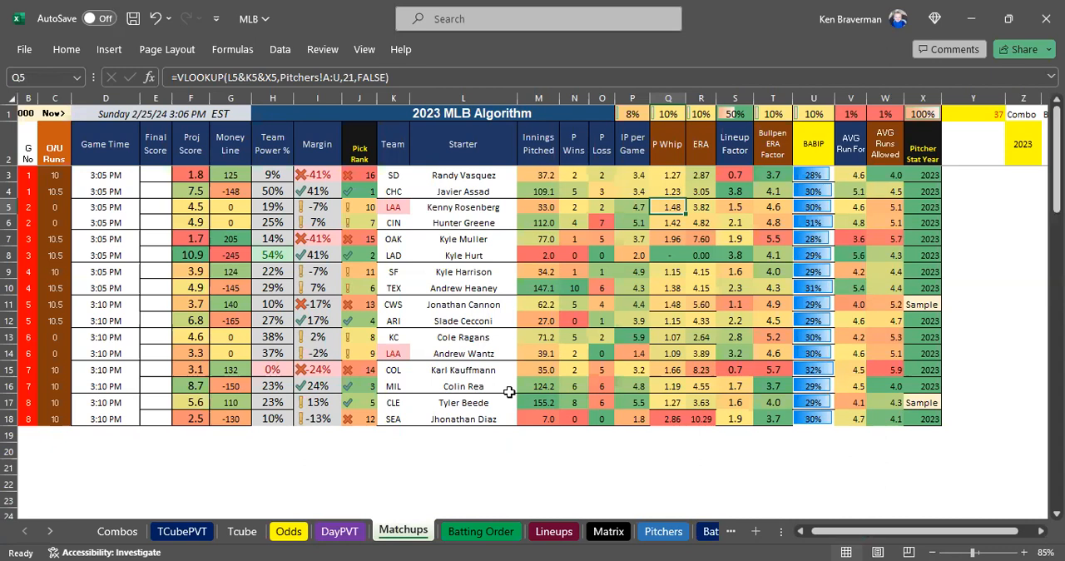
pyautogui.moveTo(560, 531)
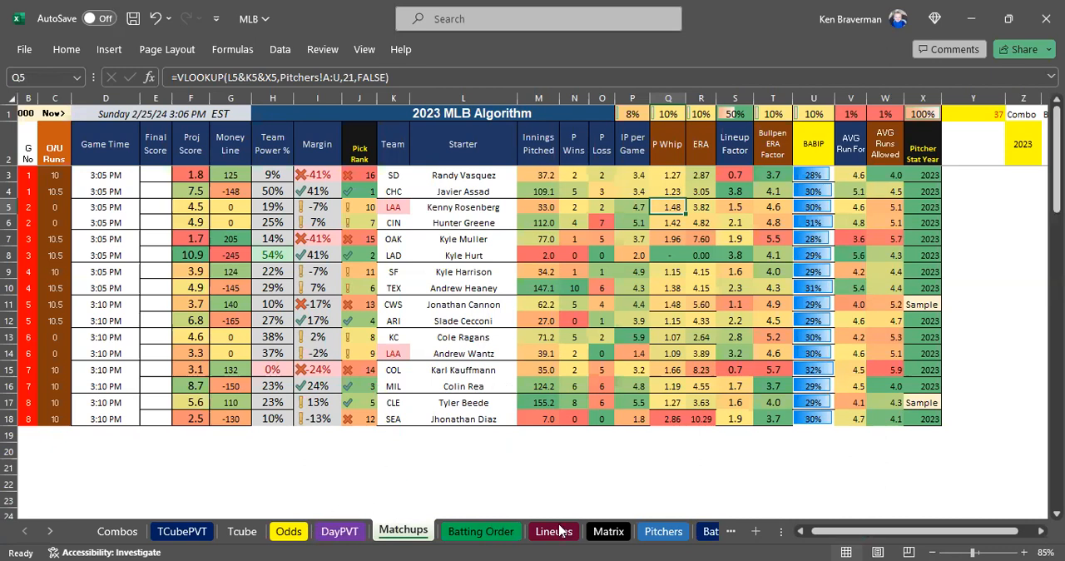
pyautogui.moveTo(422, 535)
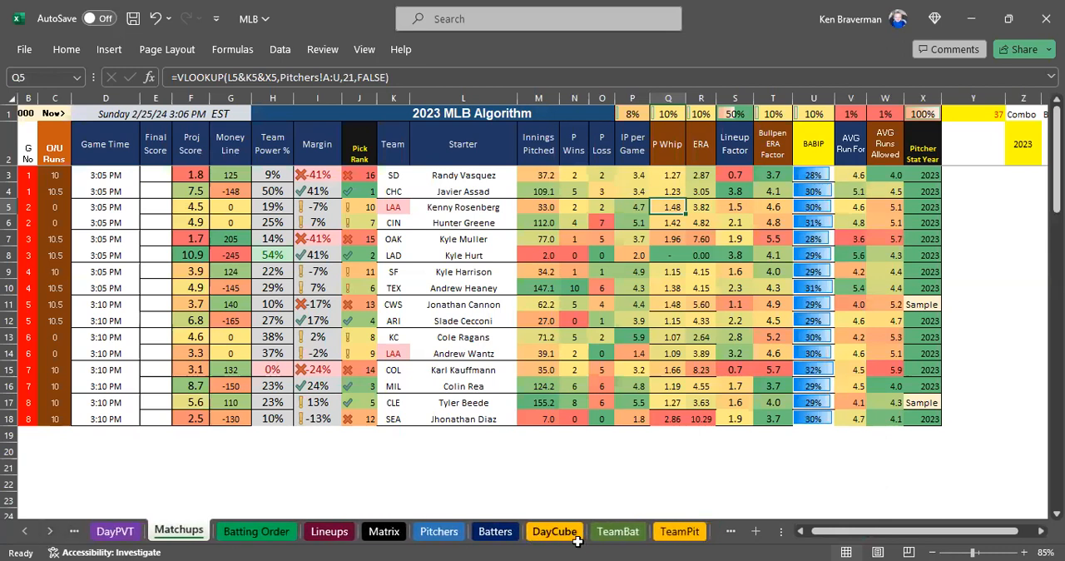
pyautogui.click(317, 483)
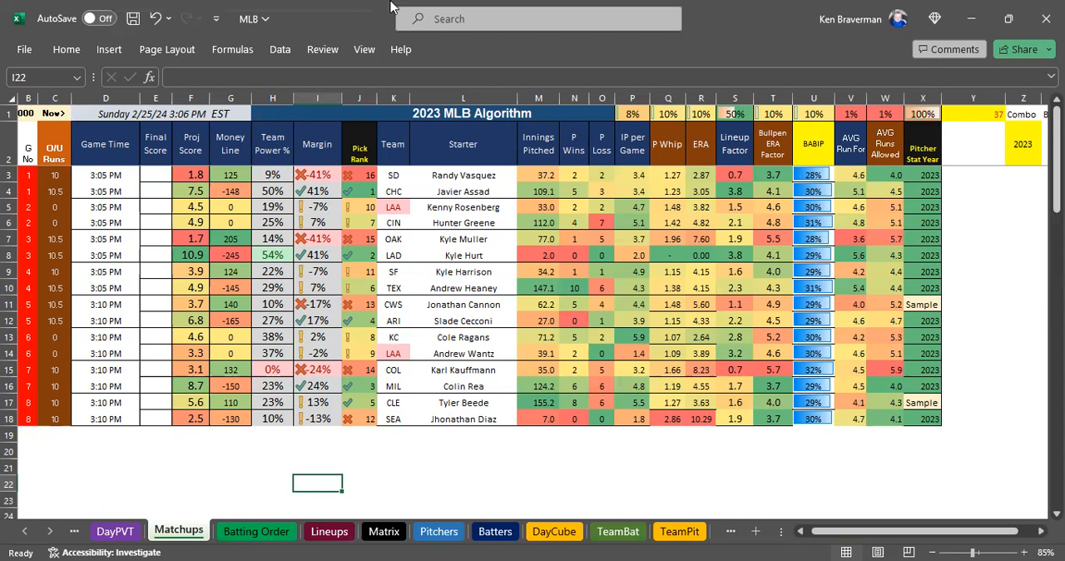
pyautogui.moveTo(361, 259)
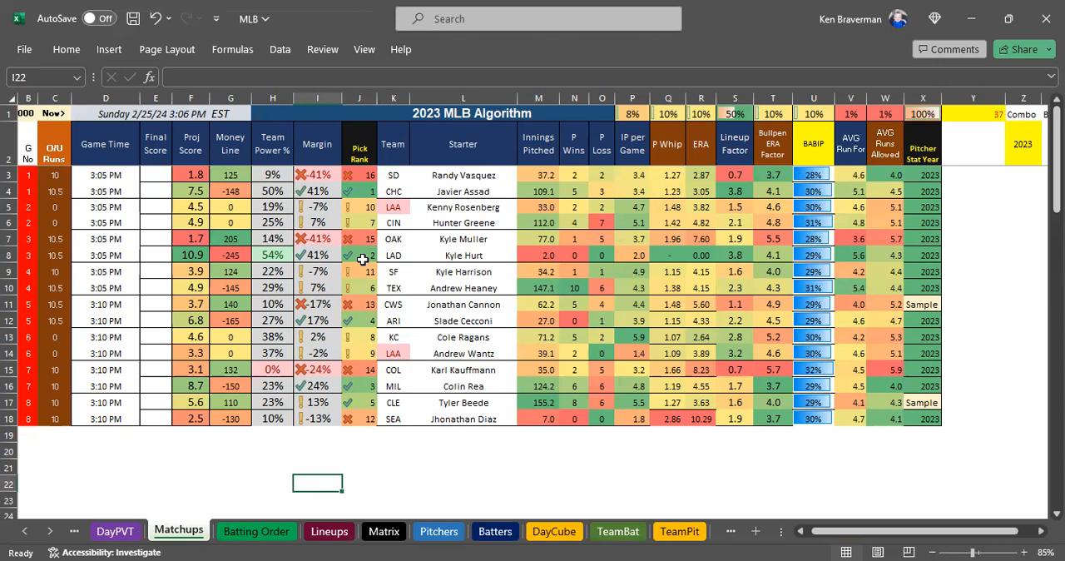
pyautogui.moveTo(362, 262)
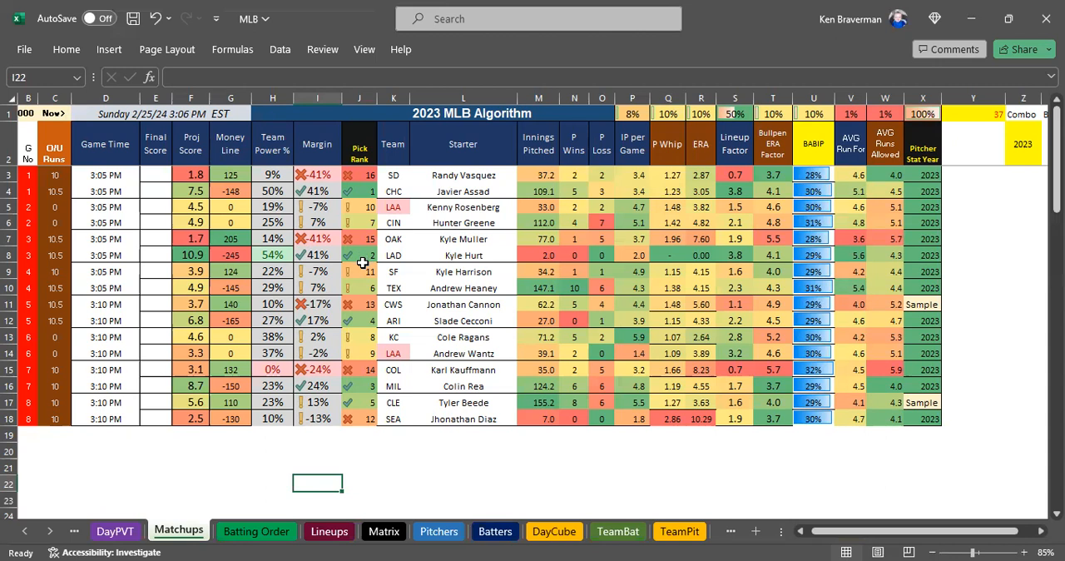
pyautogui.moveTo(81, 189)
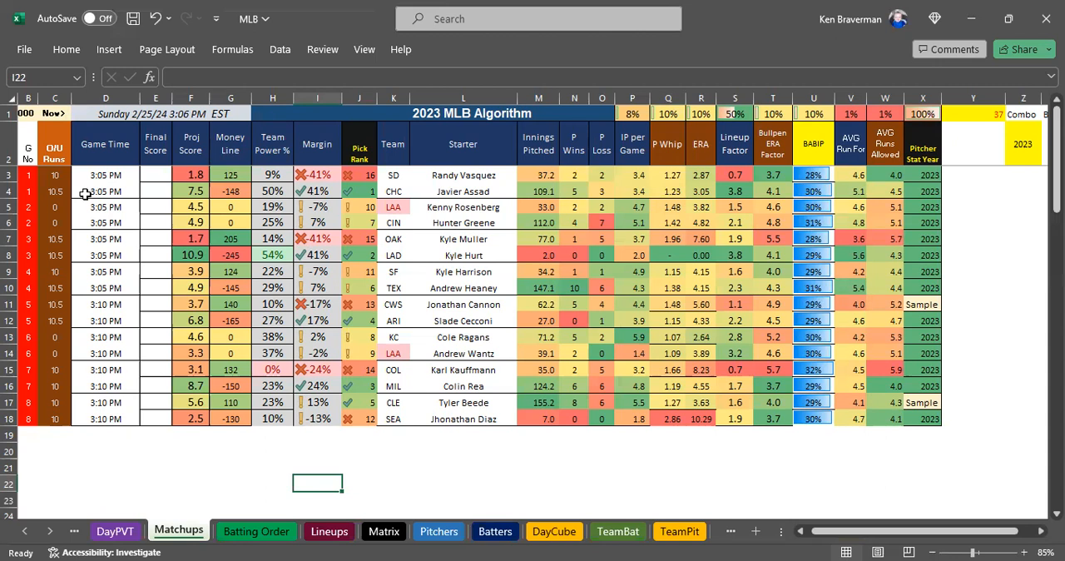
pyautogui.moveTo(71, 207)
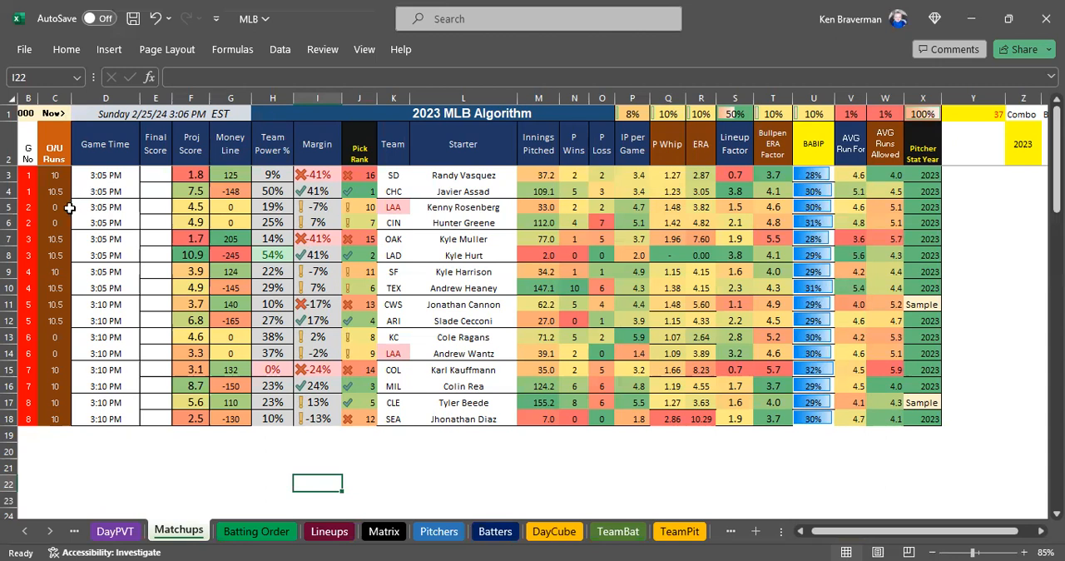
pyautogui.moveTo(433, 305)
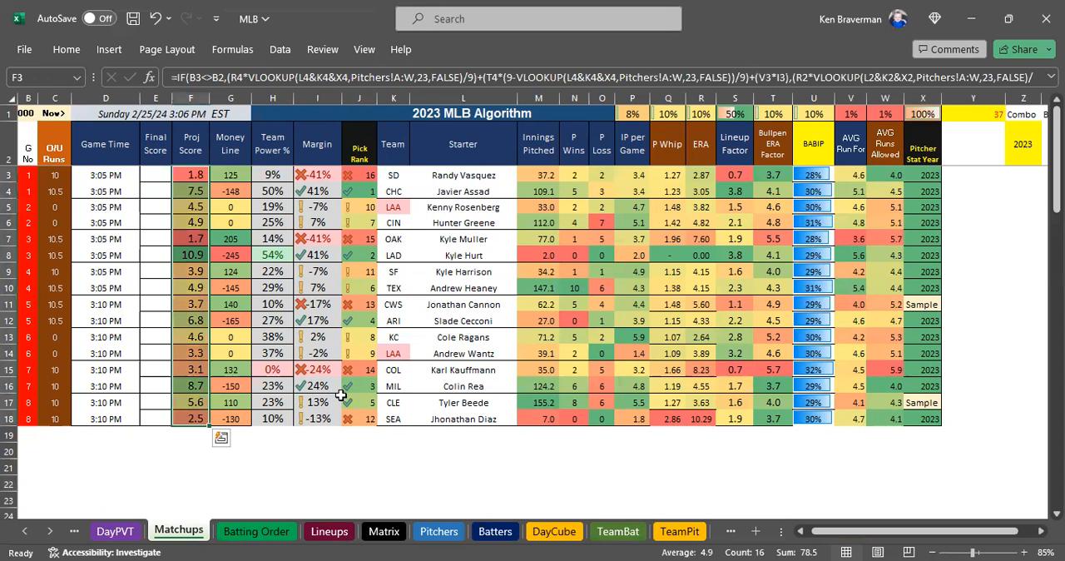
pyautogui.moveTo(388, 353)
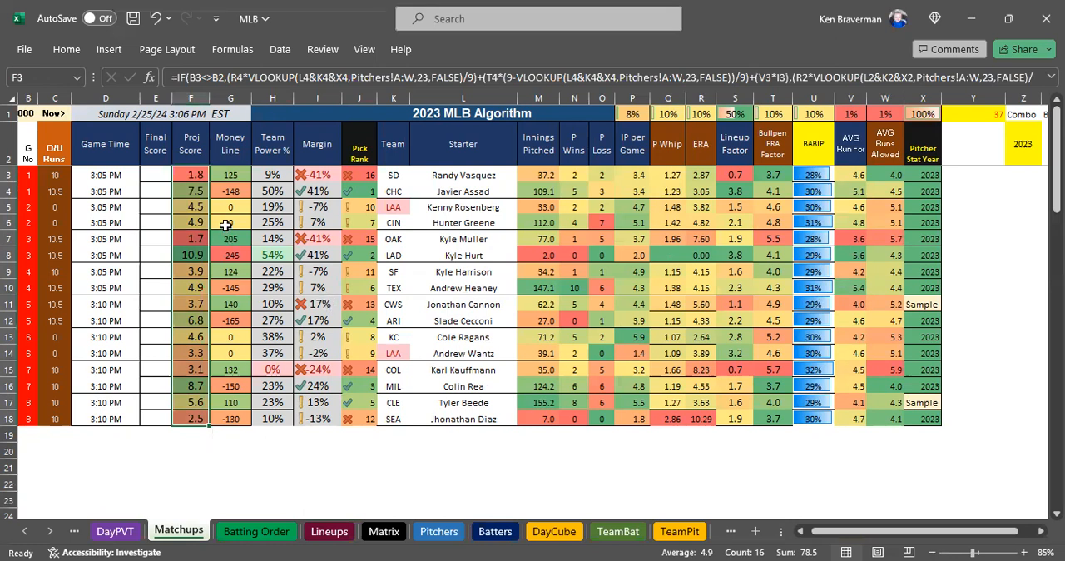
# Change the Matchups stat year in Z3 to 2024, causing #N/A and #VALUE! errors
pyautogui.click(394, 337)
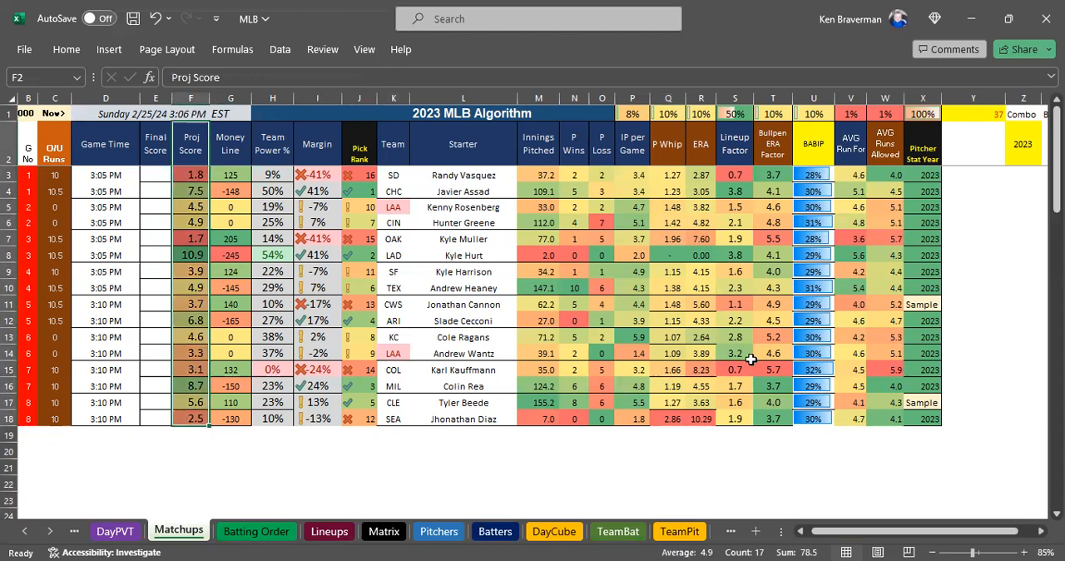
pyautogui.moveTo(749, 359)
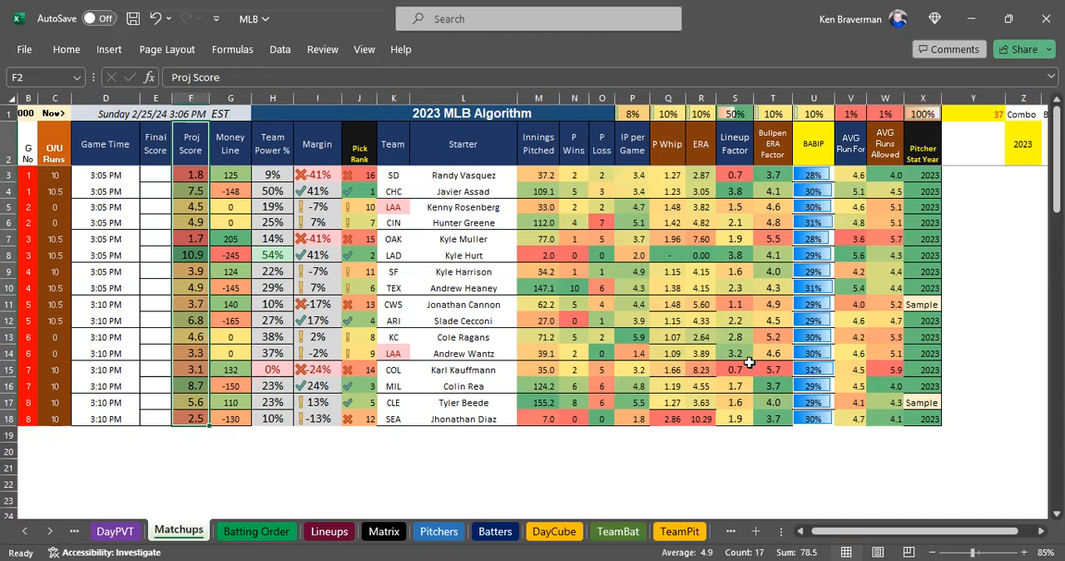
pyautogui.moveTo(748, 362)
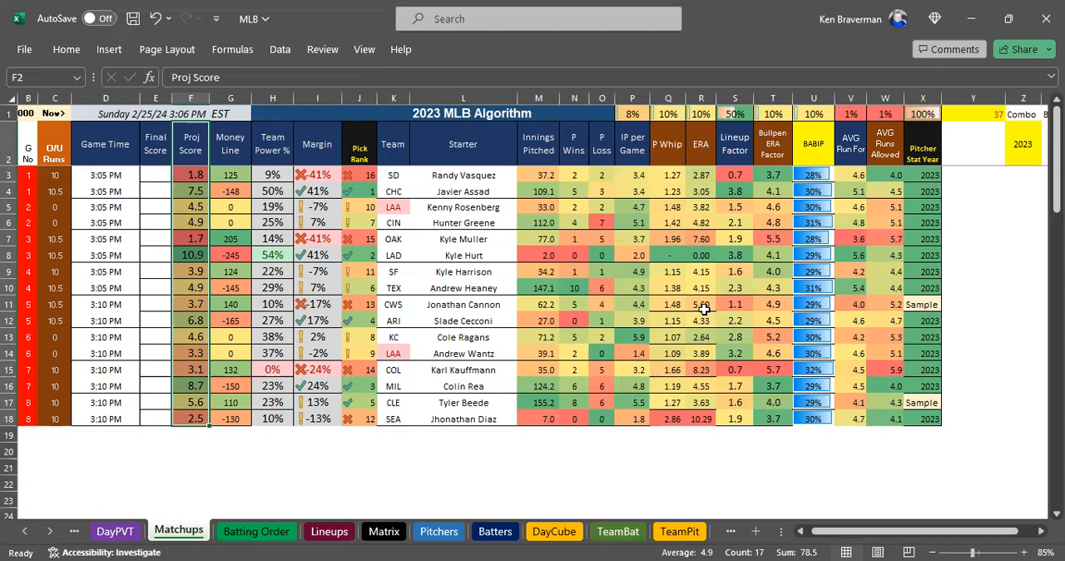
pyautogui.moveTo(703, 310)
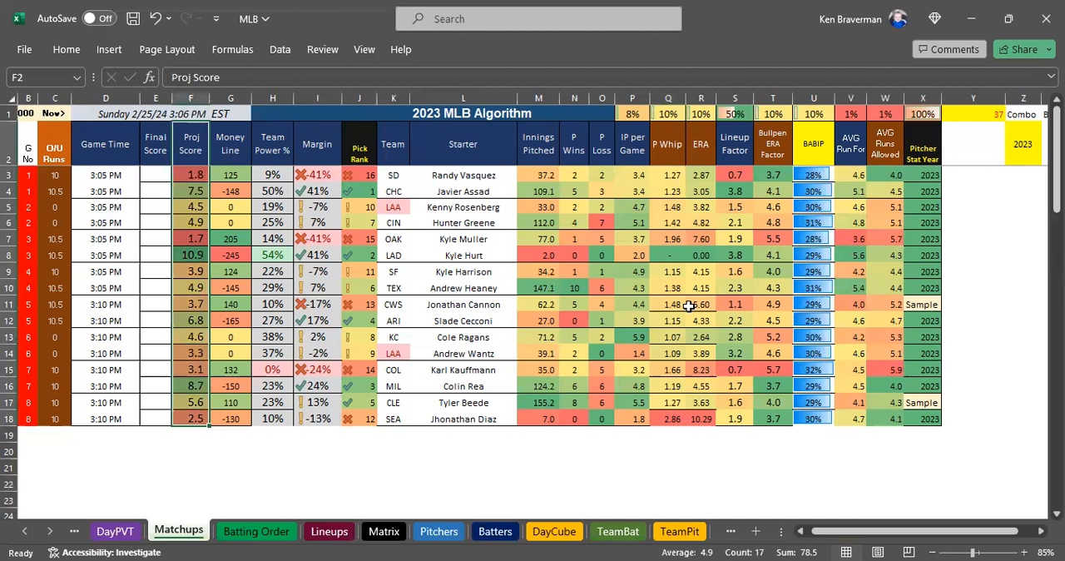
pyautogui.moveTo(966, 194)
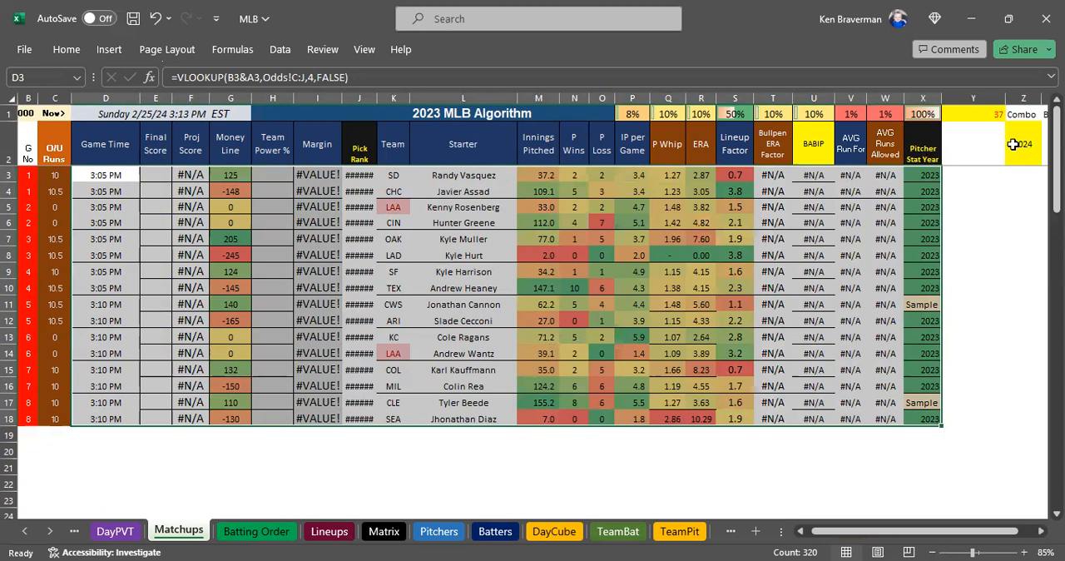
# Set the stat year in Z3 back to 2023 so projections recompute
pyautogui.click(1023, 144)
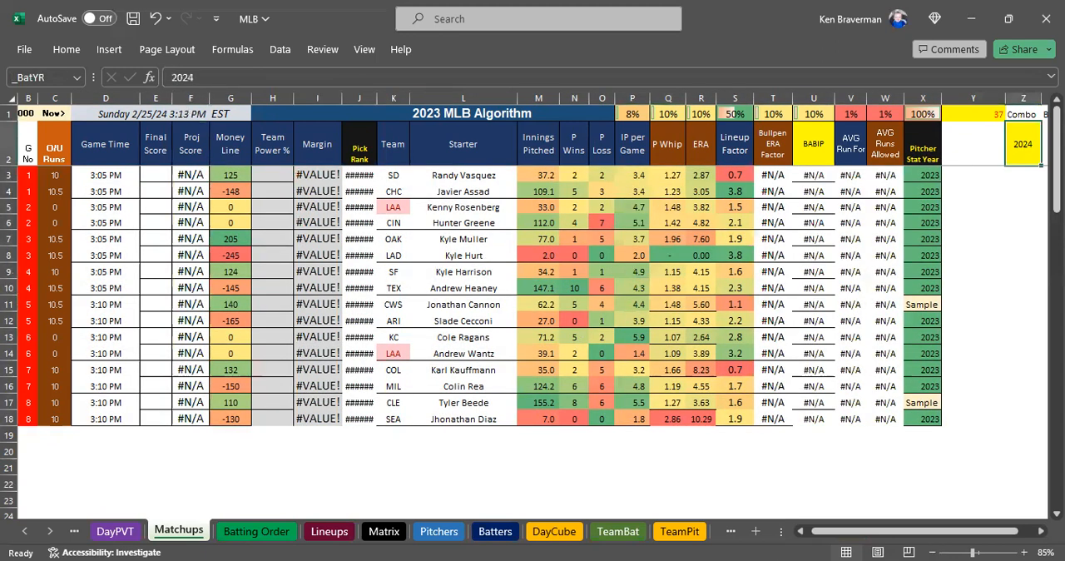
pyautogui.write('203')
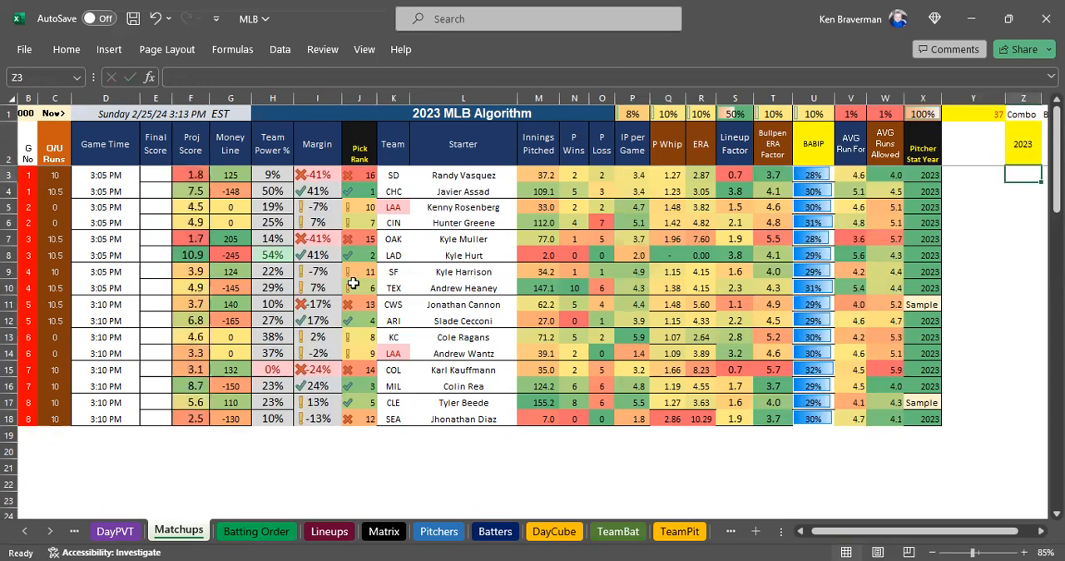
pyautogui.moveTo(485, 314)
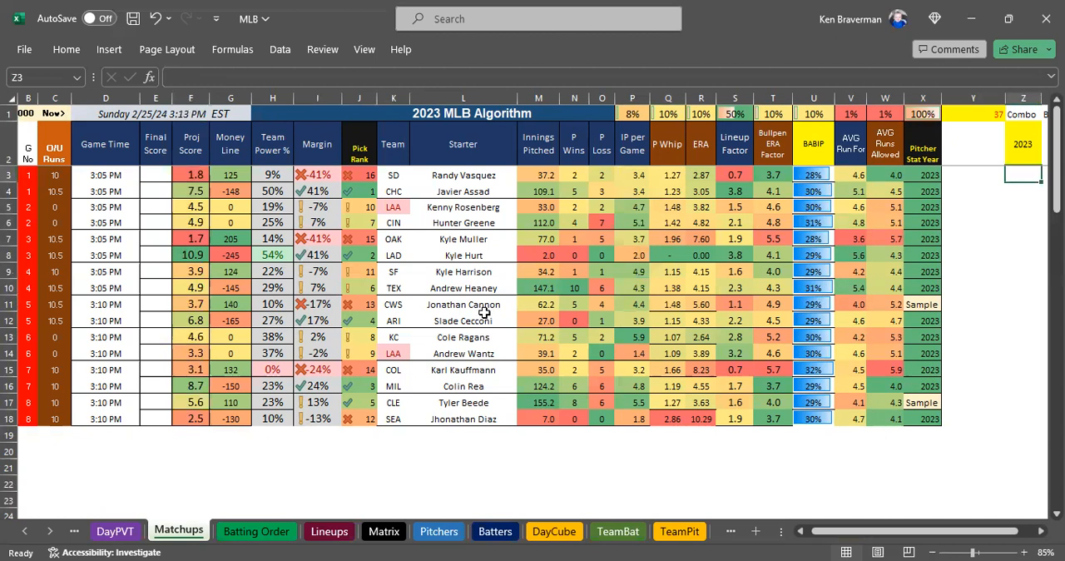
pyautogui.moveTo(495, 292)
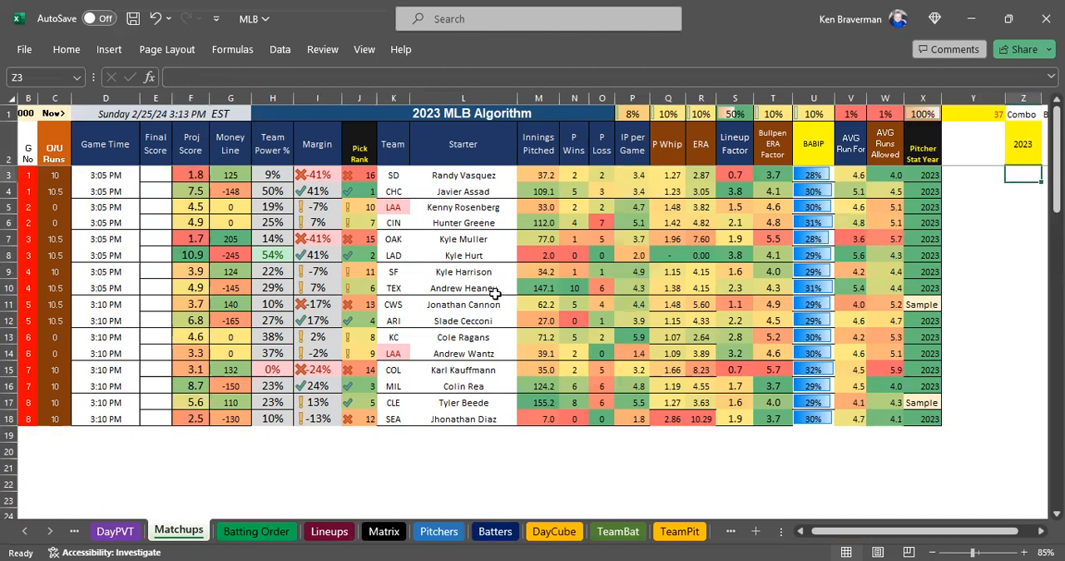
pyautogui.moveTo(493, 291)
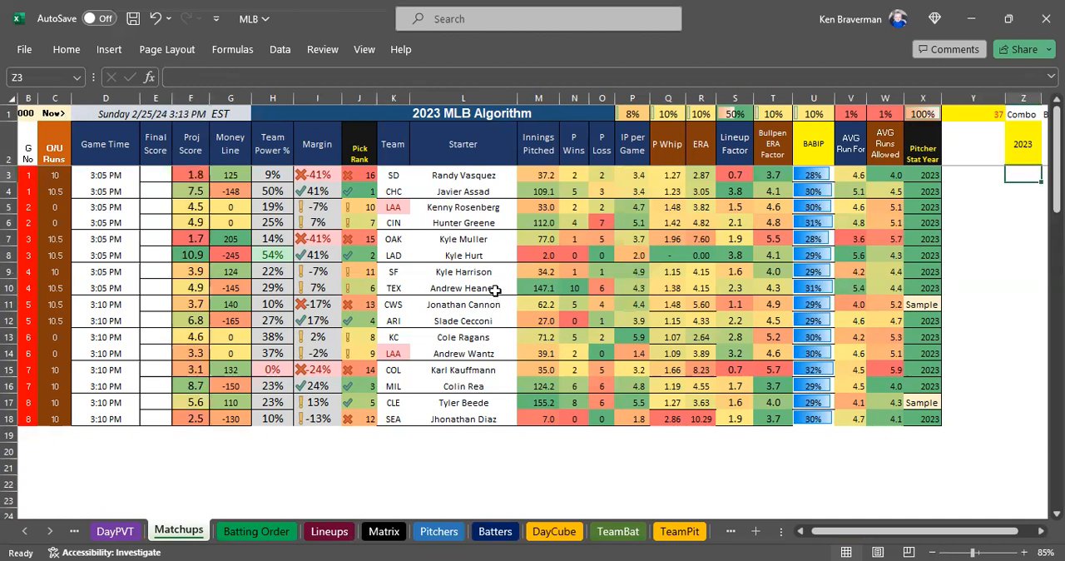
pyautogui.moveTo(489, 296)
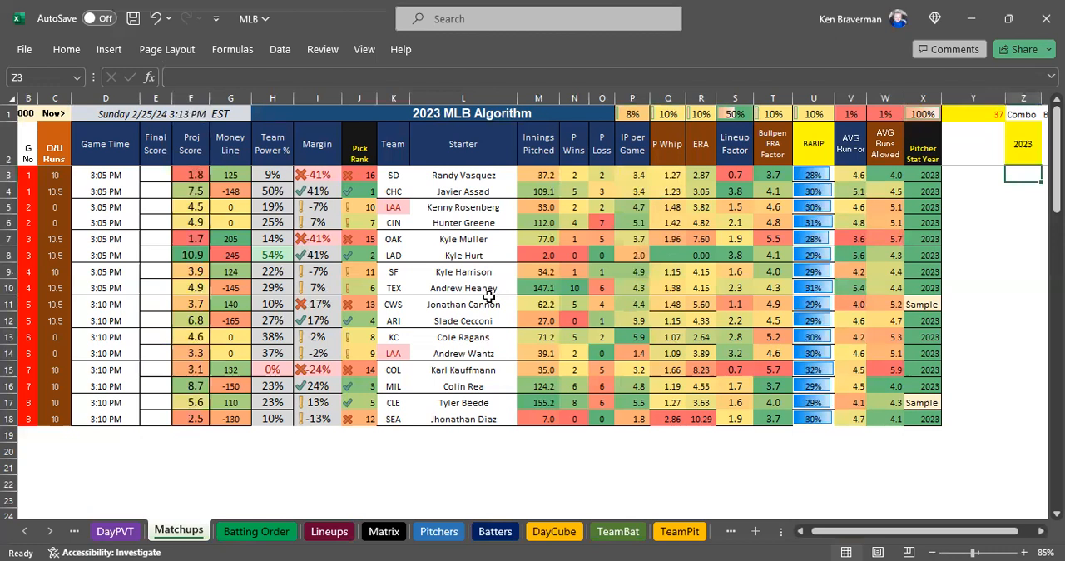
pyautogui.moveTo(485, 296)
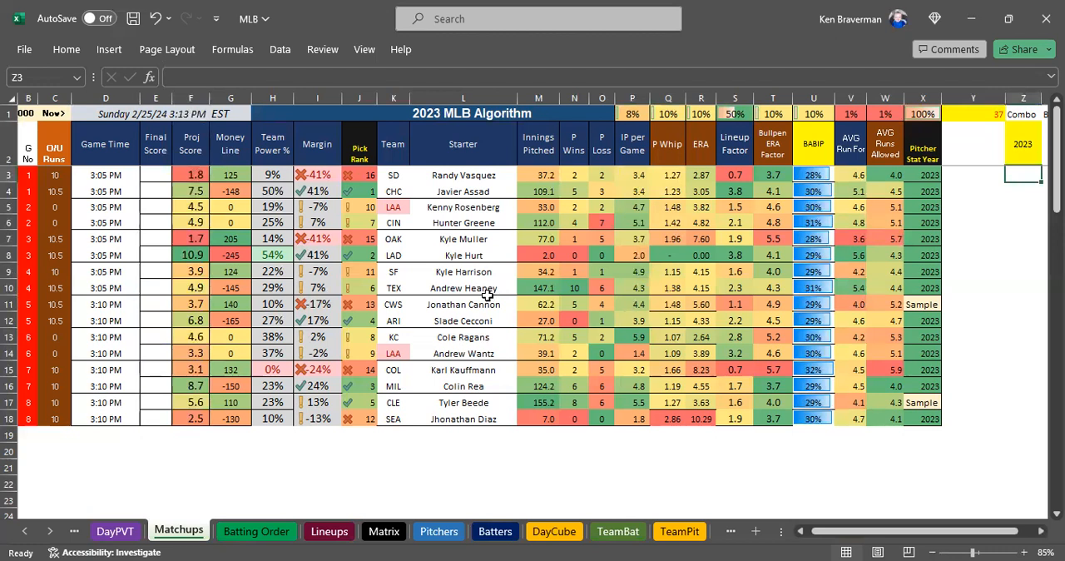
pyautogui.moveTo(406, 302)
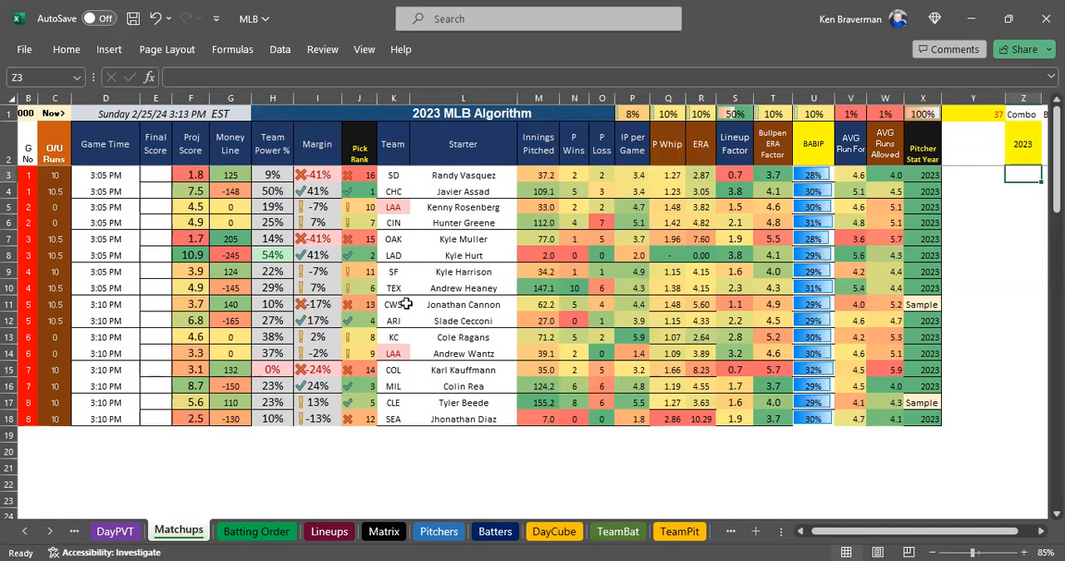
pyautogui.moveTo(431, 313)
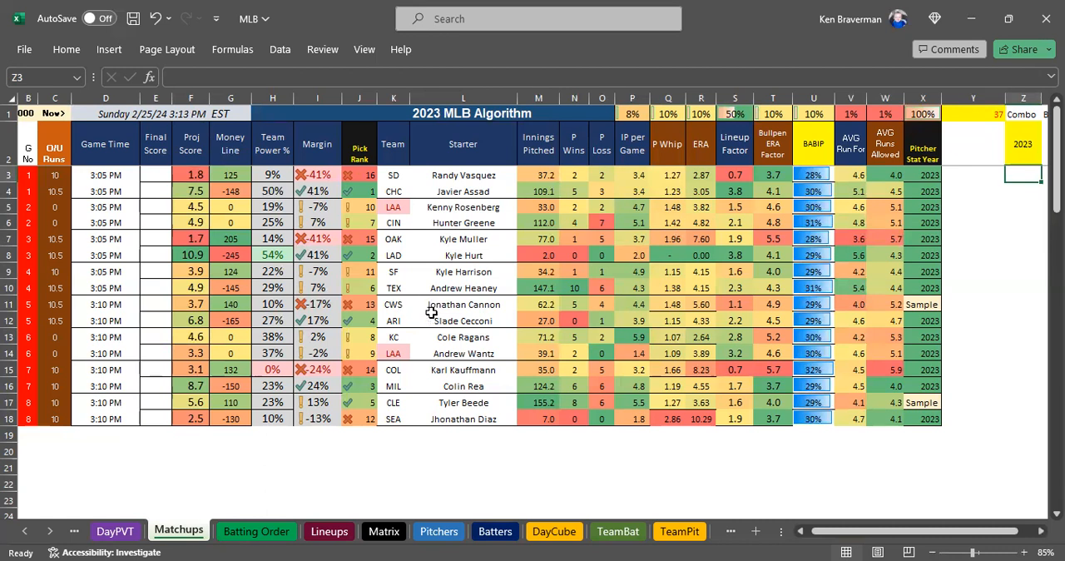
pyautogui.moveTo(524, 280)
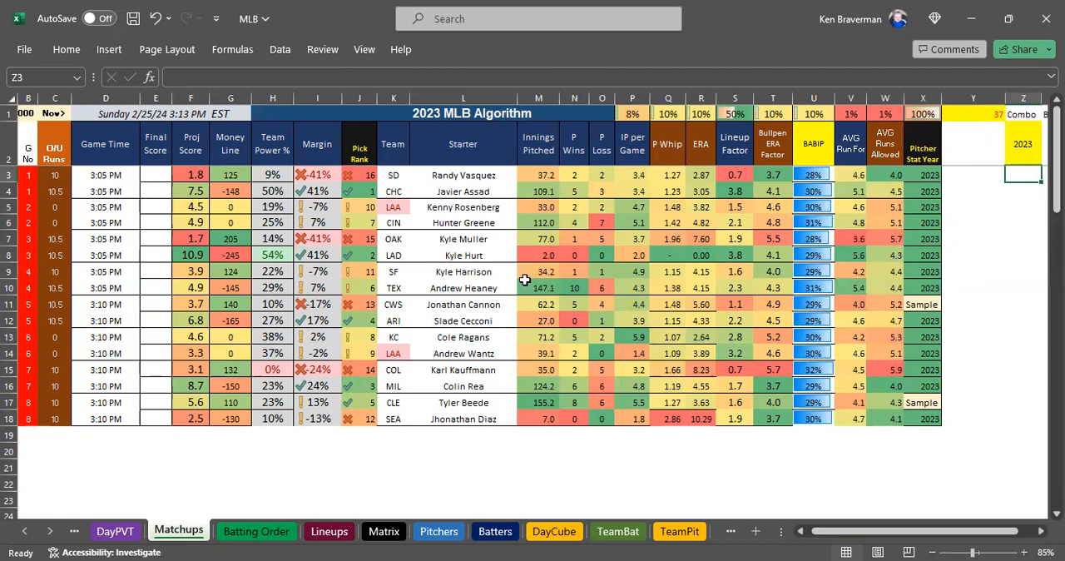
pyautogui.moveTo(469, 243)
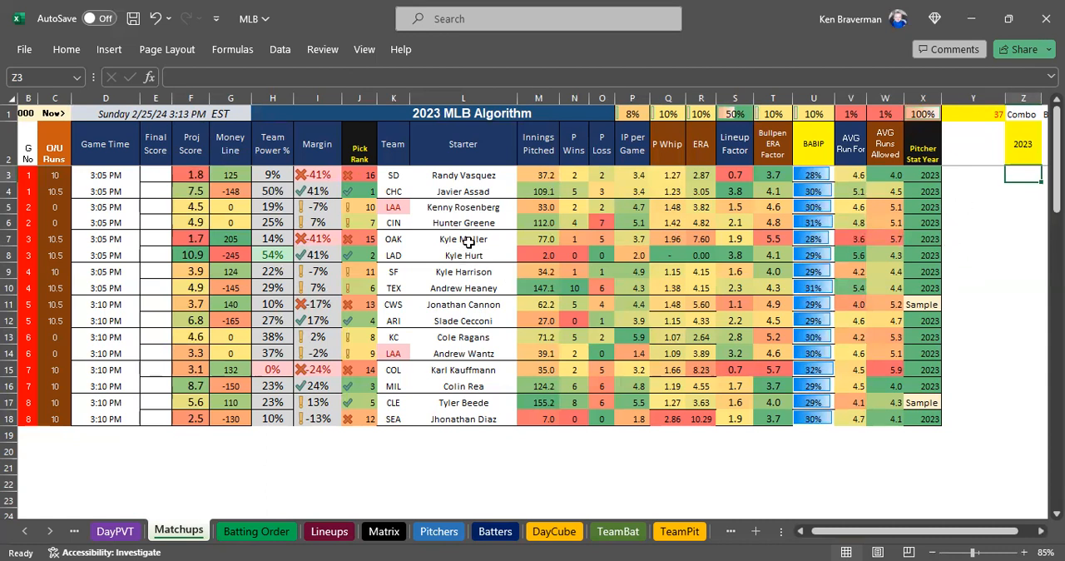
pyautogui.moveTo(463, 252)
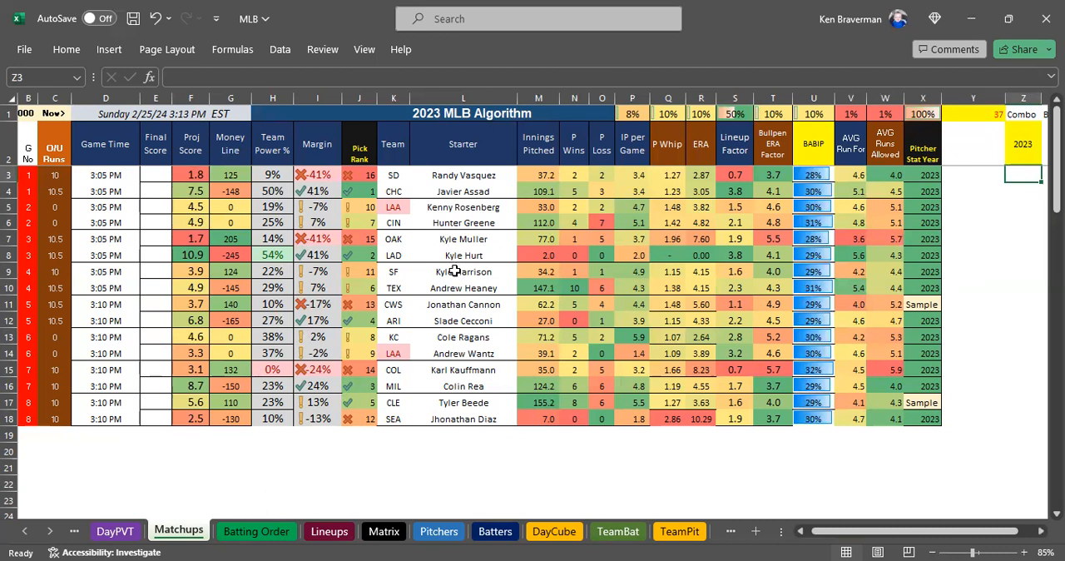
pyautogui.moveTo(450, 271)
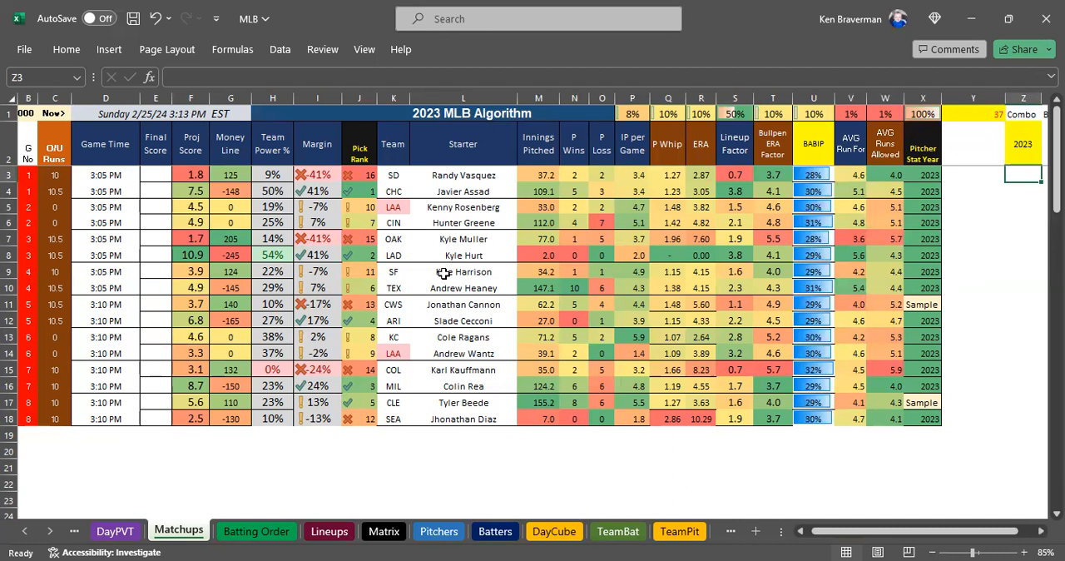
pyautogui.moveTo(442, 272)
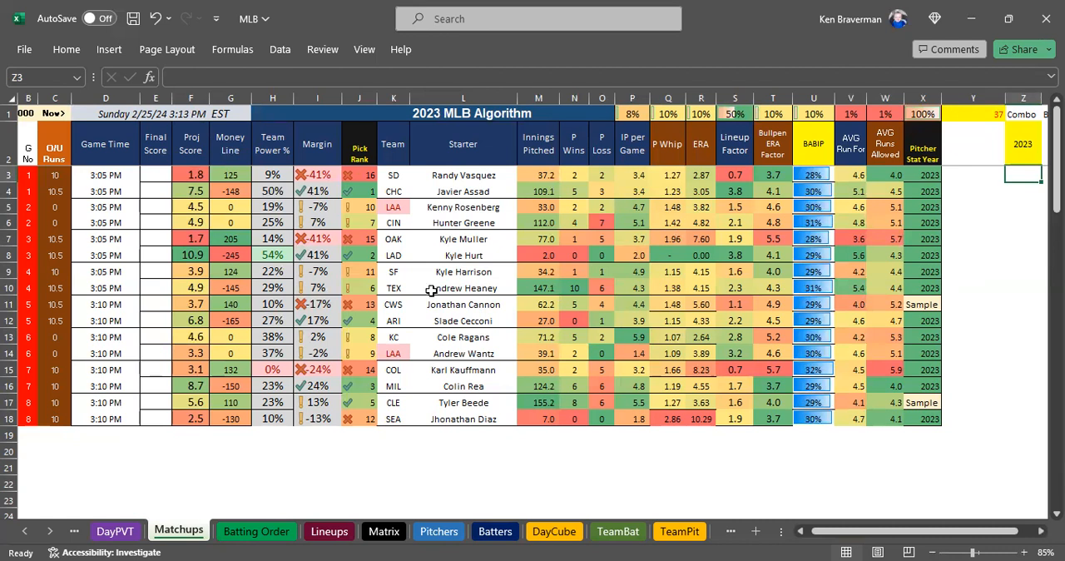
pyautogui.moveTo(433, 310)
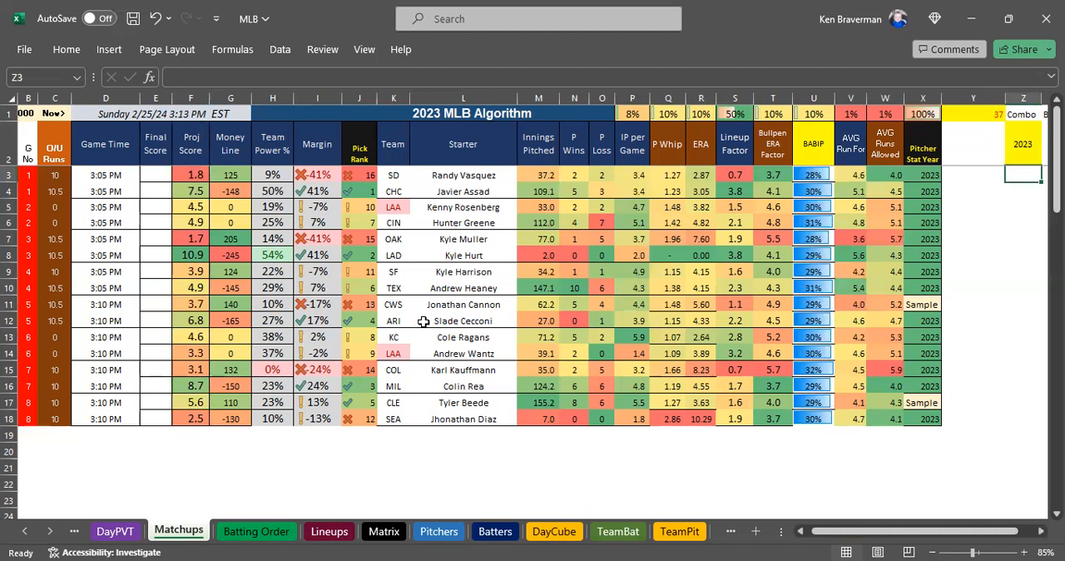
pyautogui.moveTo(926, 268)
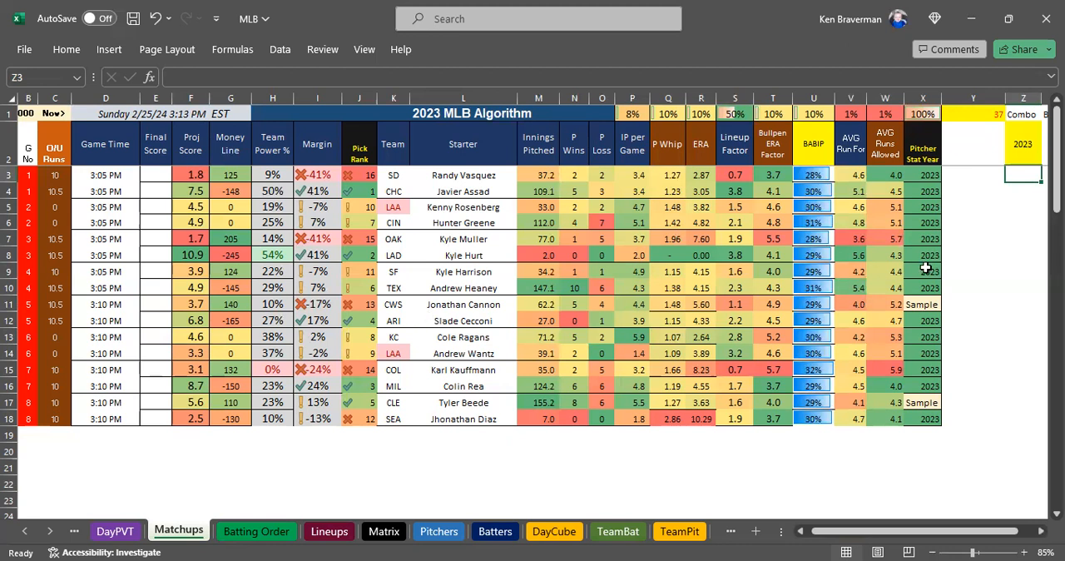
pyautogui.moveTo(775, 255)
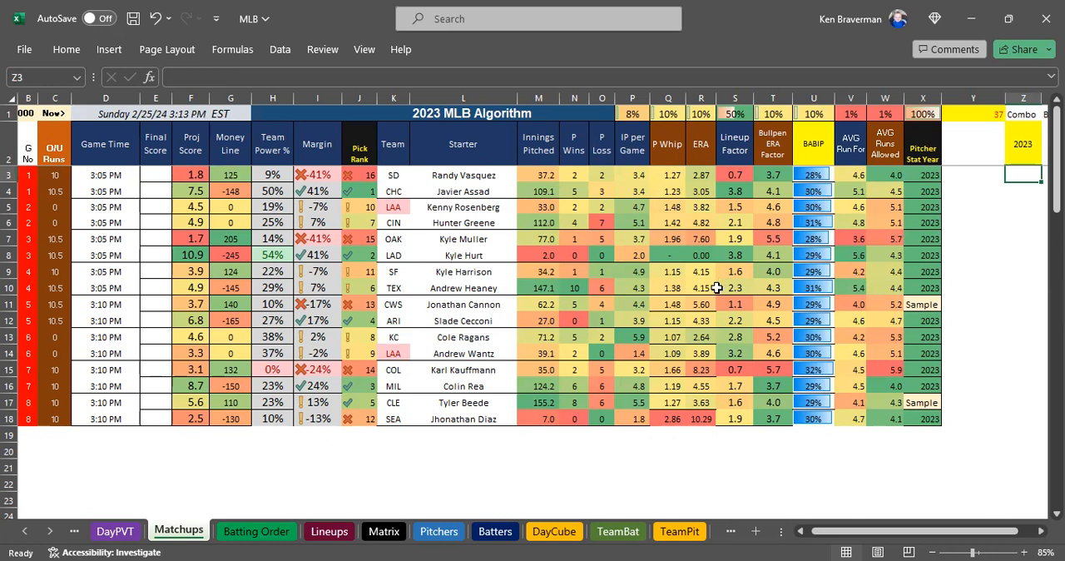
pyautogui.moveTo(712, 301)
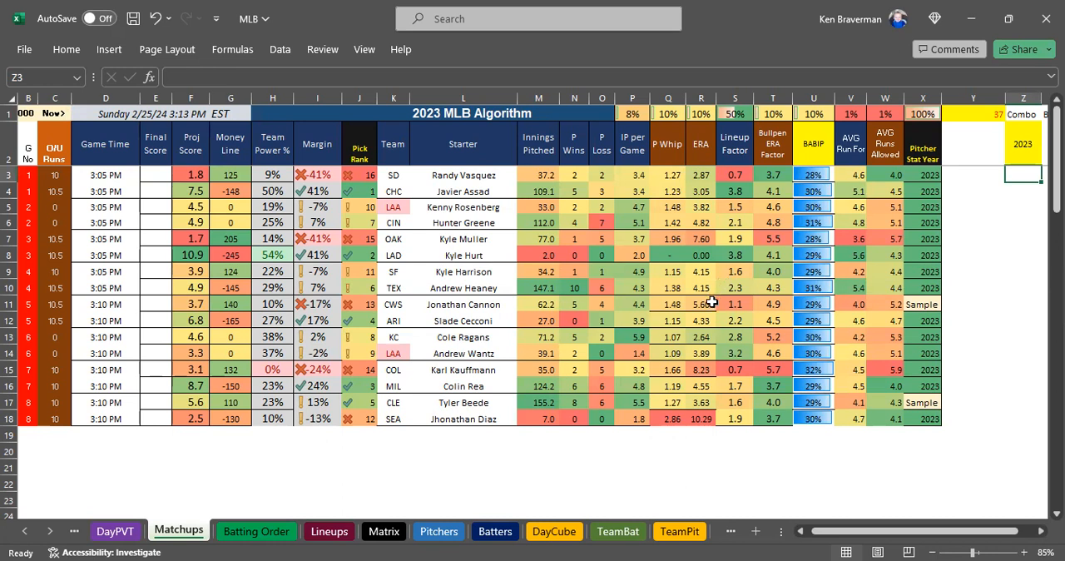